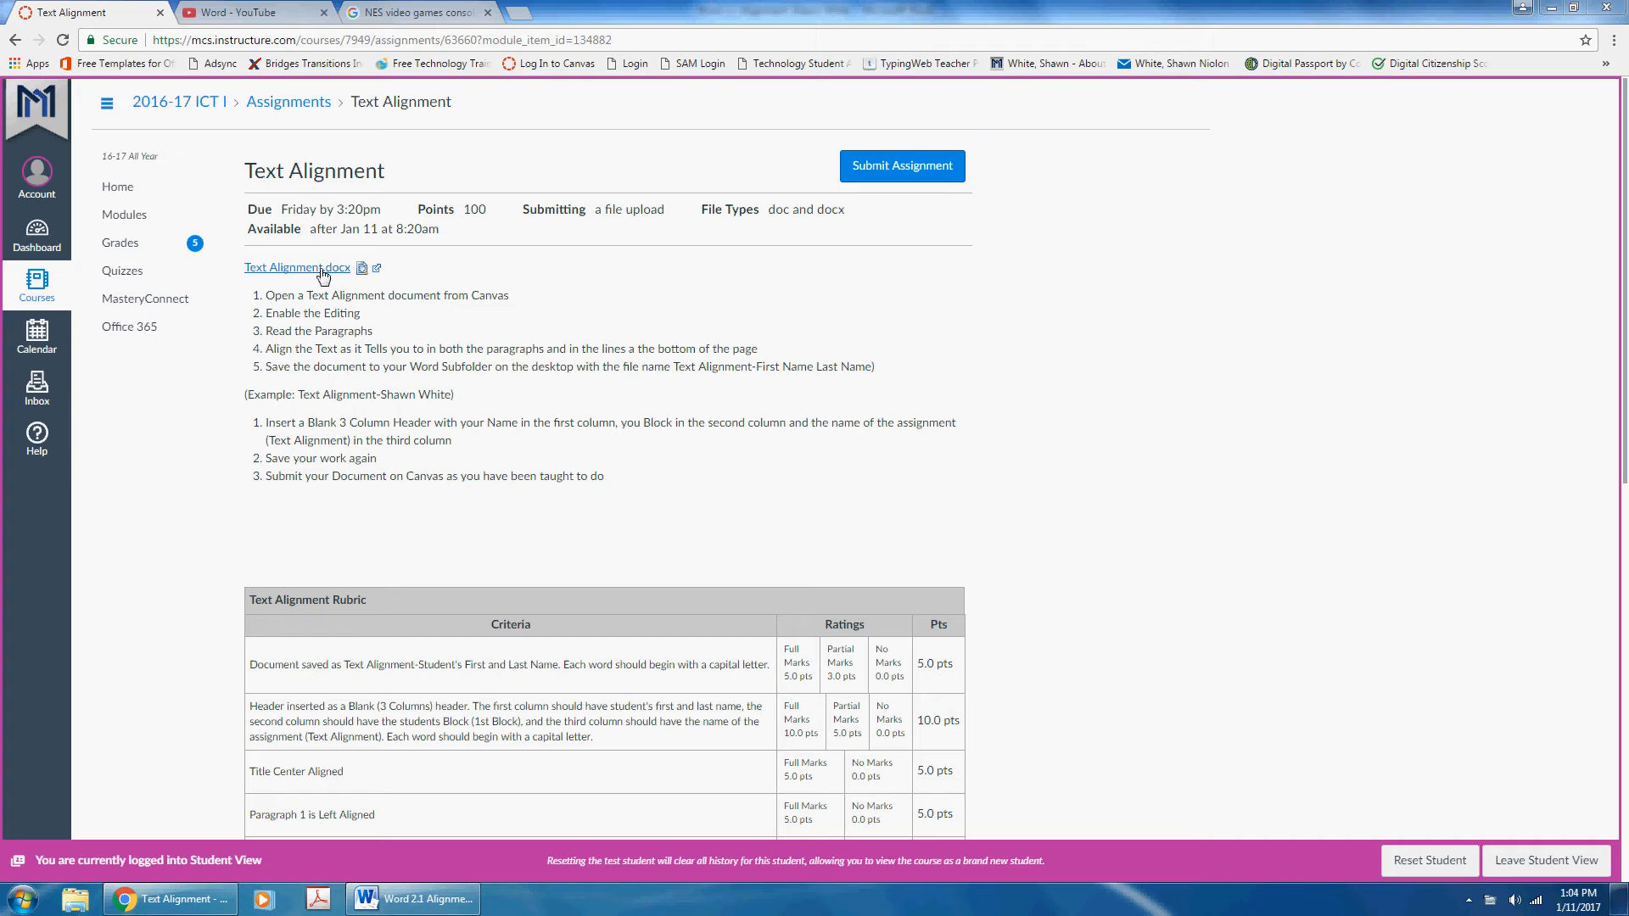
pyautogui.moveTo(374, 318)
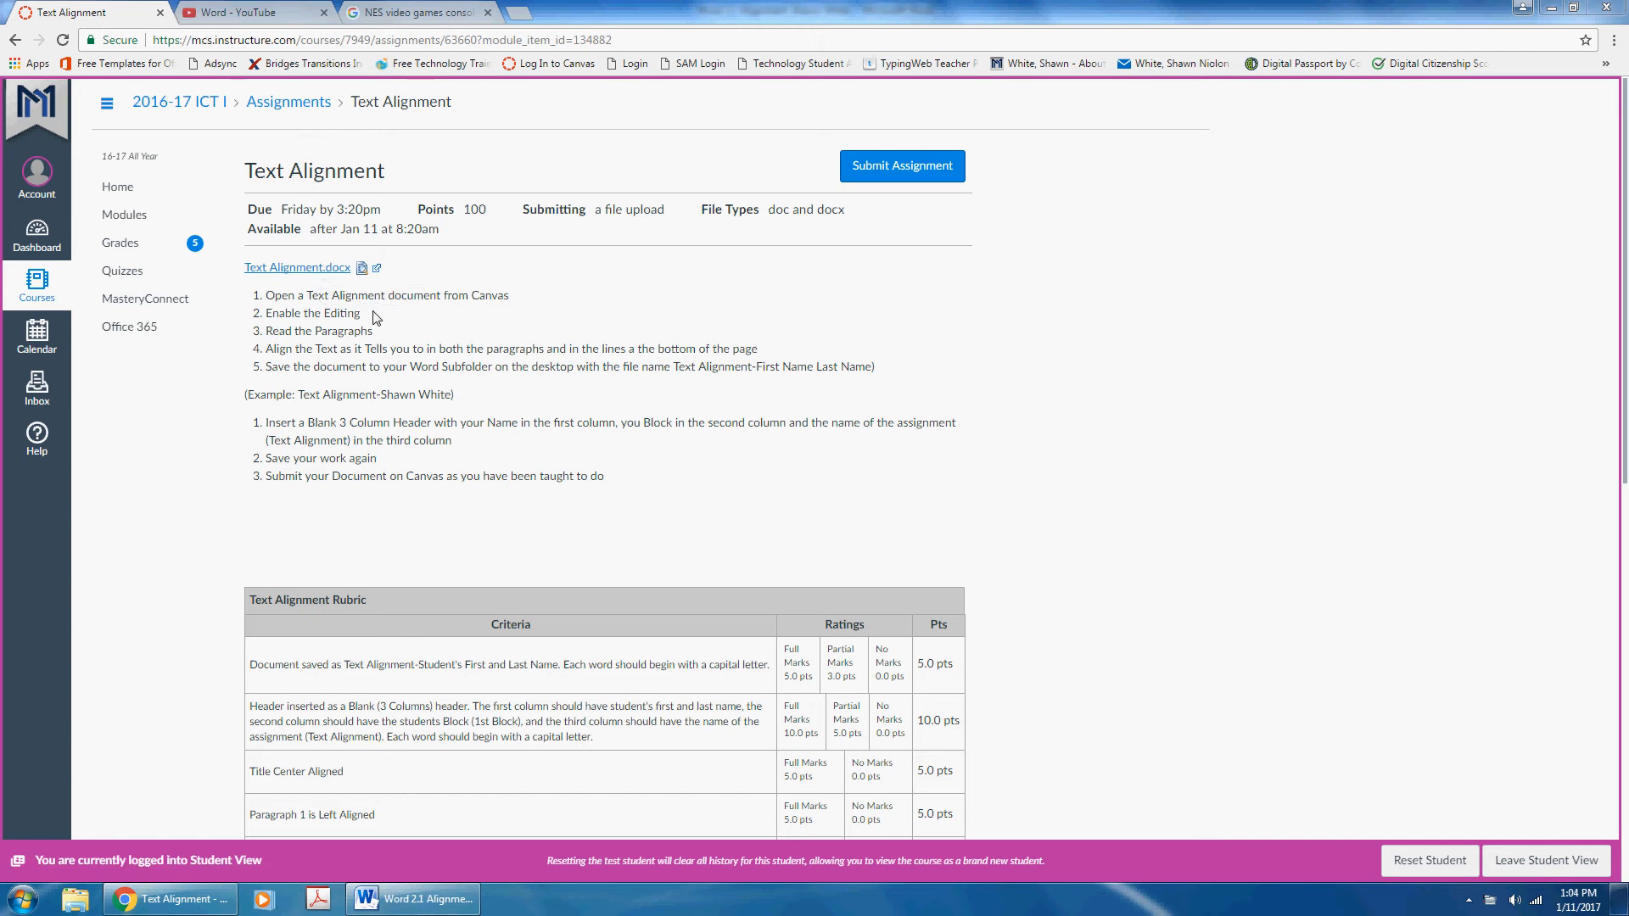
pyautogui.moveTo(379, 343)
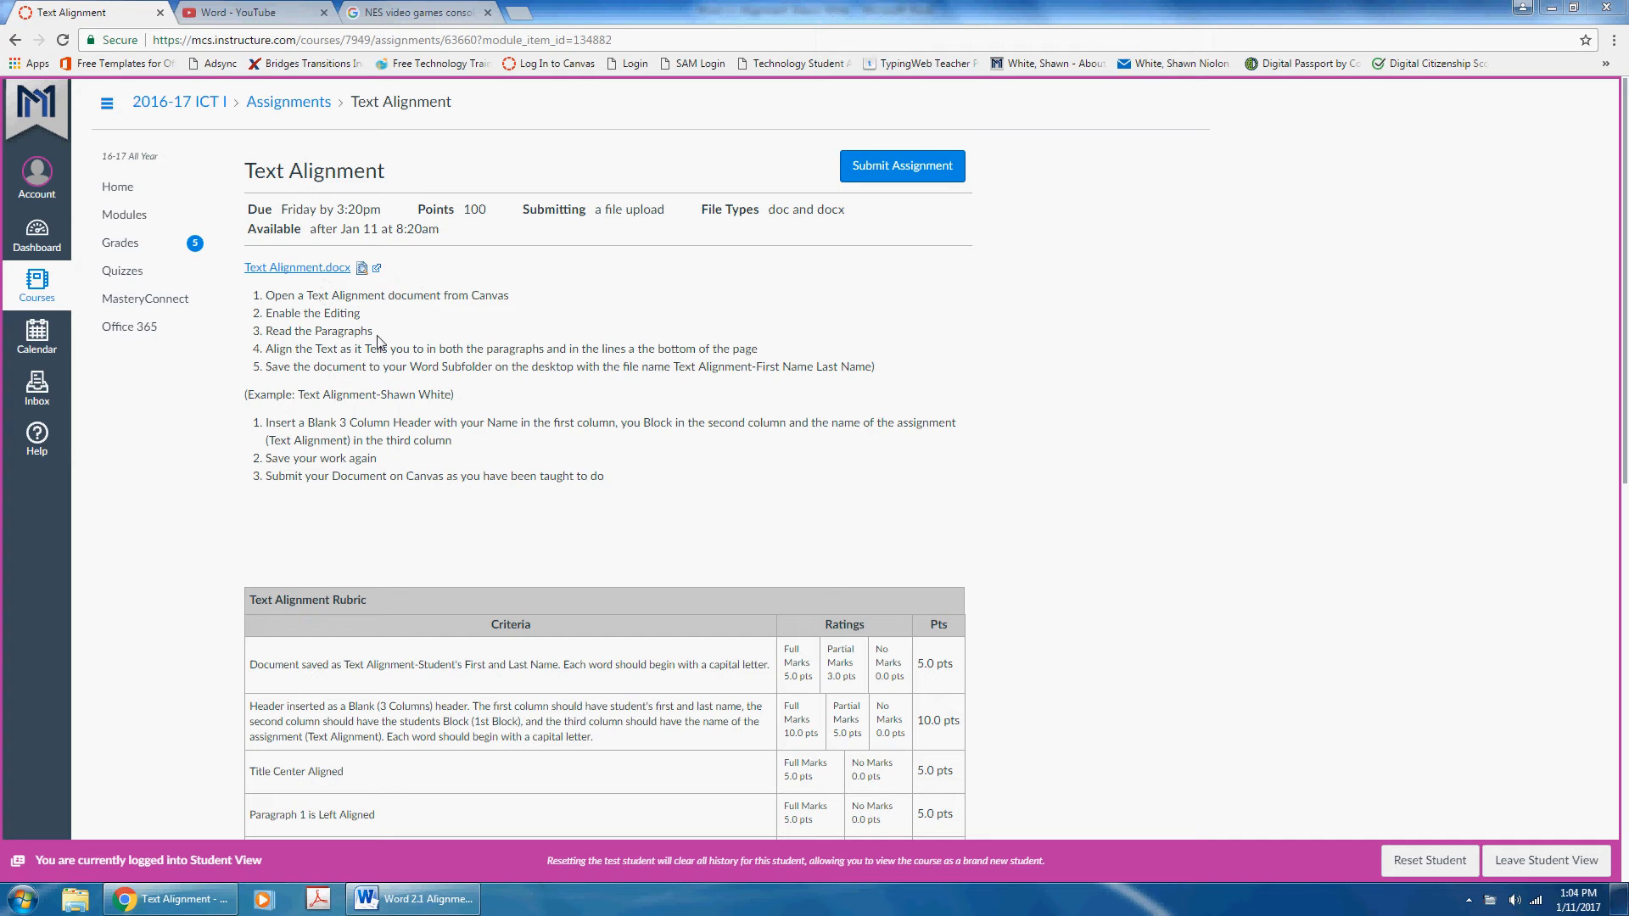
pyautogui.moveTo(476, 351)
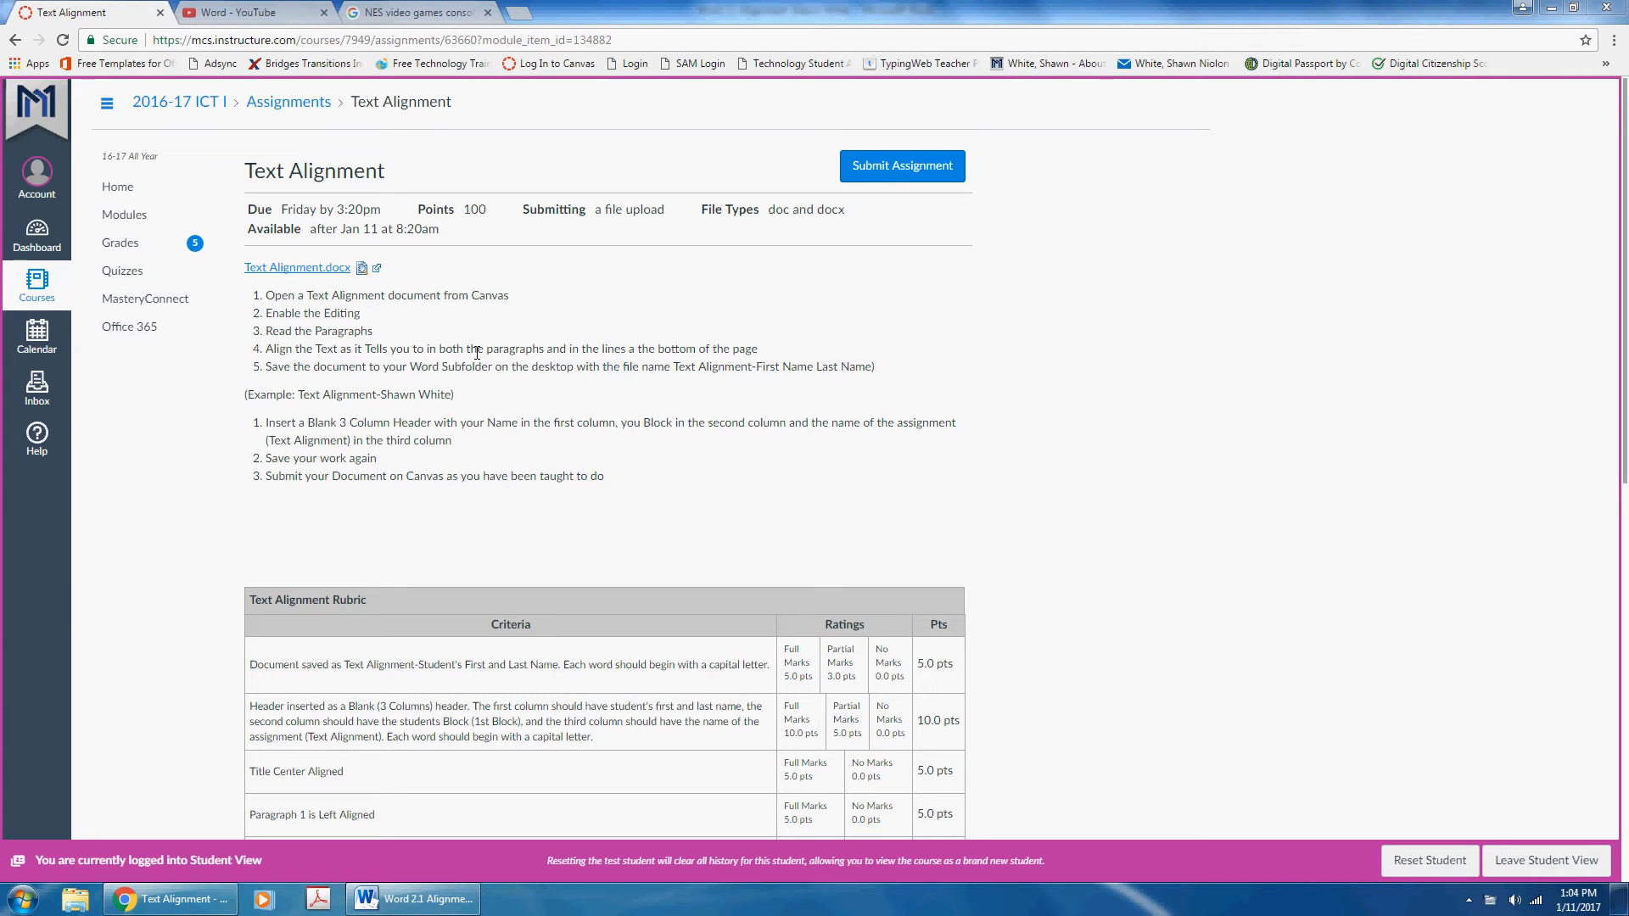
pyautogui.moveTo(447, 371)
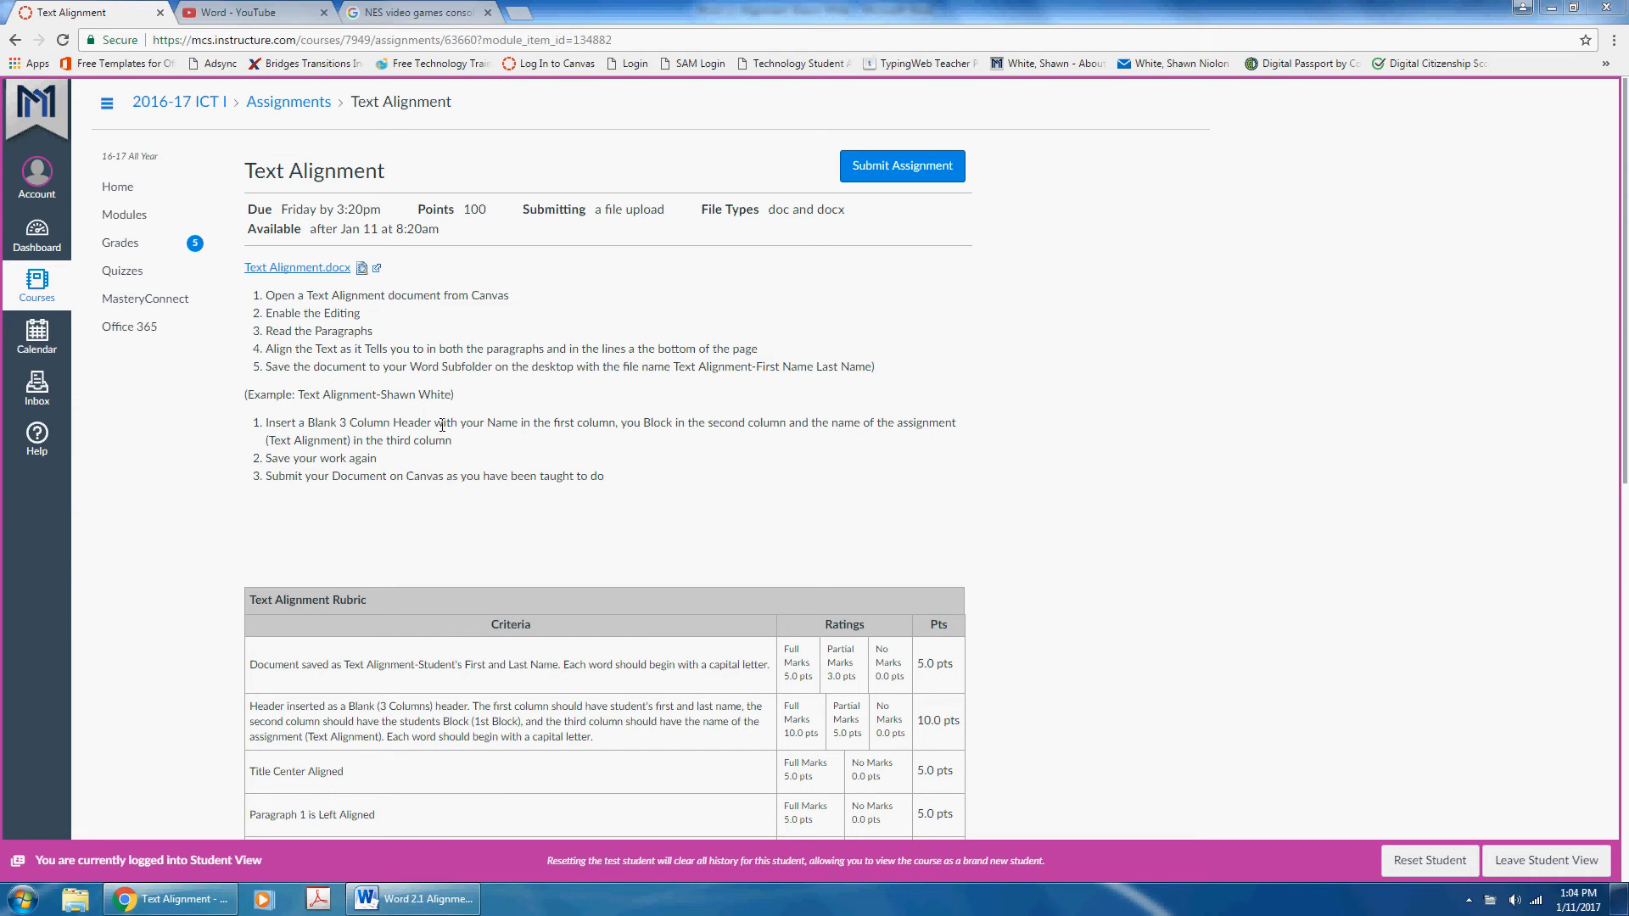
pyautogui.moveTo(621, 439)
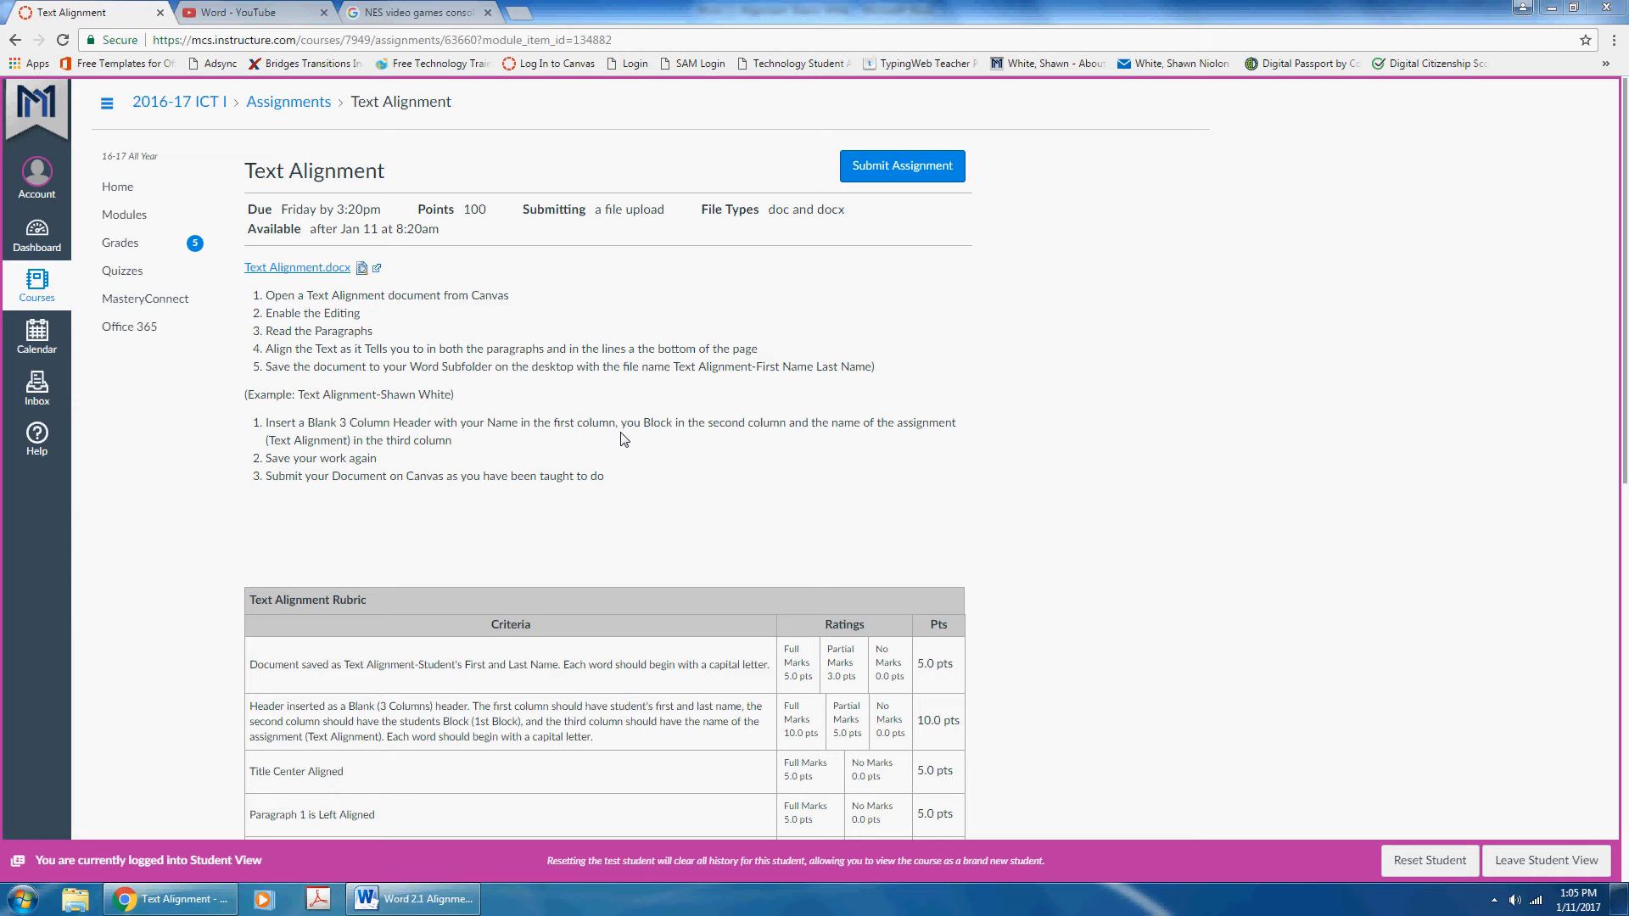
pyautogui.moveTo(296, 267)
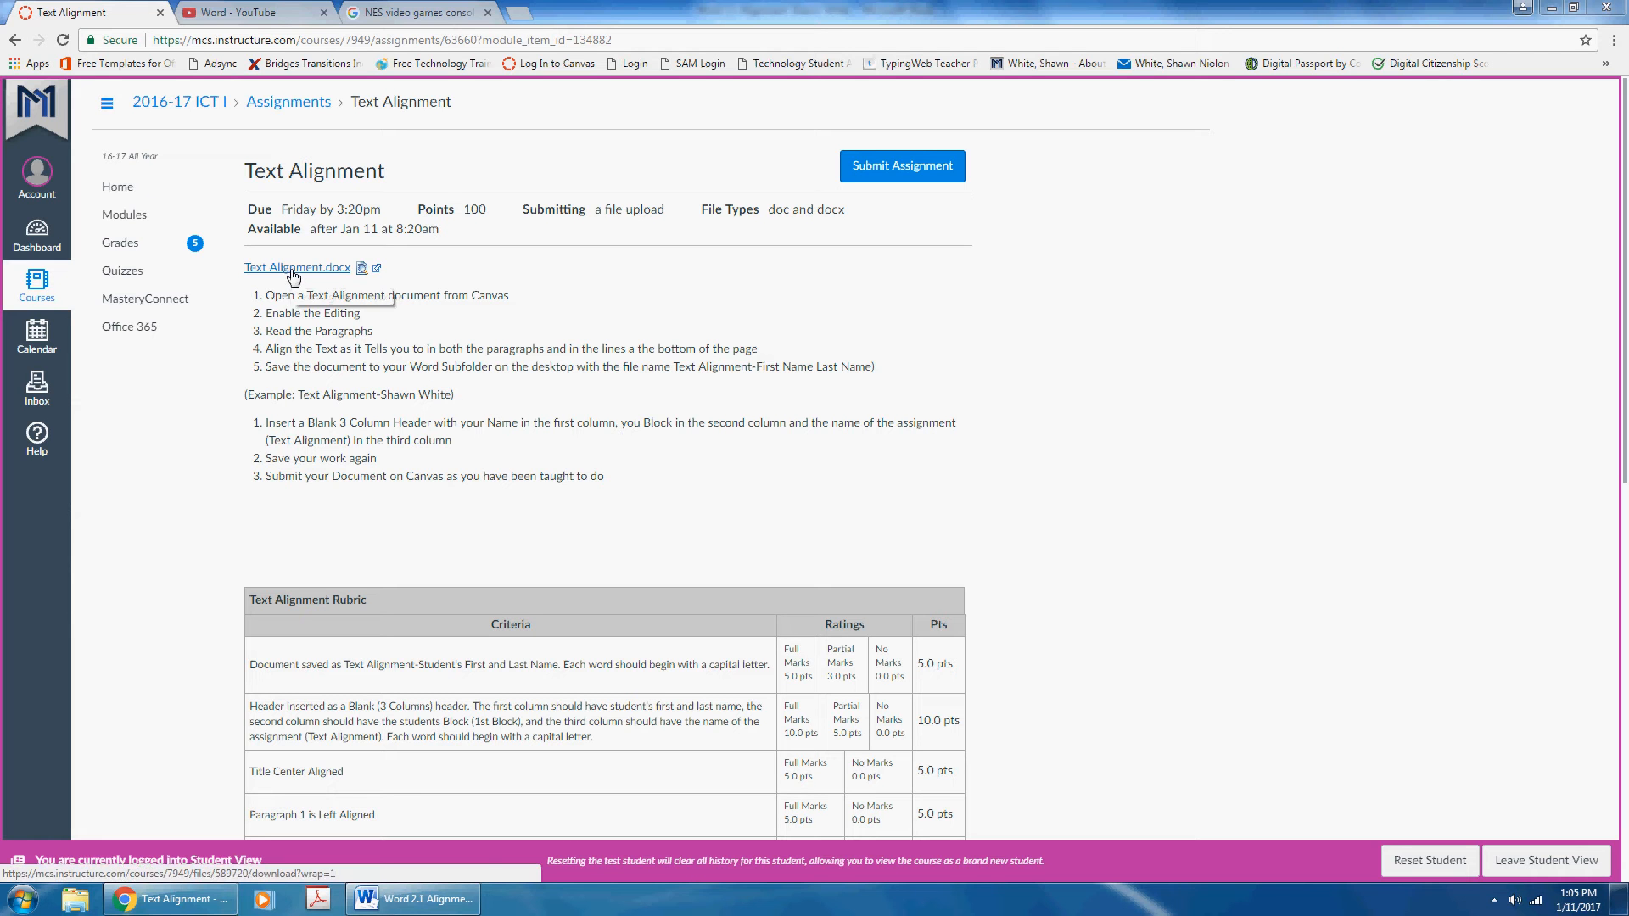
# Step: Download Text Alignment.docx from Canvas, open it in Word with editing enabled, and view File info
pyautogui.click(296, 267)
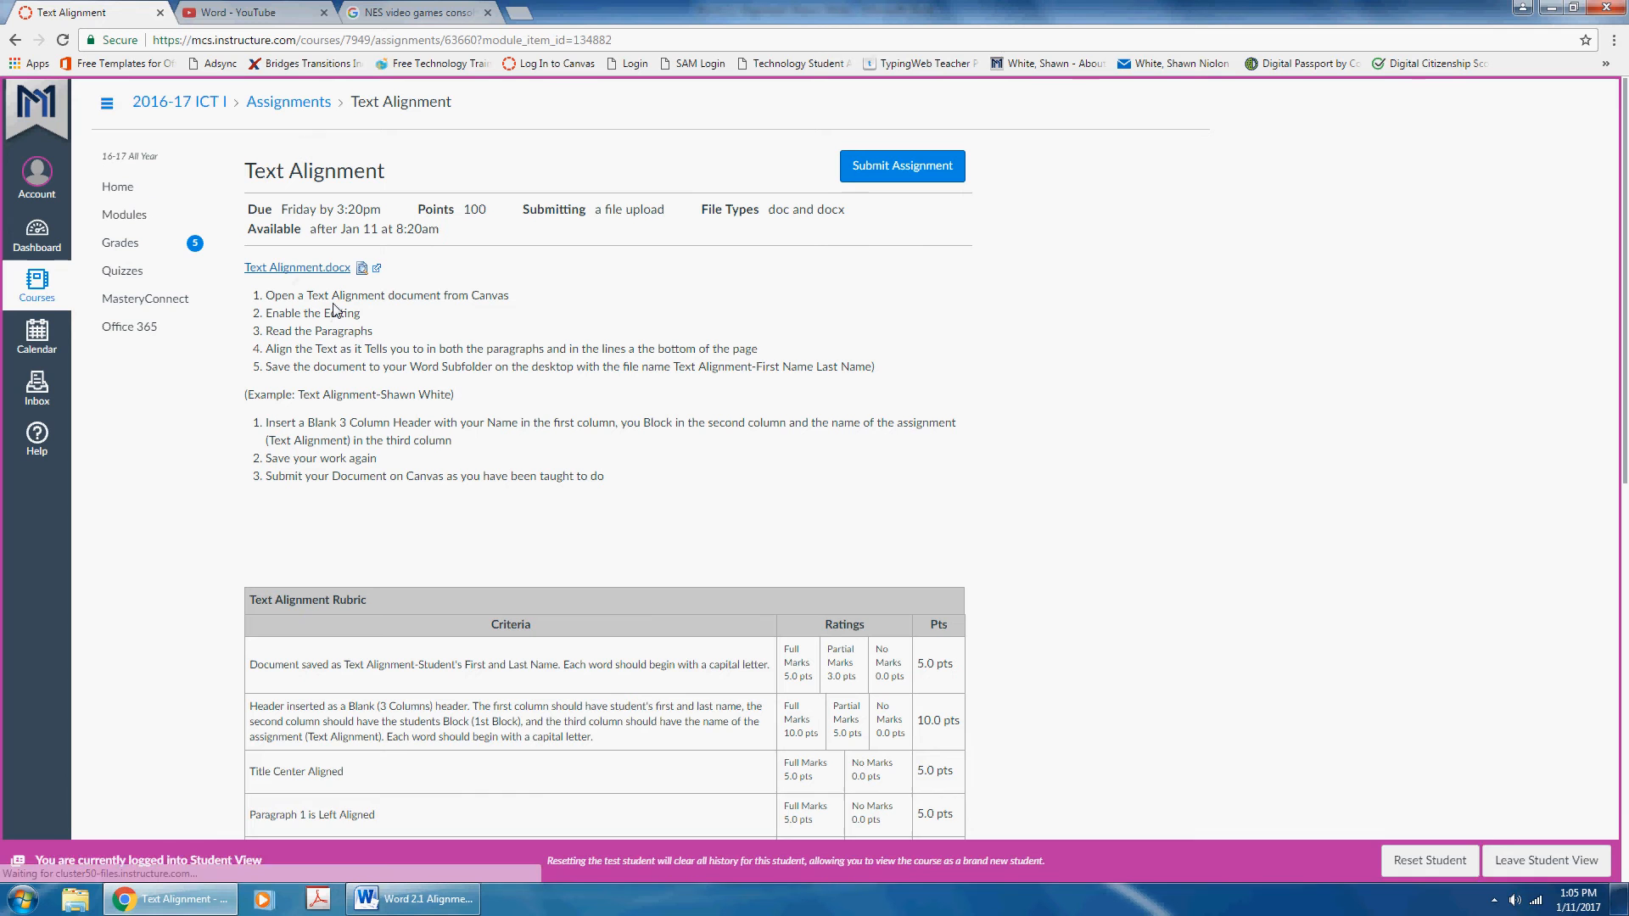
pyautogui.click(296, 267)
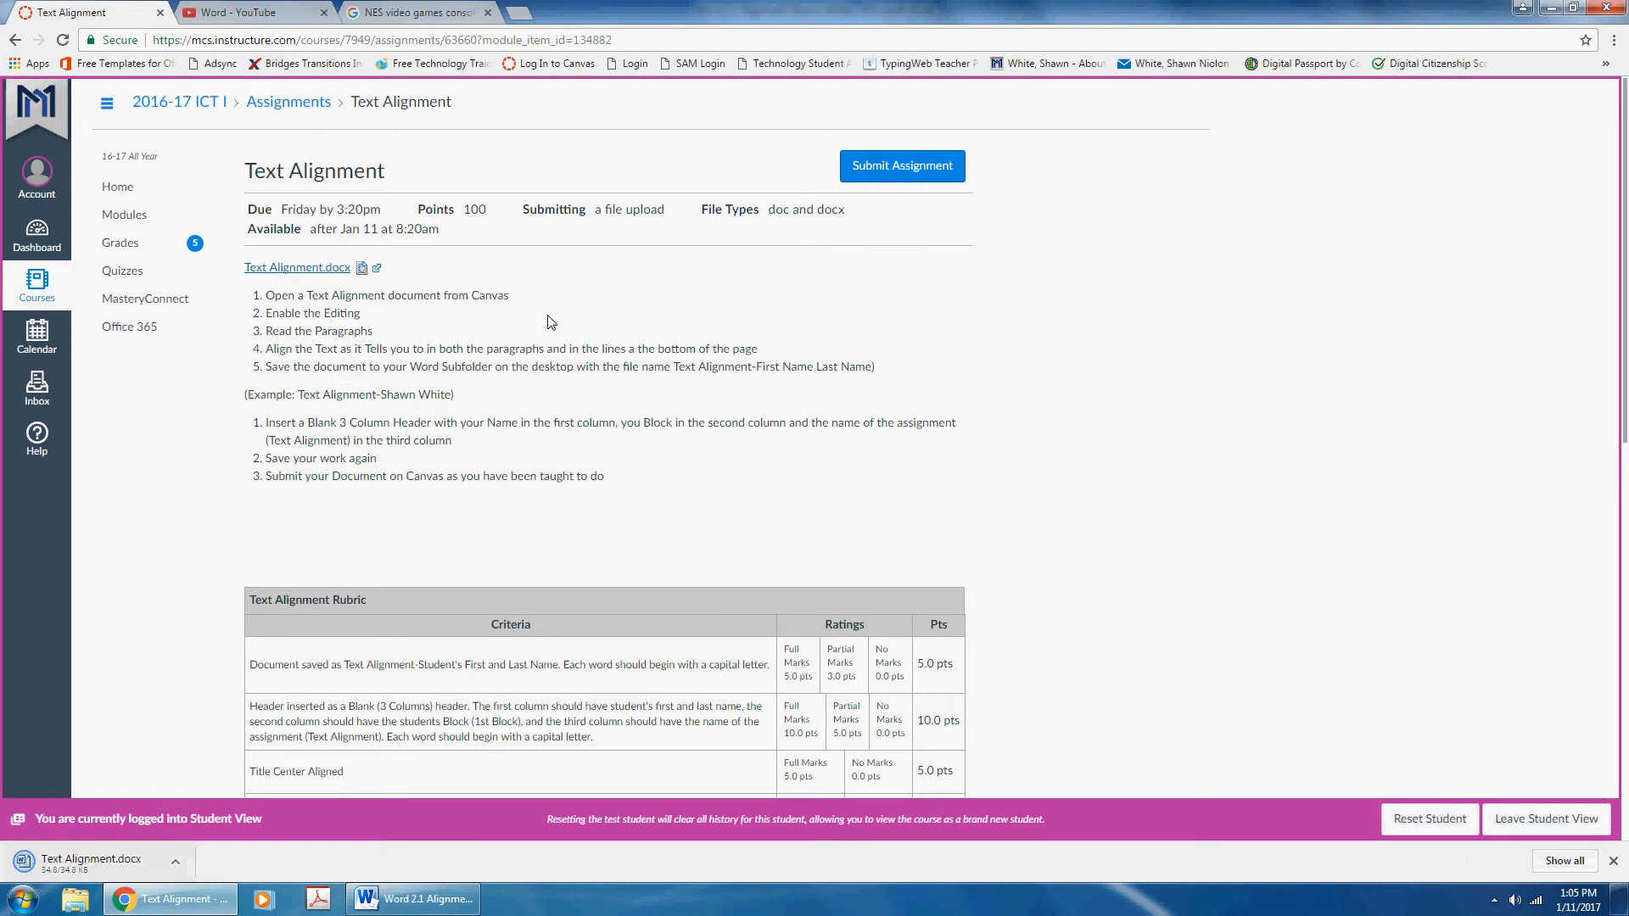
pyautogui.click(414, 899)
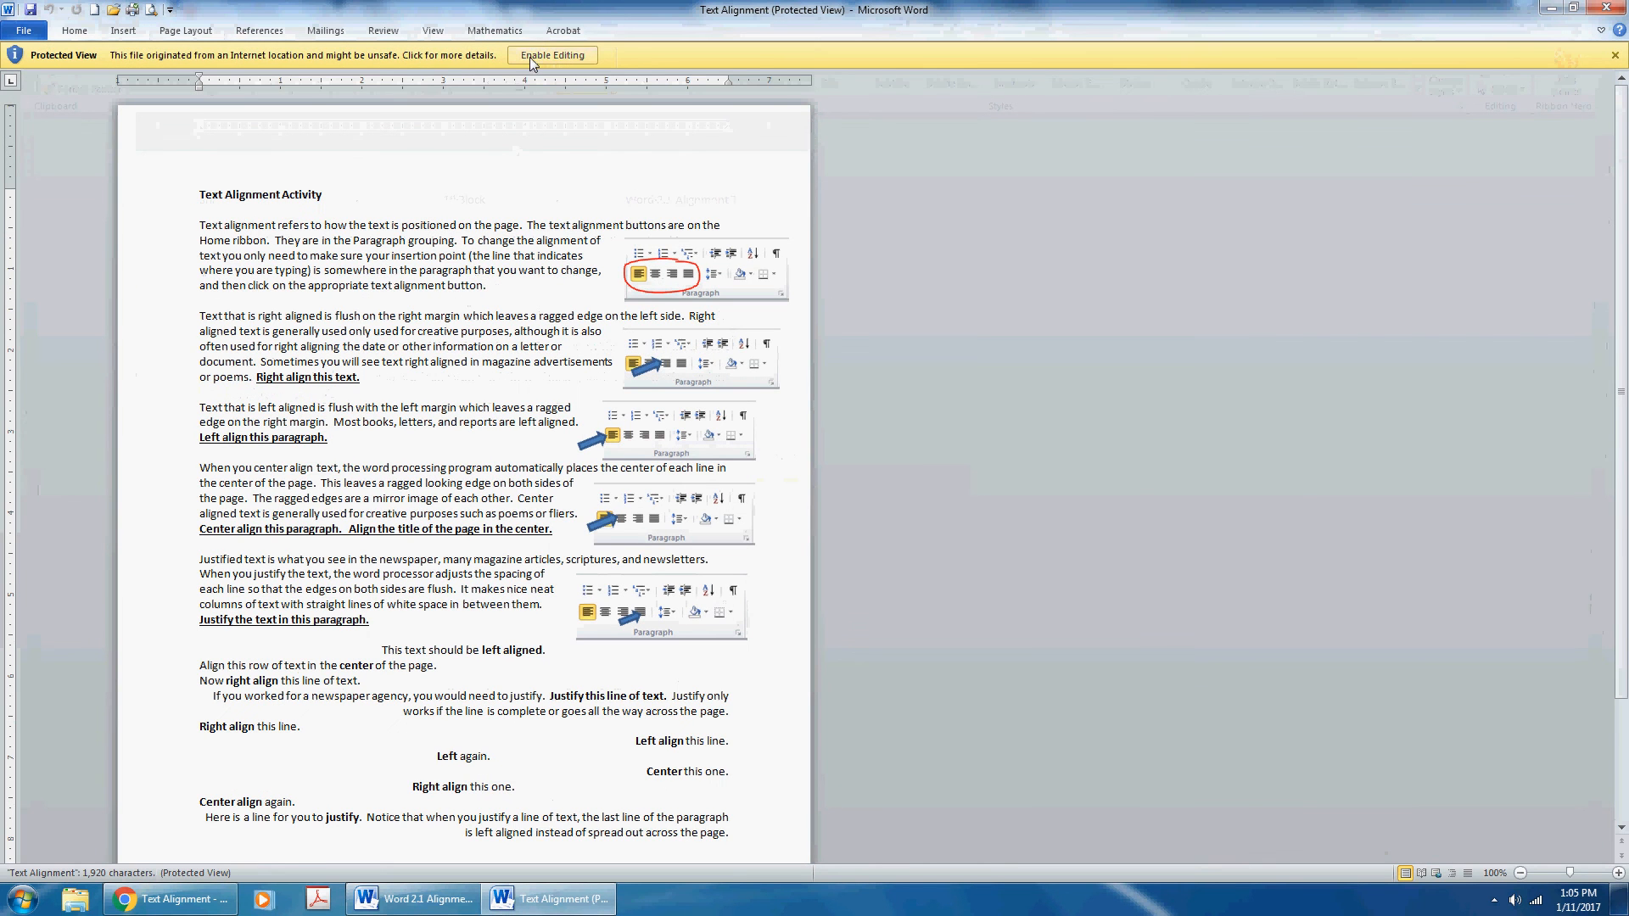
pyautogui.click(551, 55)
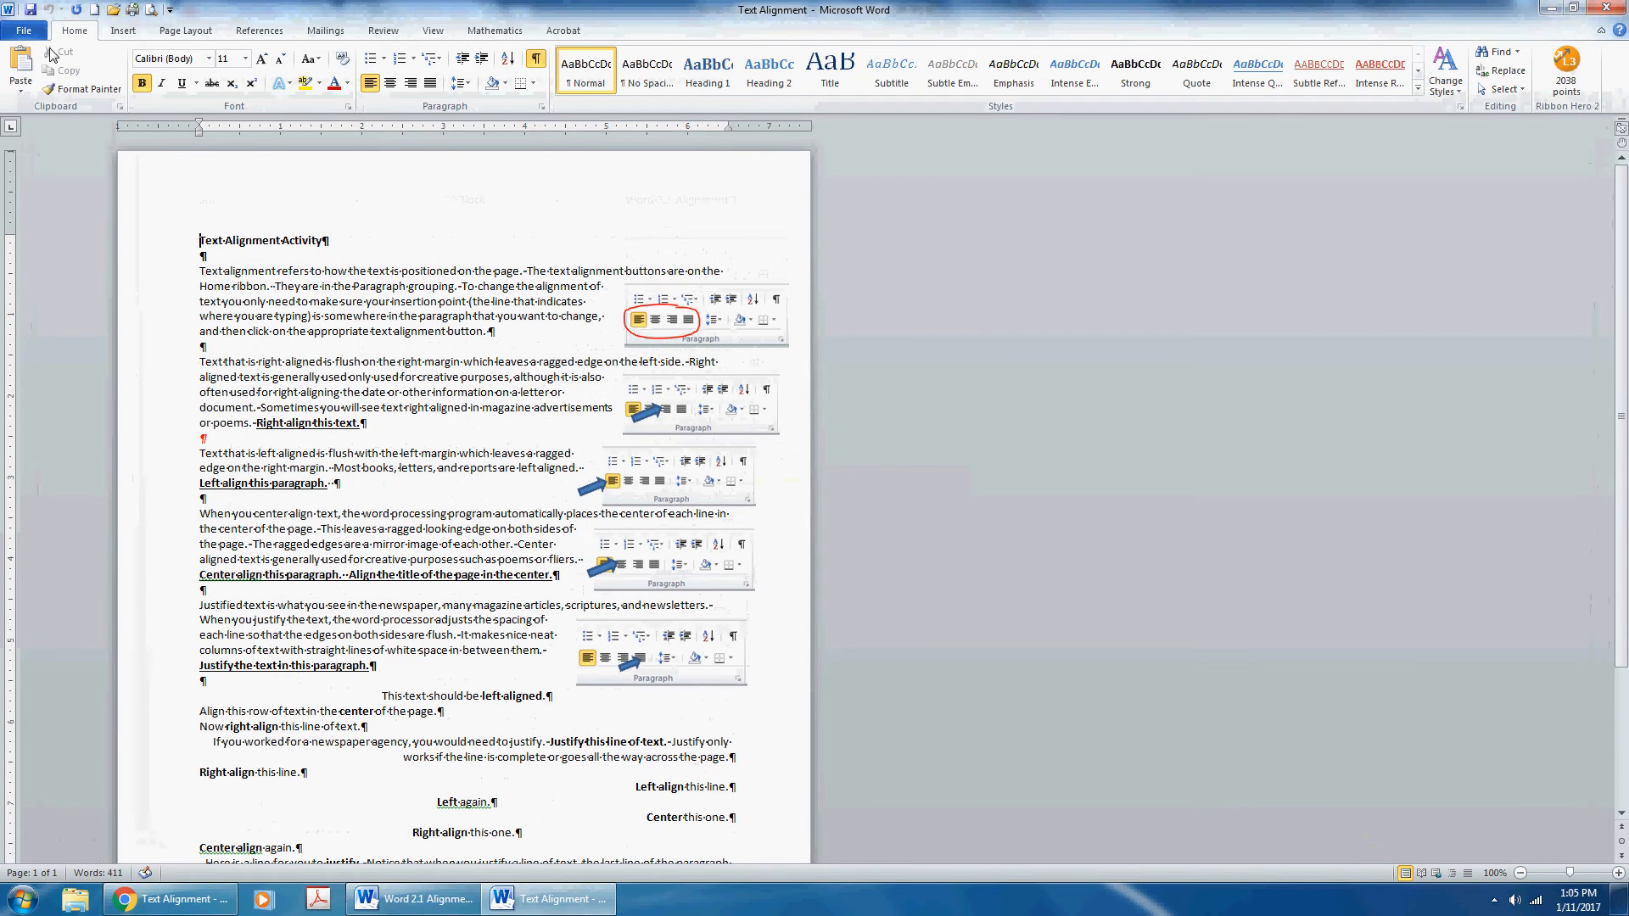
pyautogui.click(22, 30)
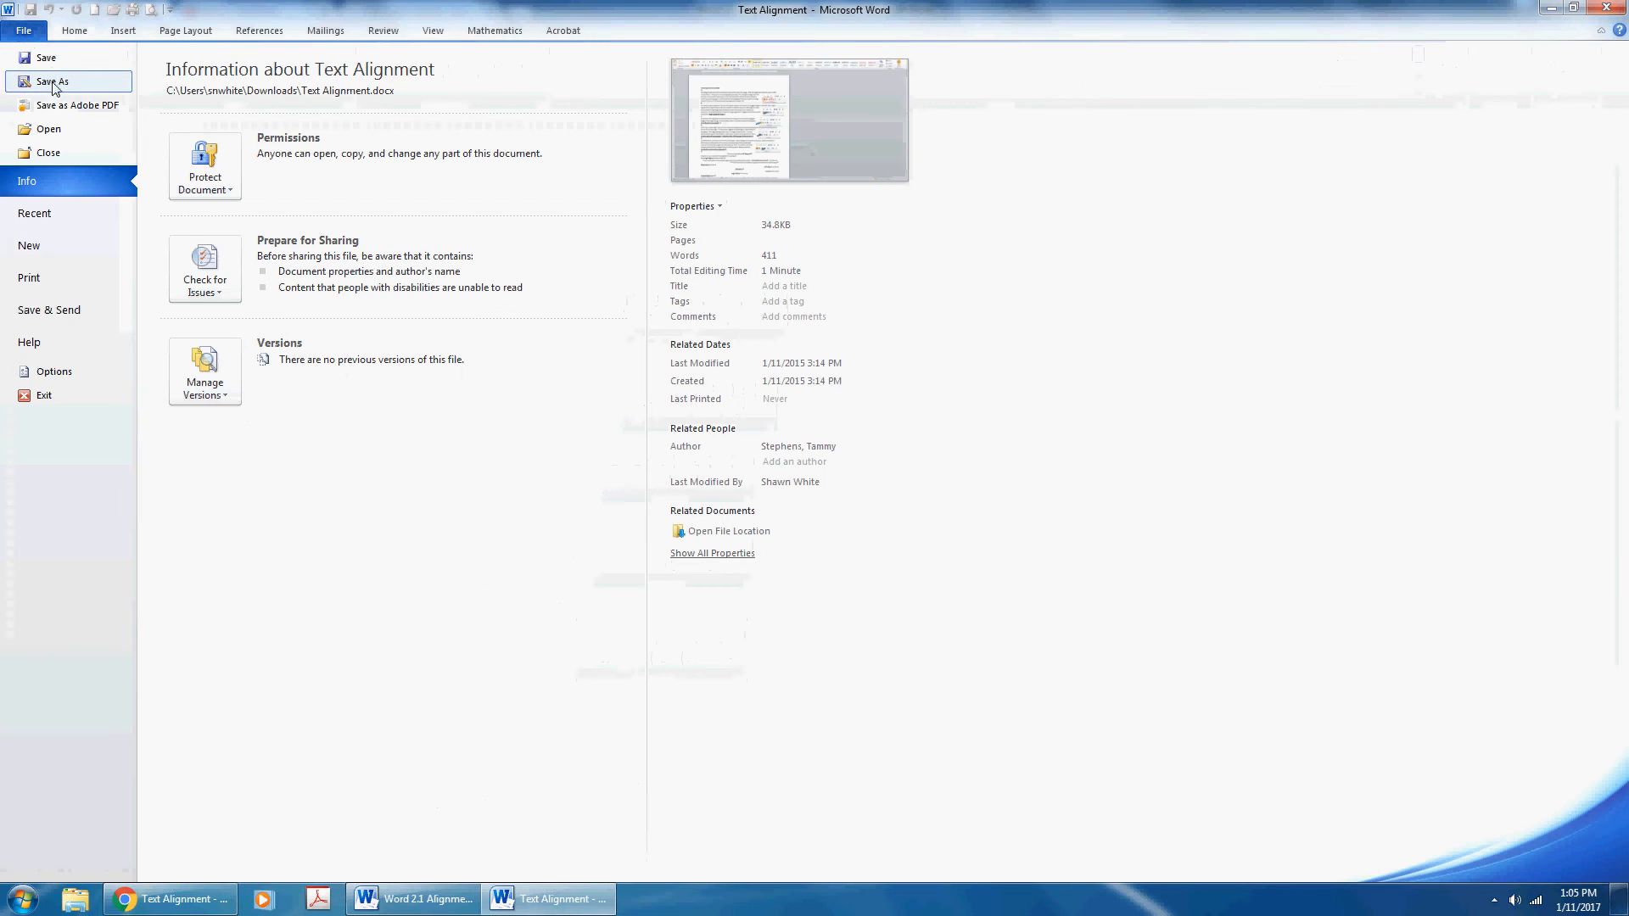
# Step: Save a copy as 'Text Alignment-Shawn White' in Desktop > School Documents > Word
pyautogui.click(52, 82)
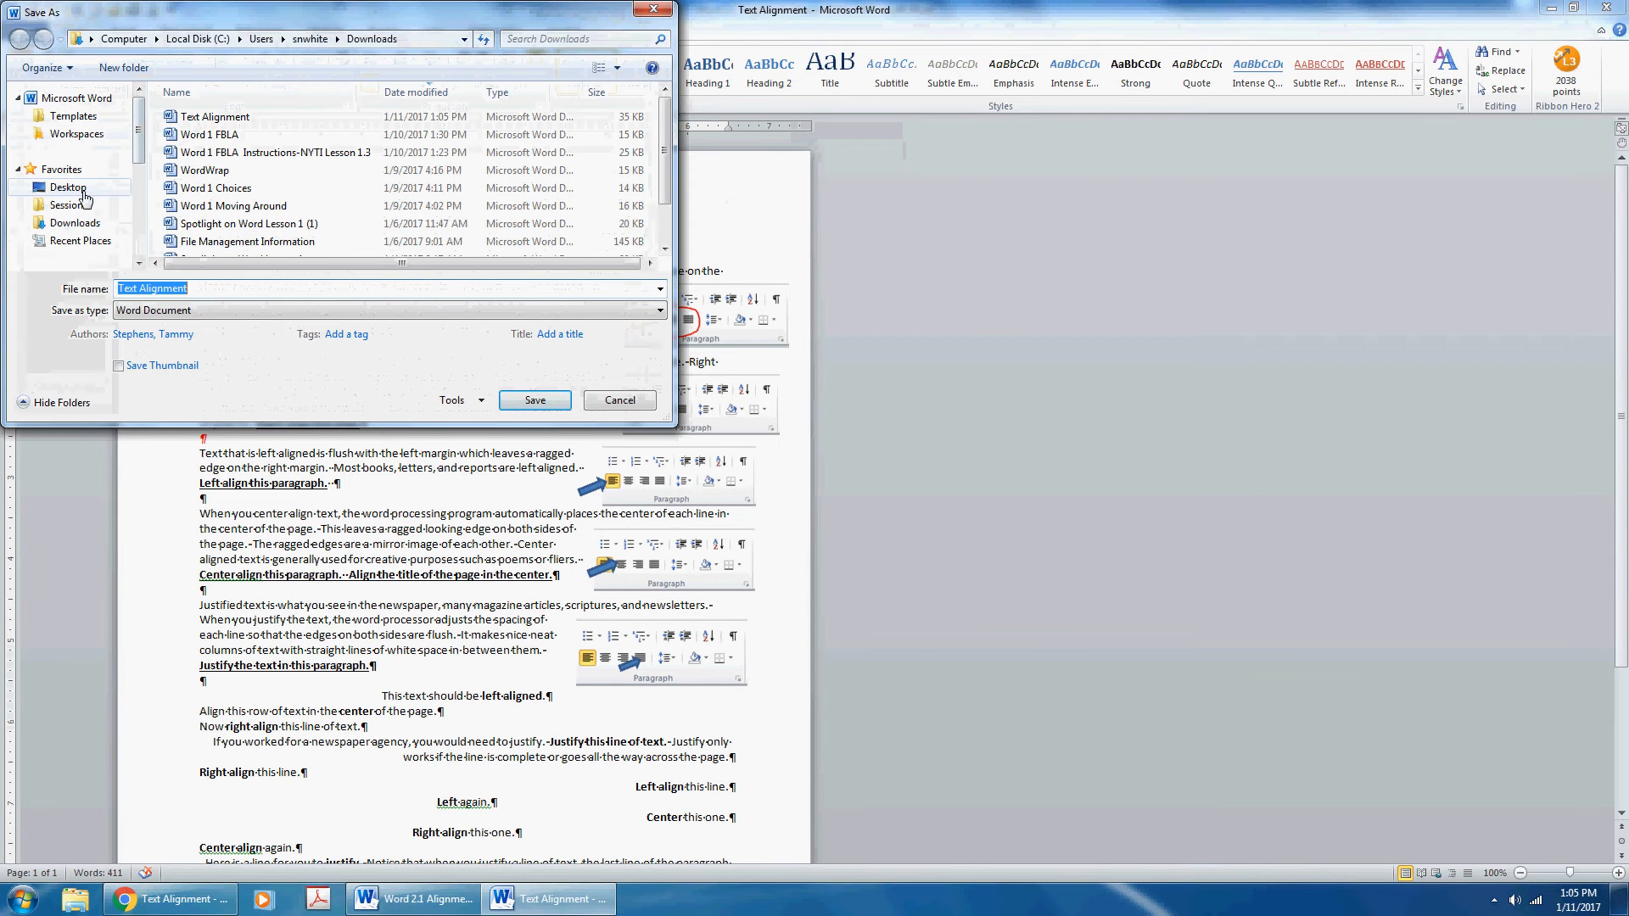
pyautogui.click(68, 186)
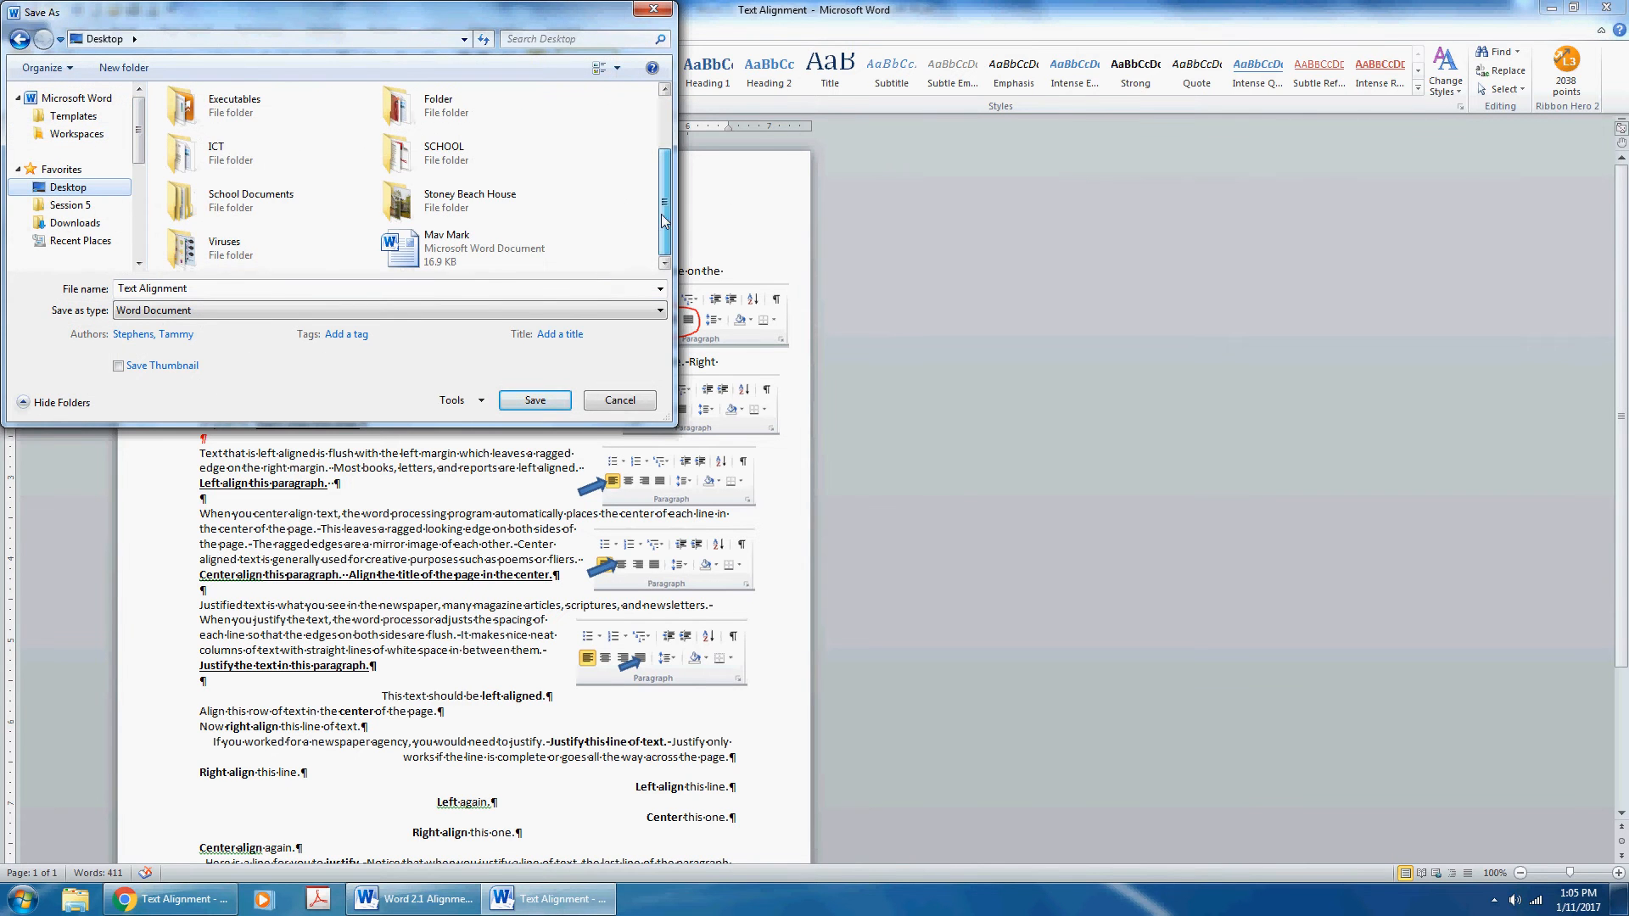
pyautogui.doubleClick(251, 198)
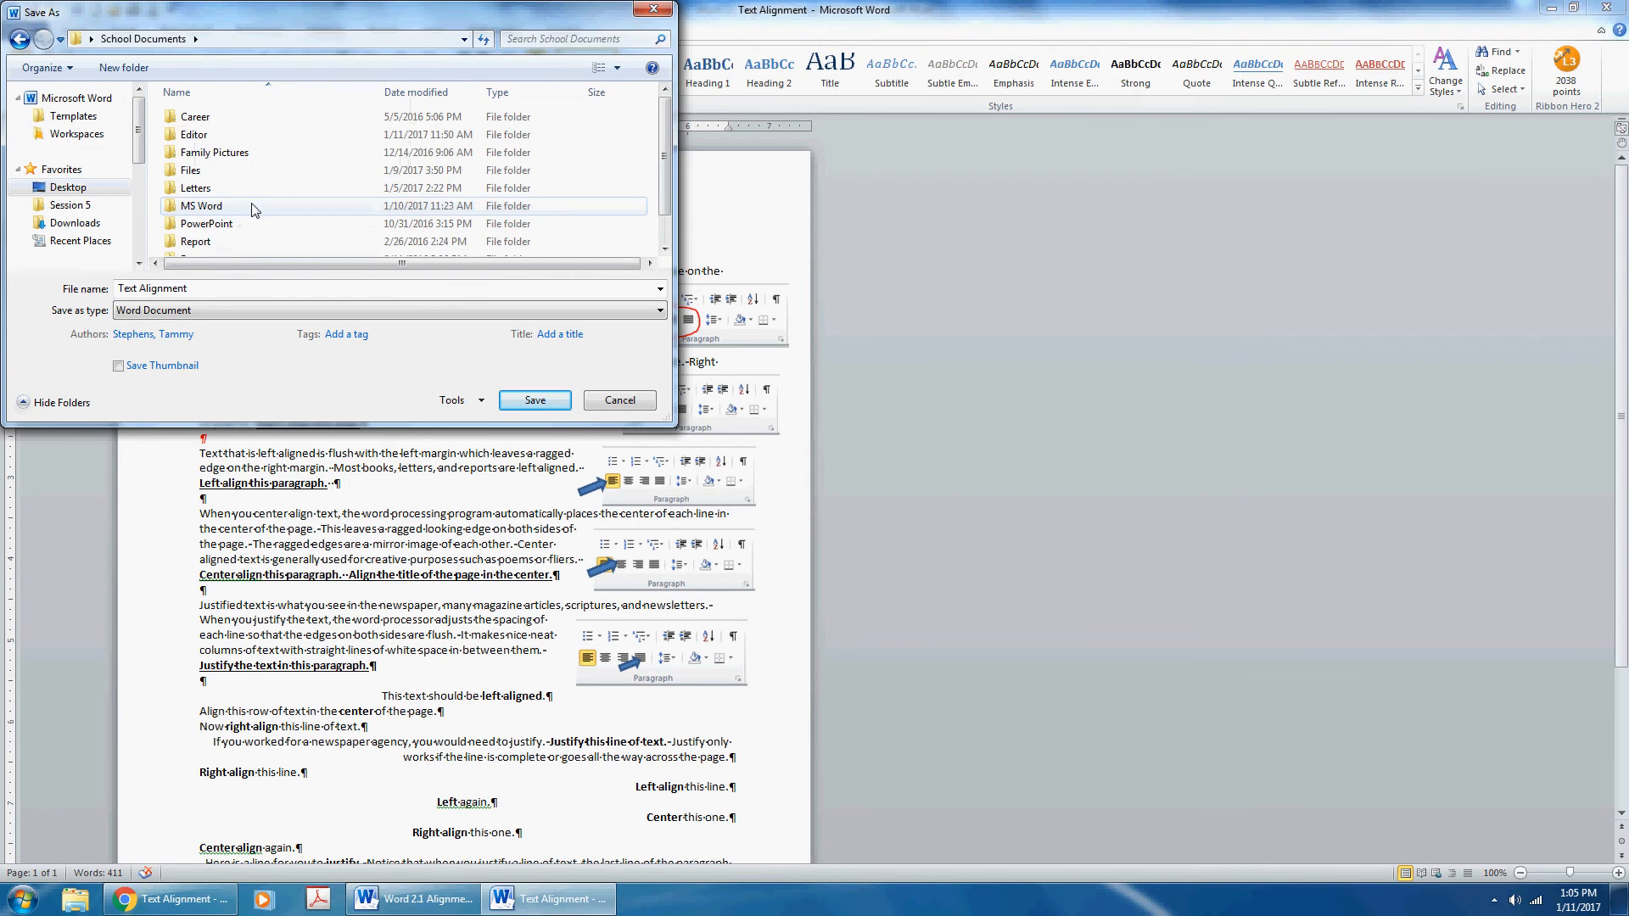
pyautogui.scroll(-3)
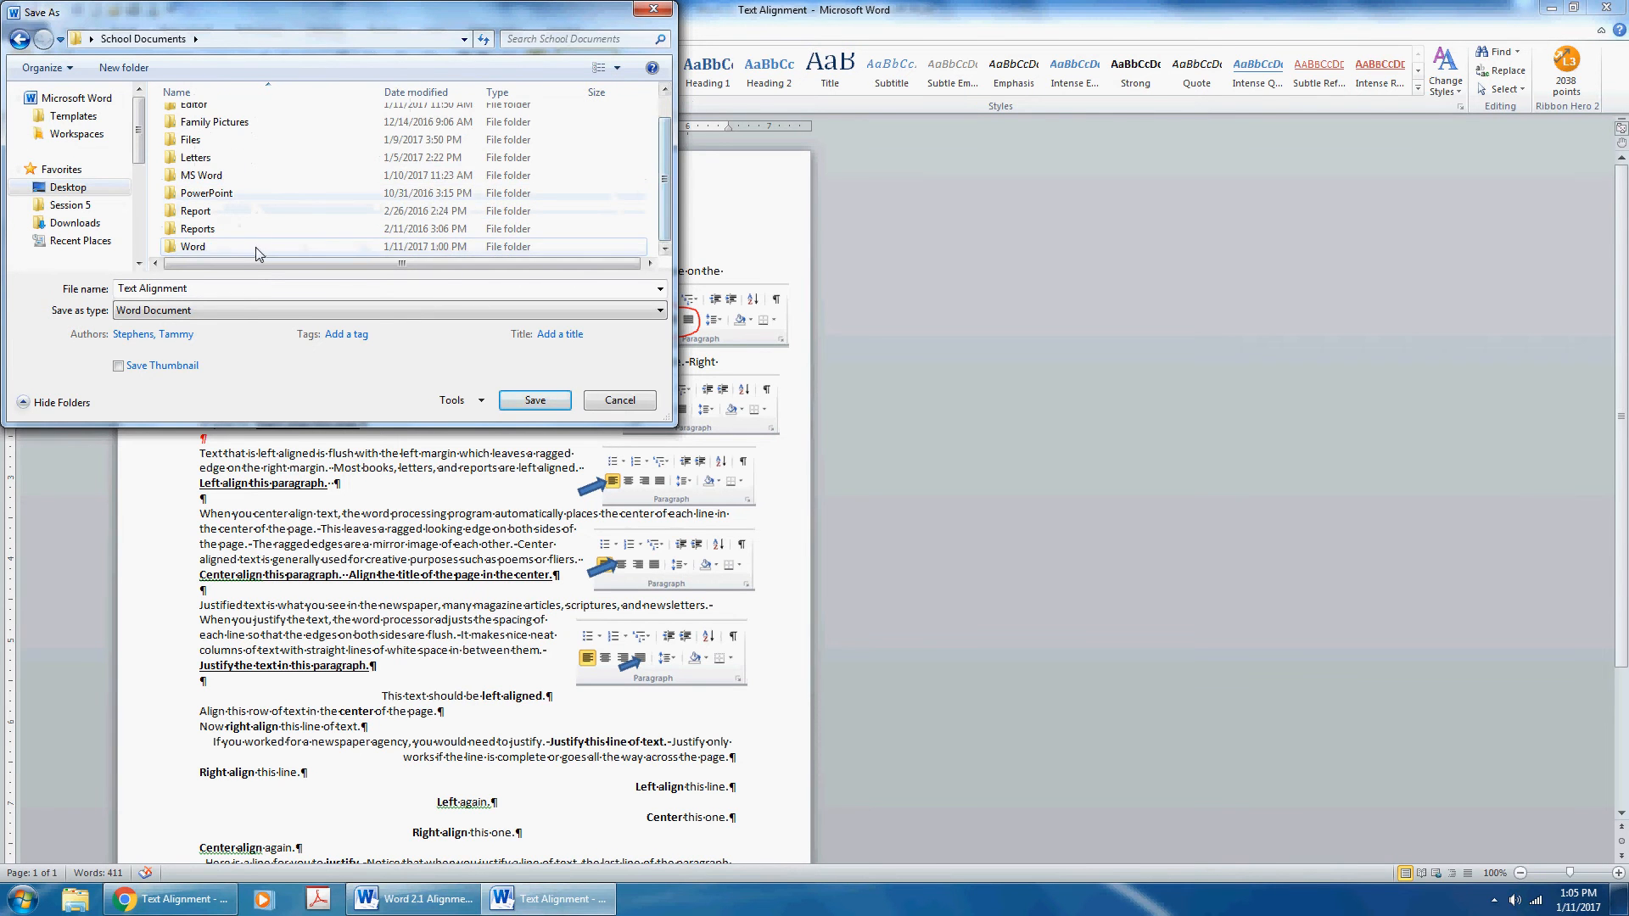
pyautogui.doubleClick(193, 246)
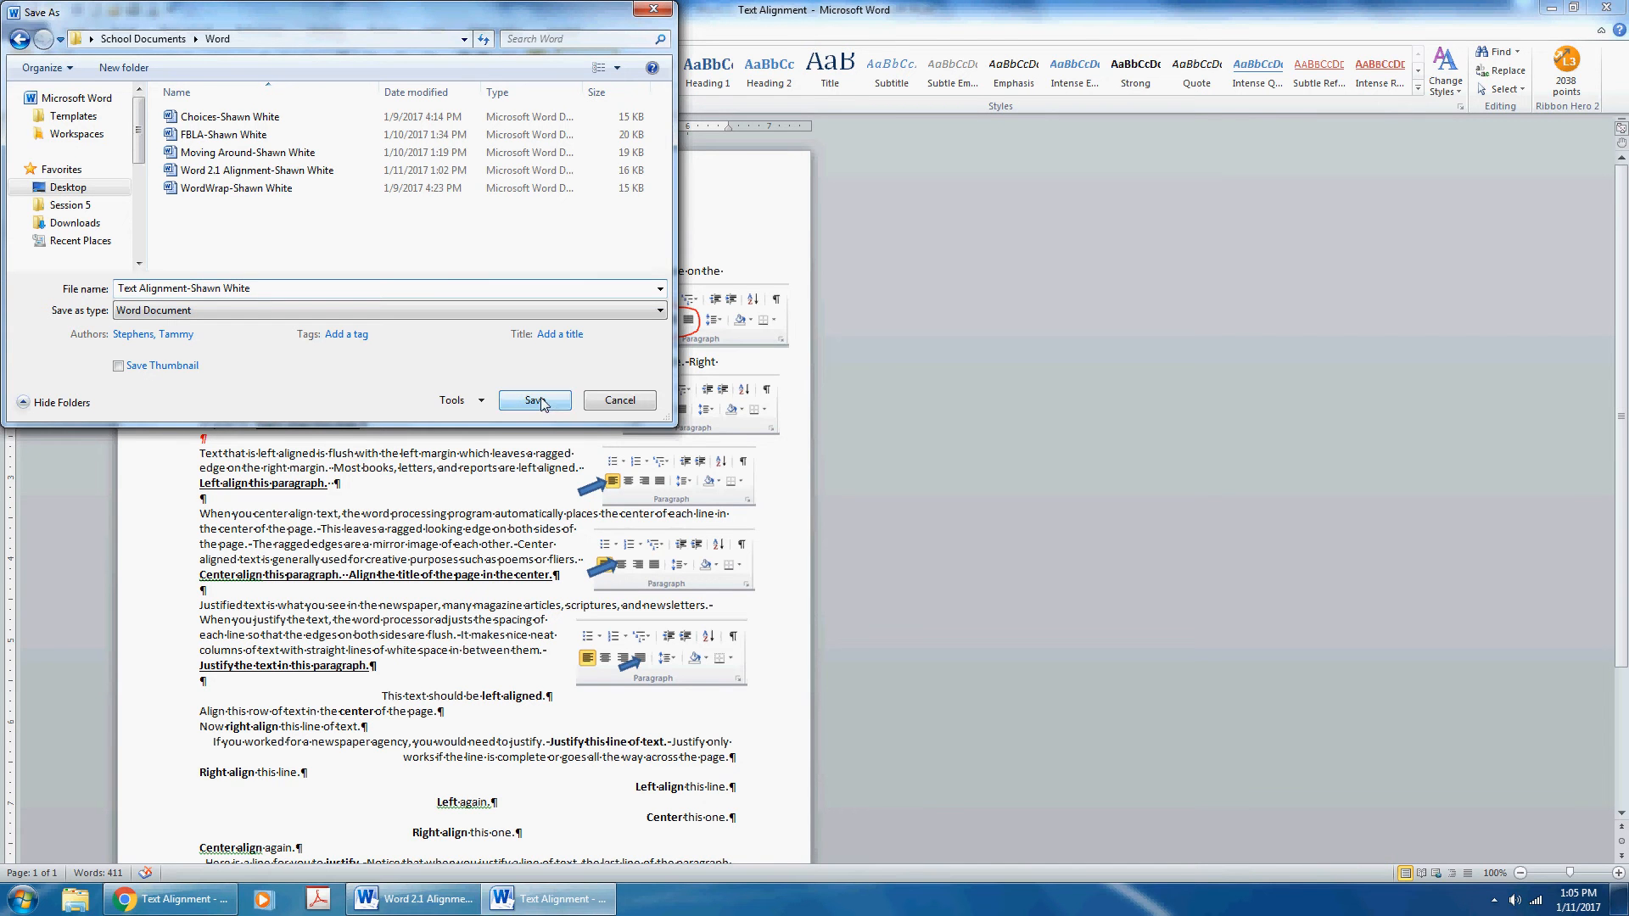
pyautogui.click(532, 401)
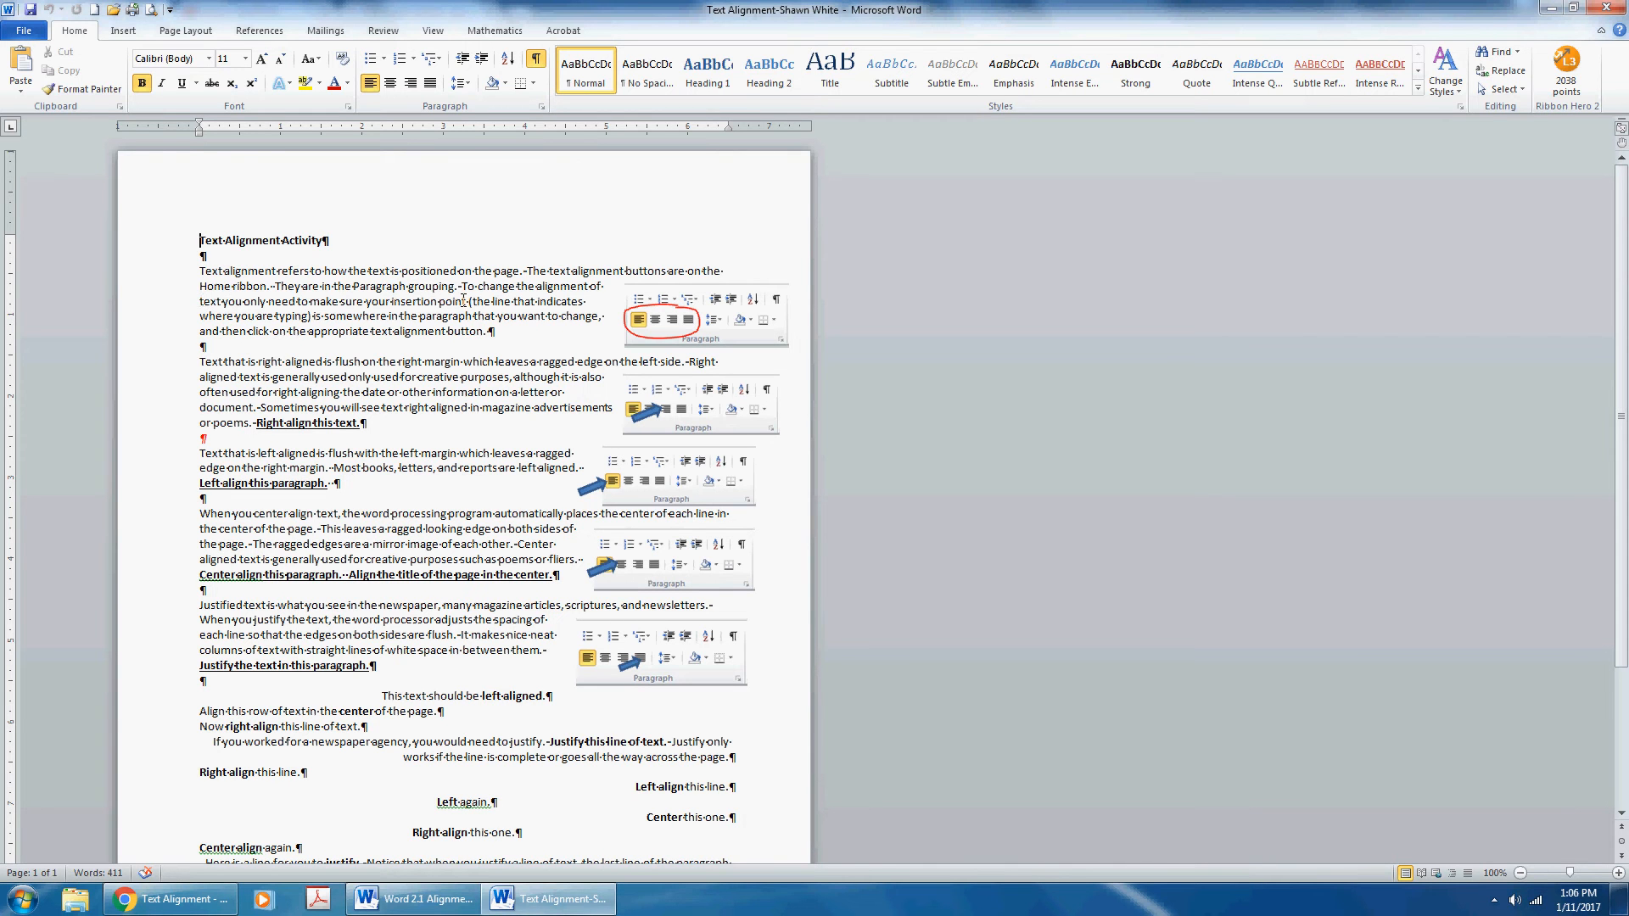
pyautogui.moveTo(429, 301)
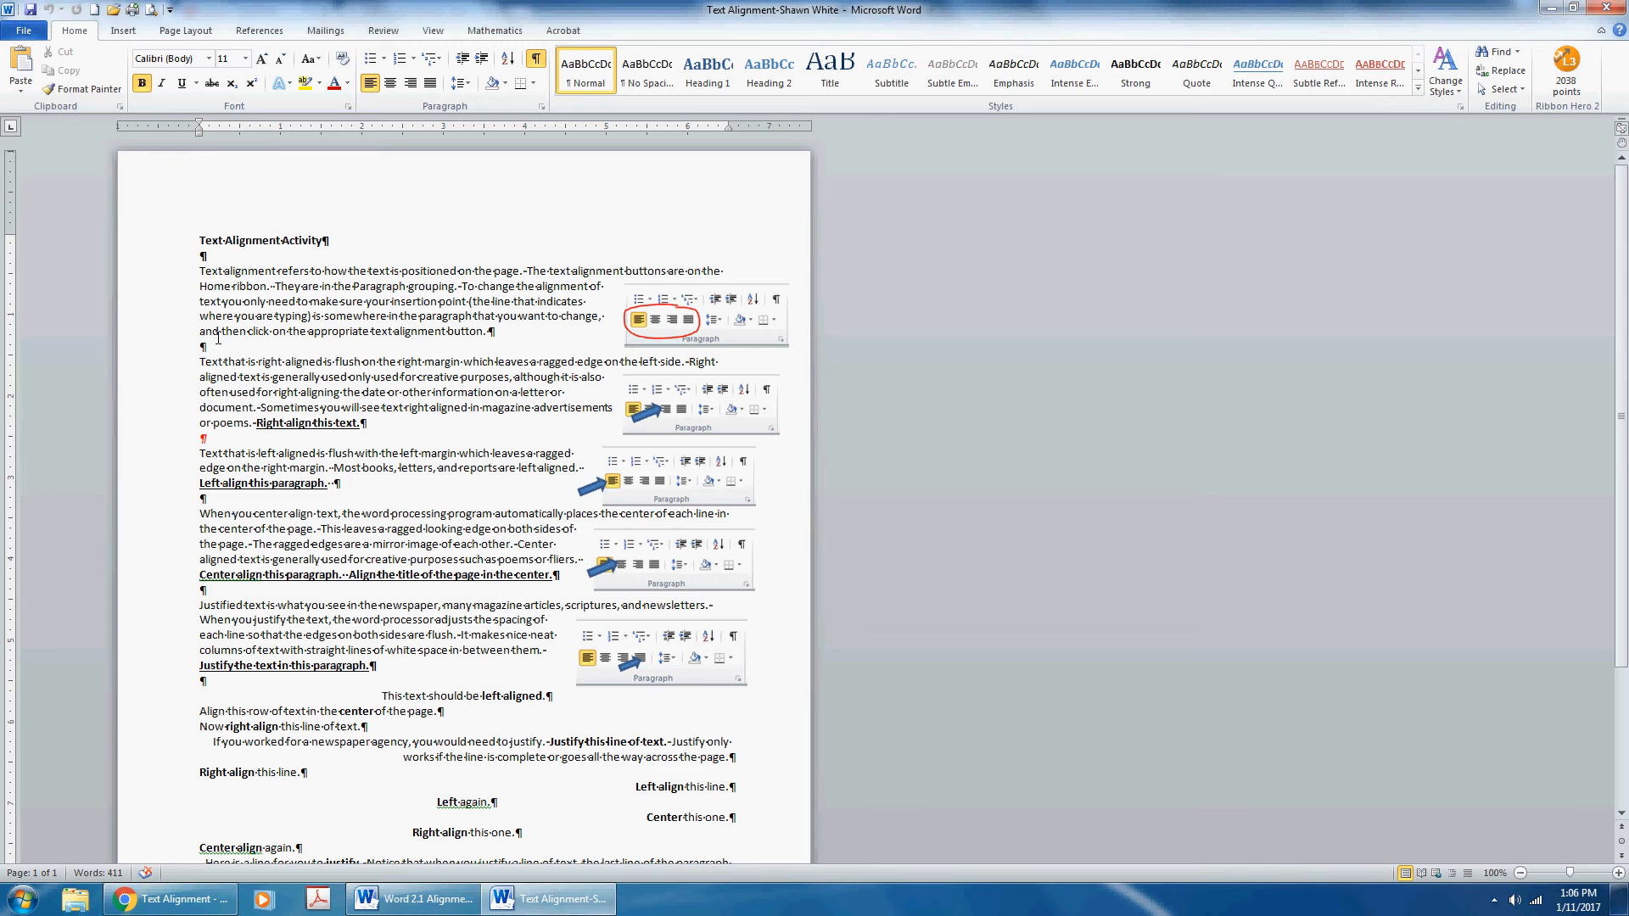
pyautogui.moveTo(369, 332)
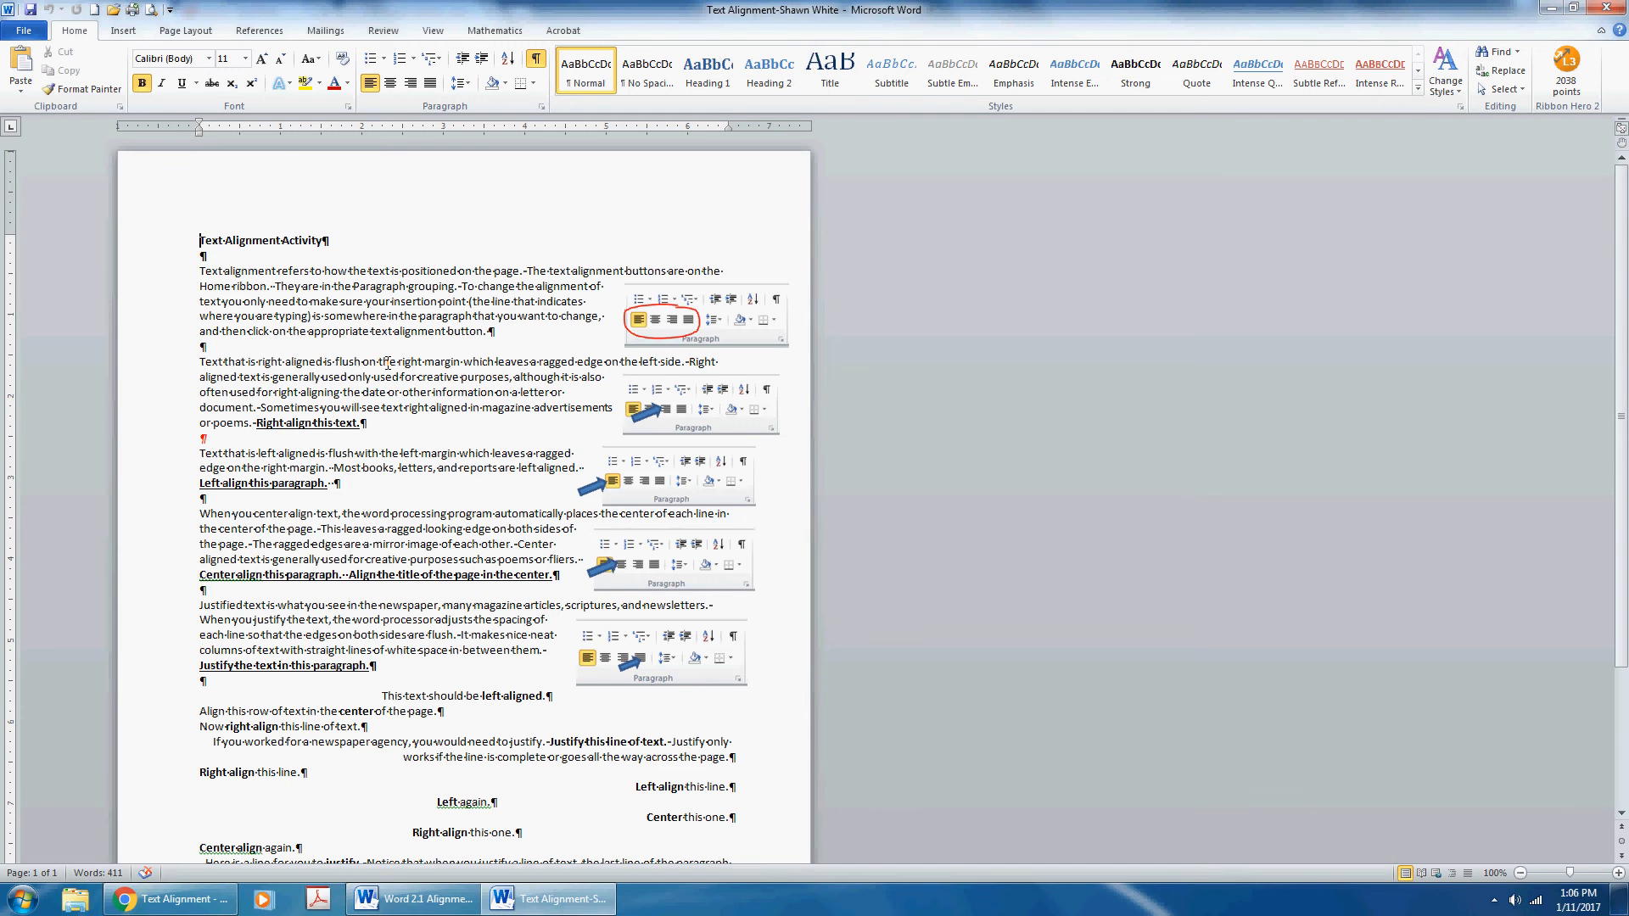
pyautogui.moveTo(491, 360)
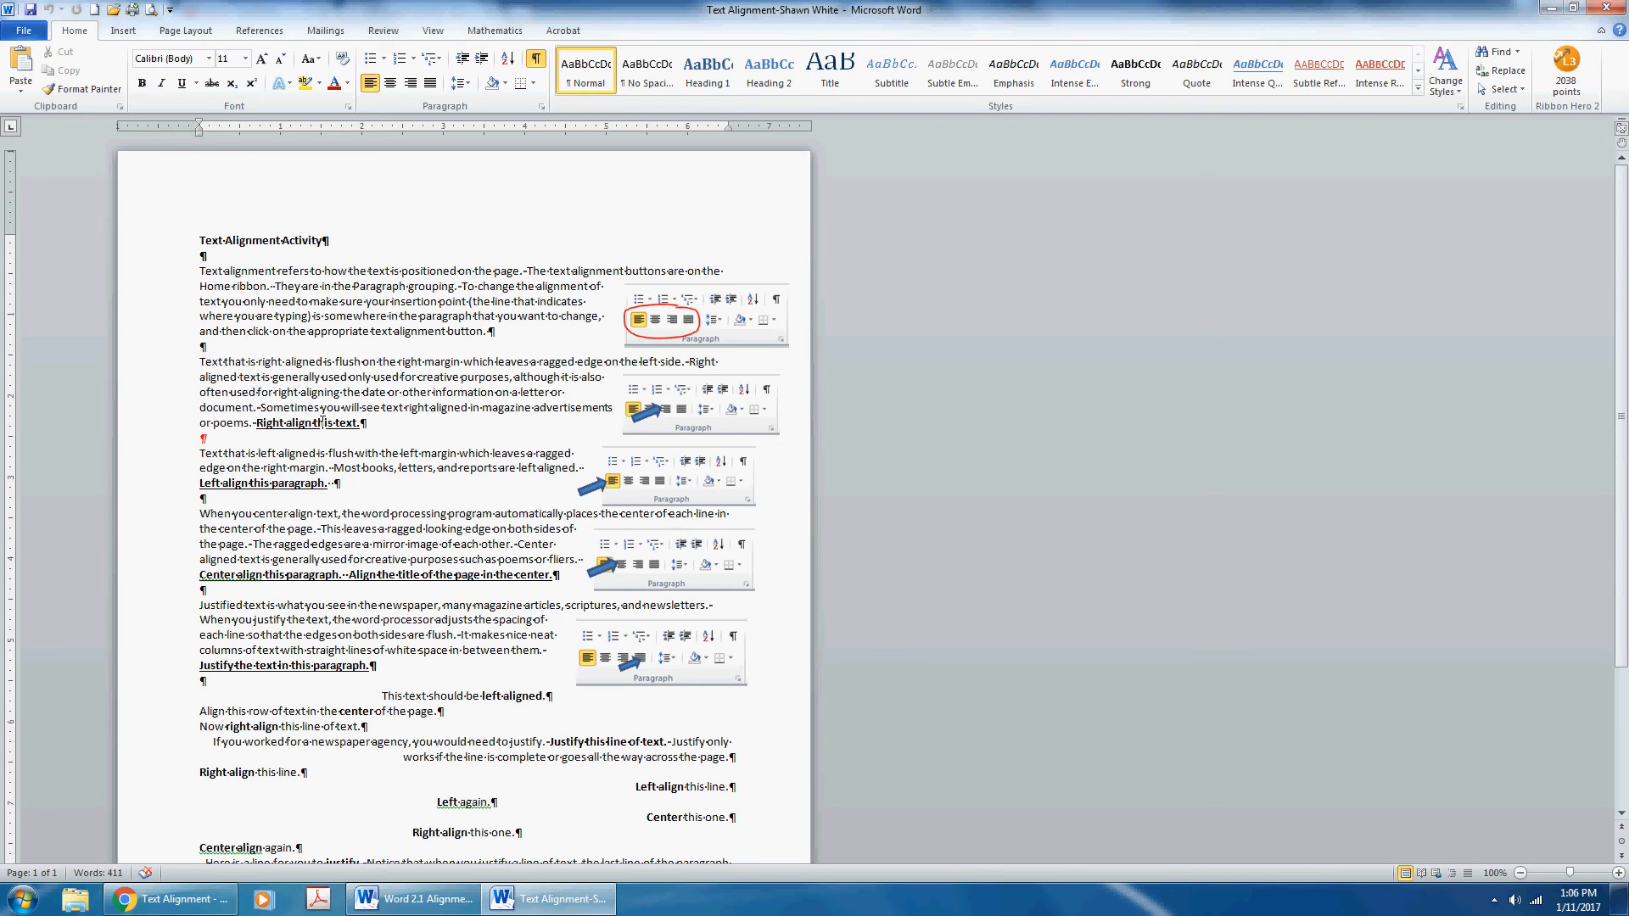
pyautogui.moveTo(309, 295)
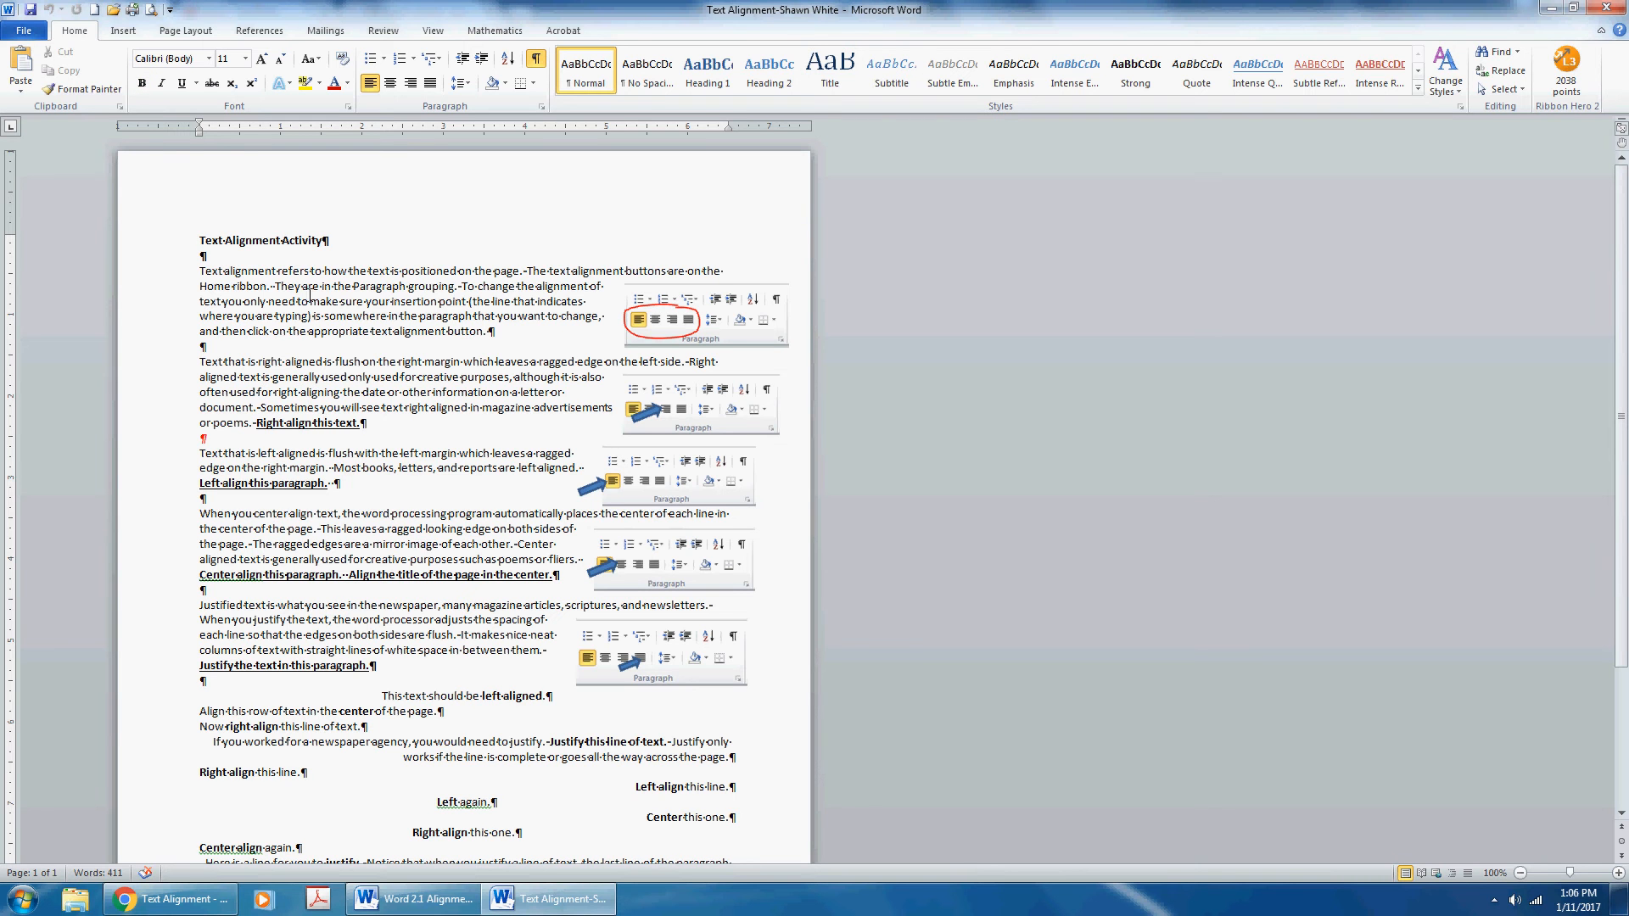
# Step: Set the second paragraph, about right-aligned text, to right alignment
pyautogui.click(411, 84)
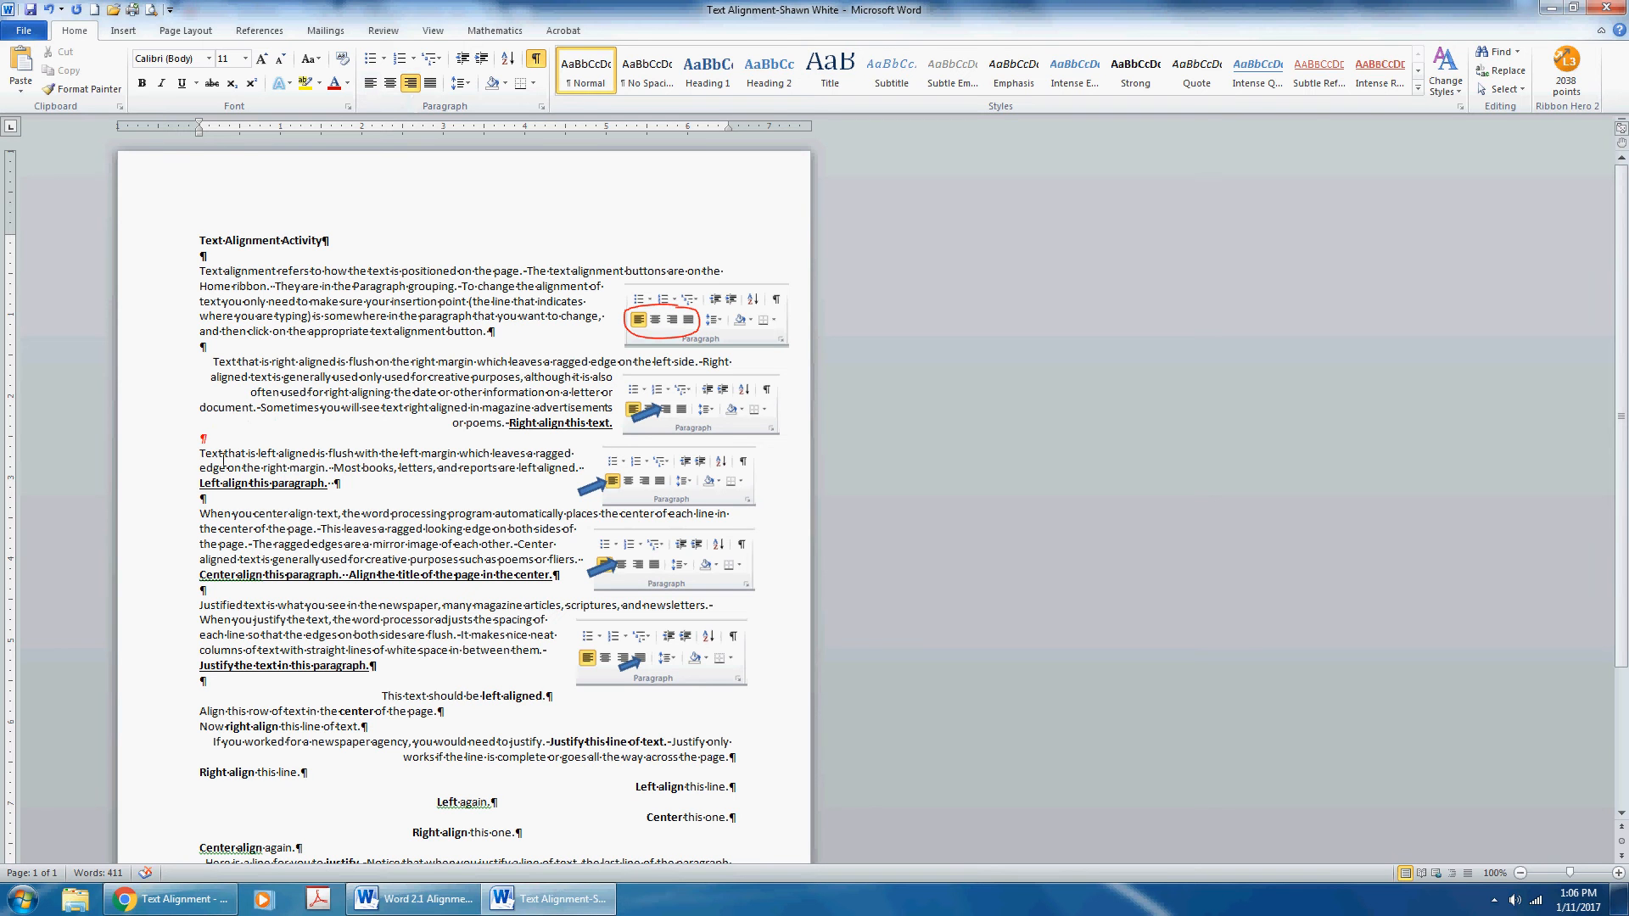
pyautogui.moveTo(375, 455)
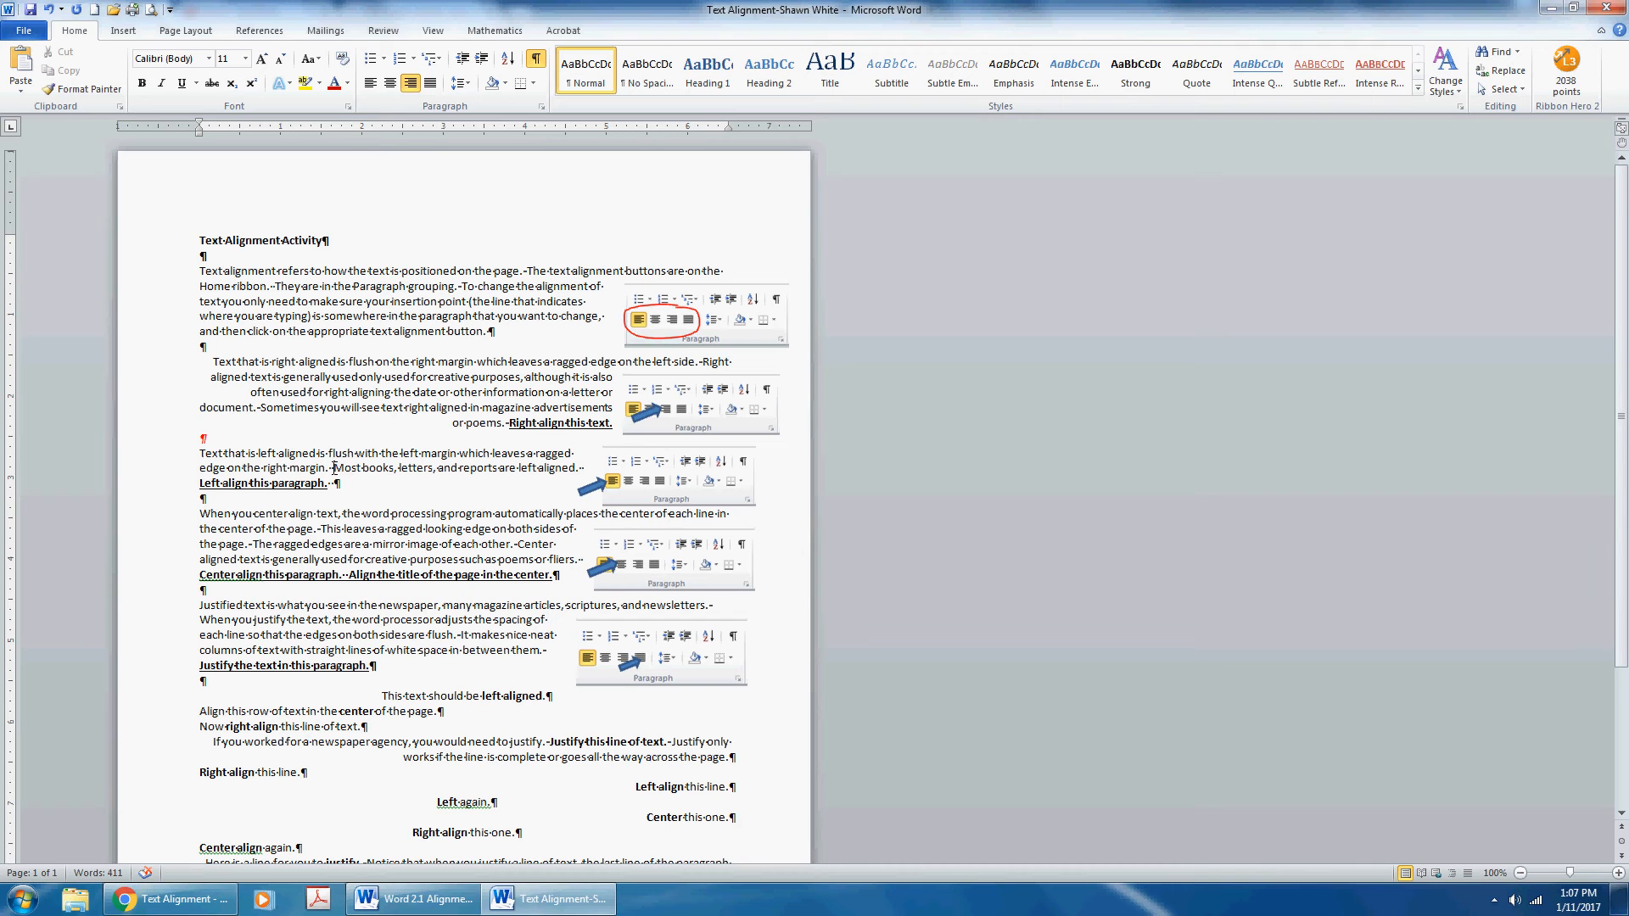
pyautogui.click(369, 83)
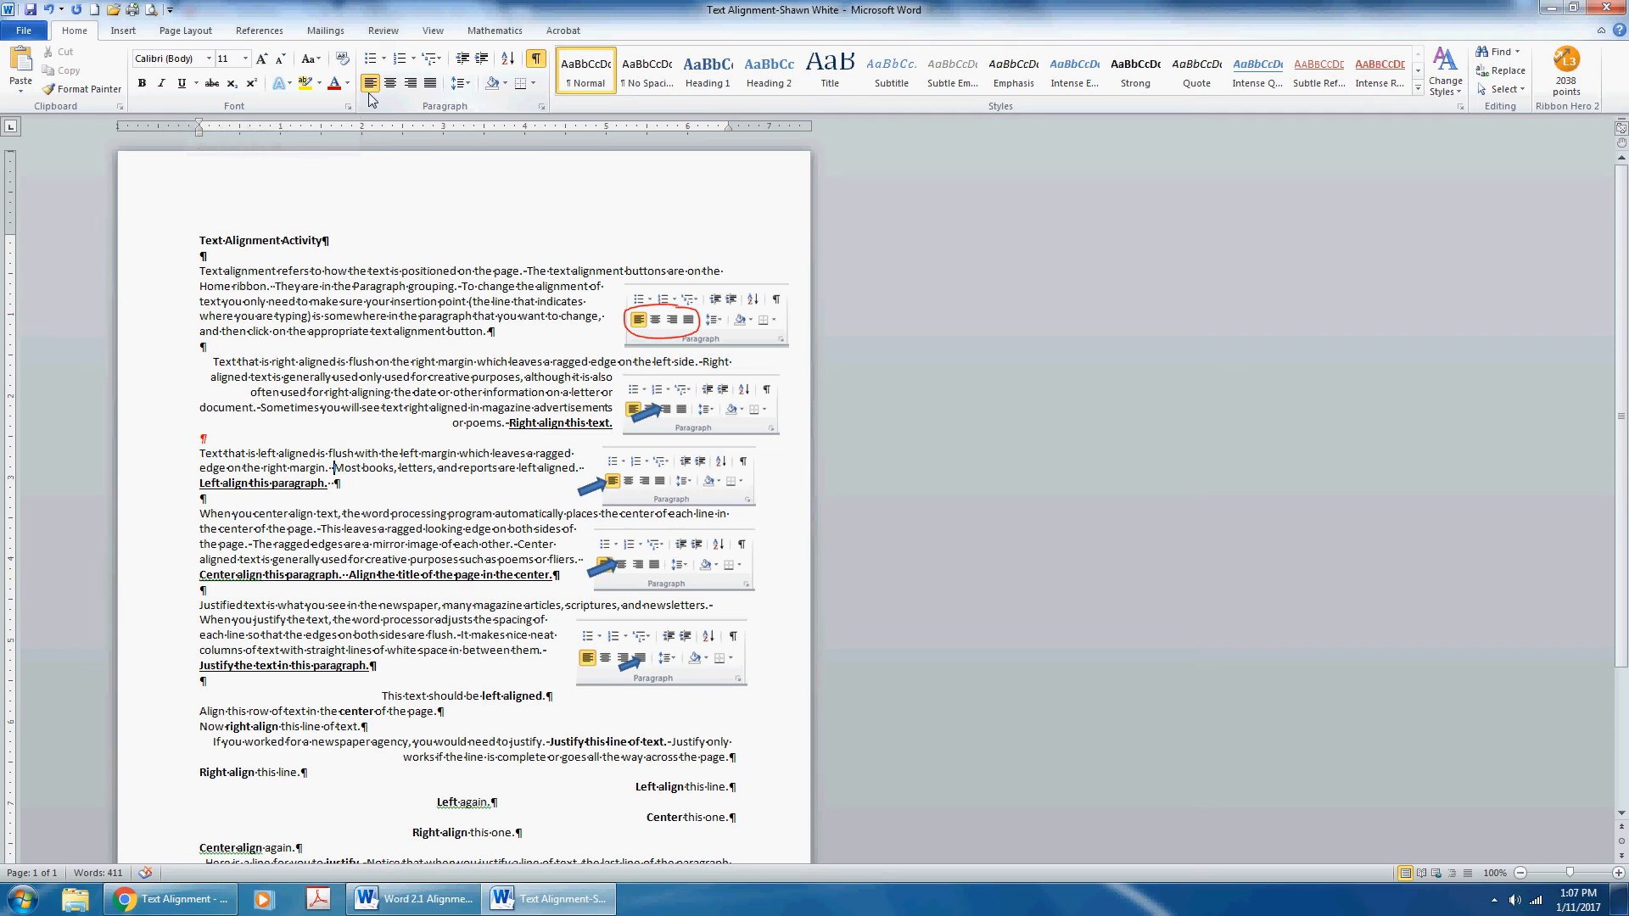
pyautogui.moveTo(370, 84)
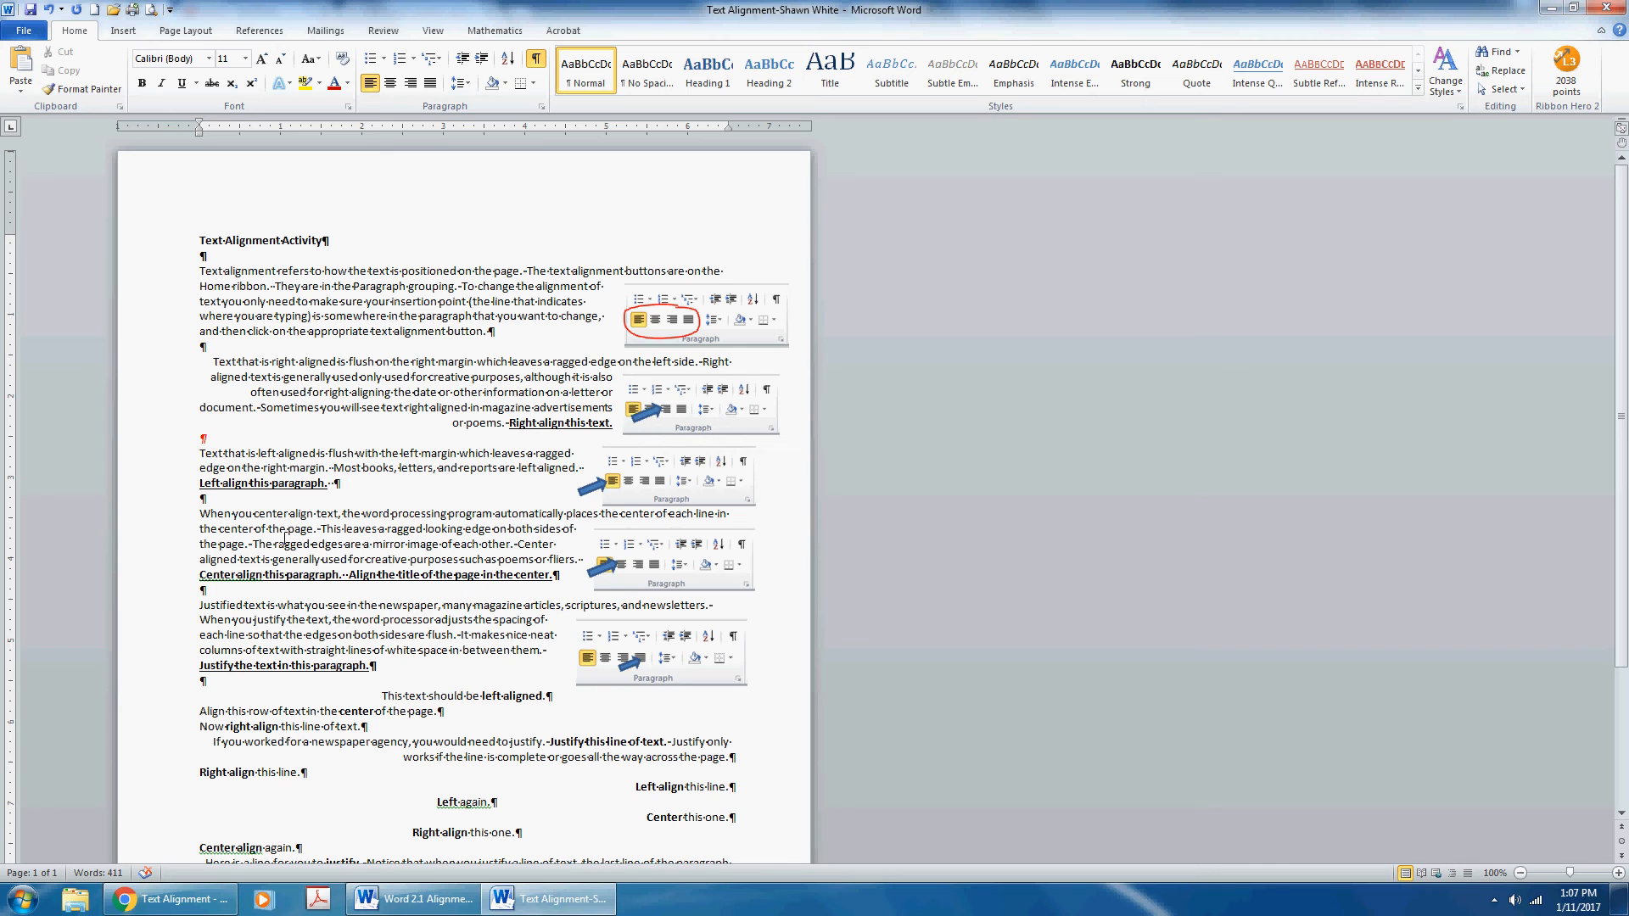
pyautogui.moveTo(333, 569)
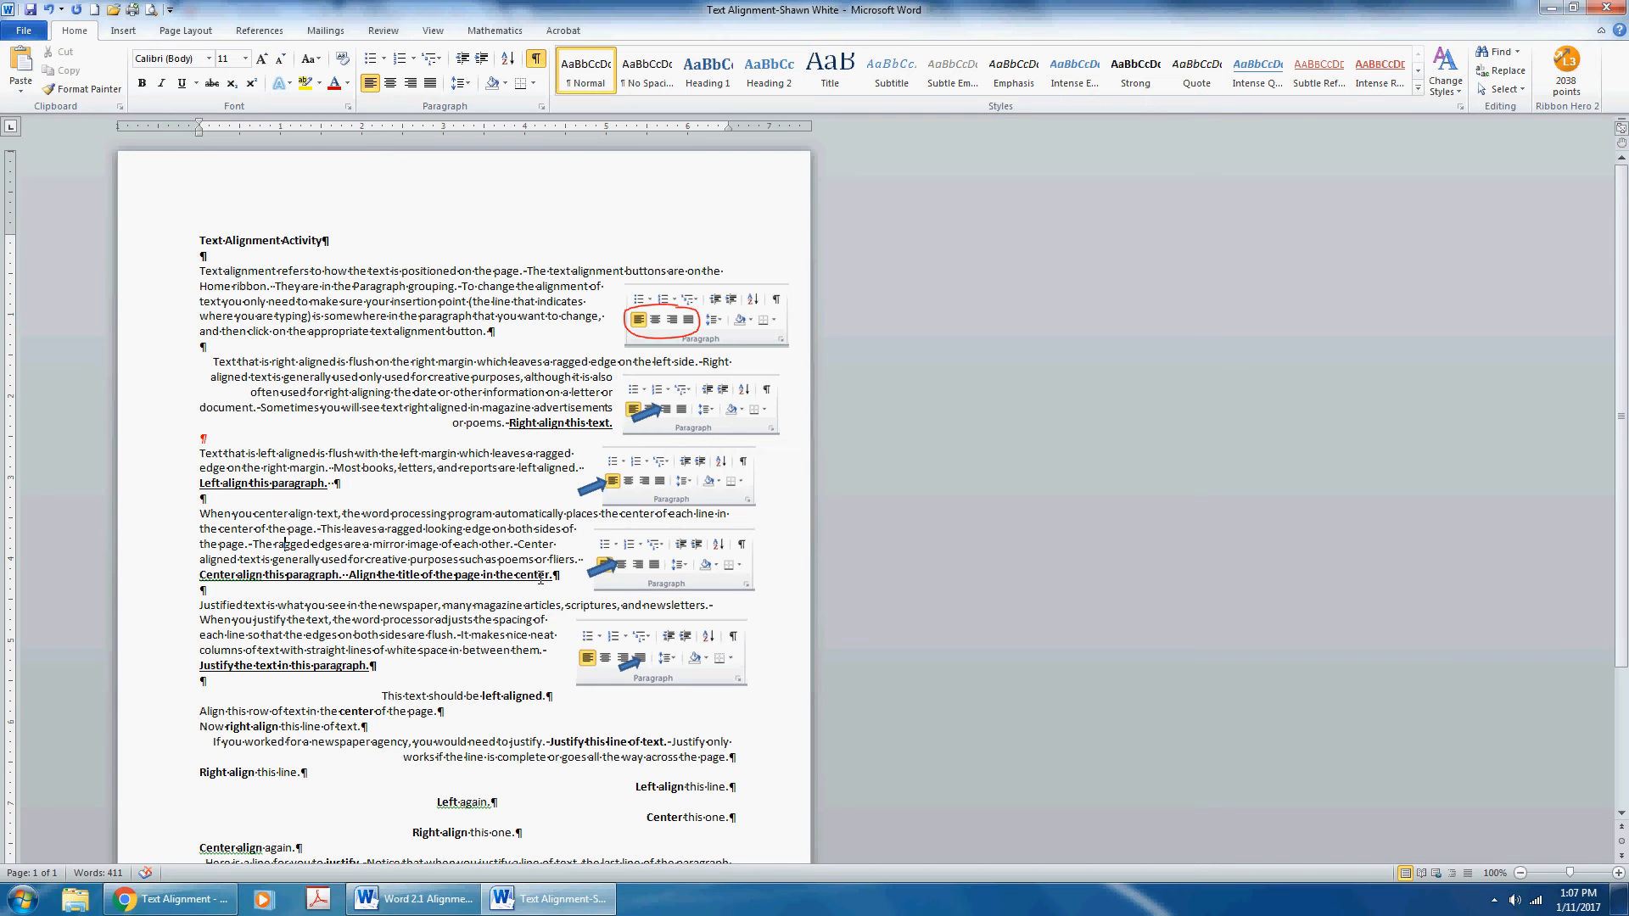
# Step: Center the centered-text paragraph and the 'Text Alignment Activity' title
pyautogui.click(390, 83)
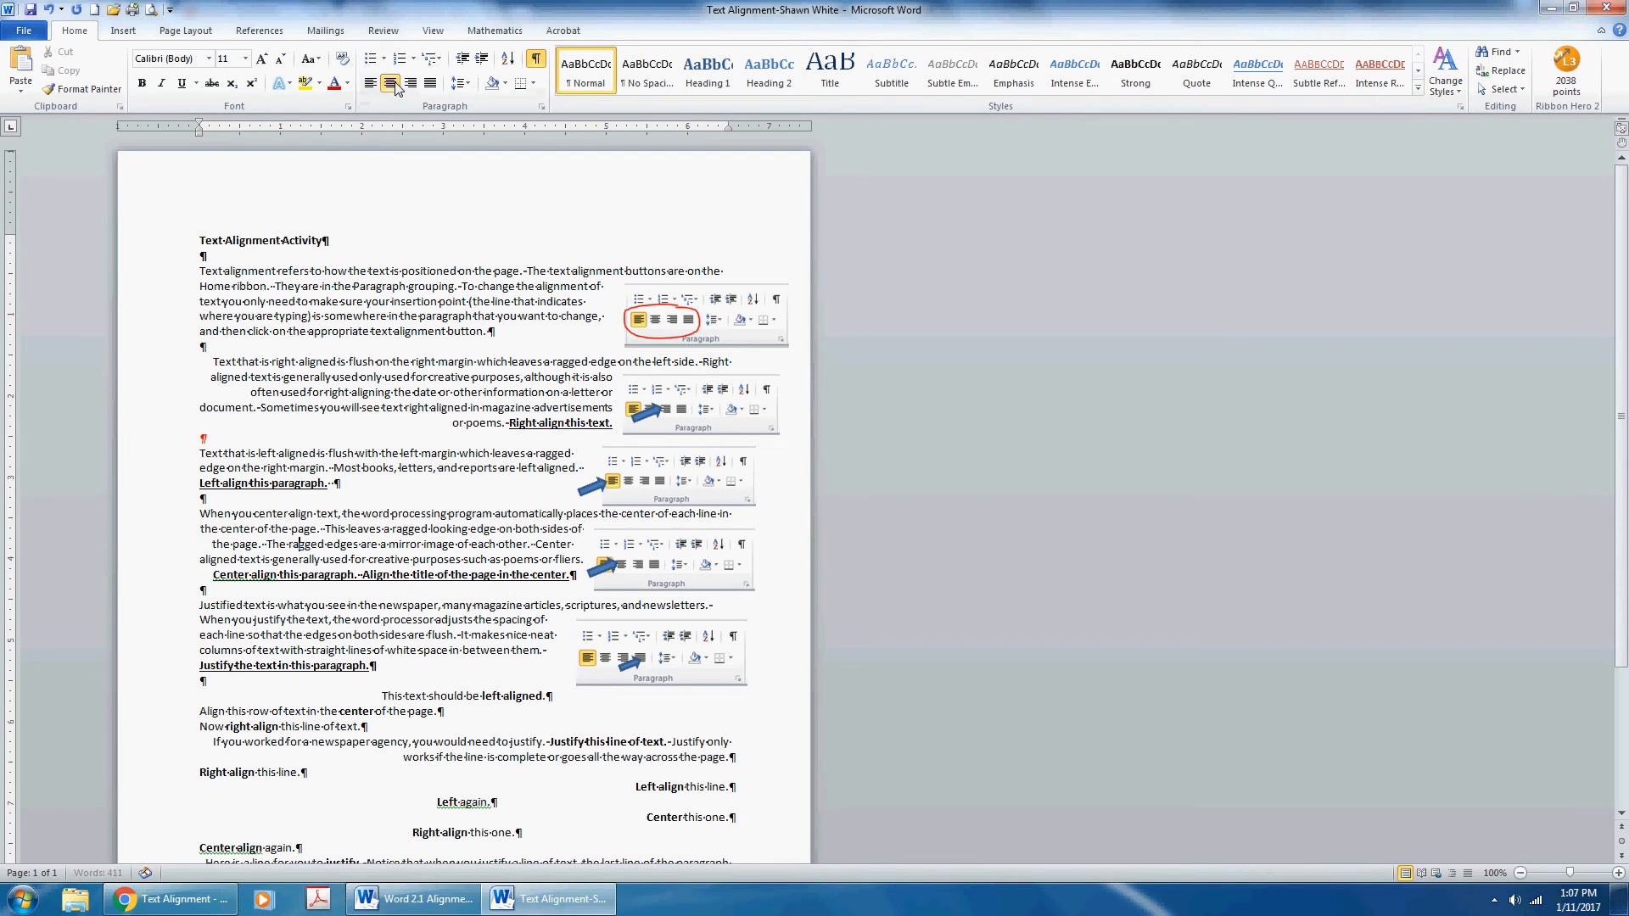
pyautogui.click(389, 83)
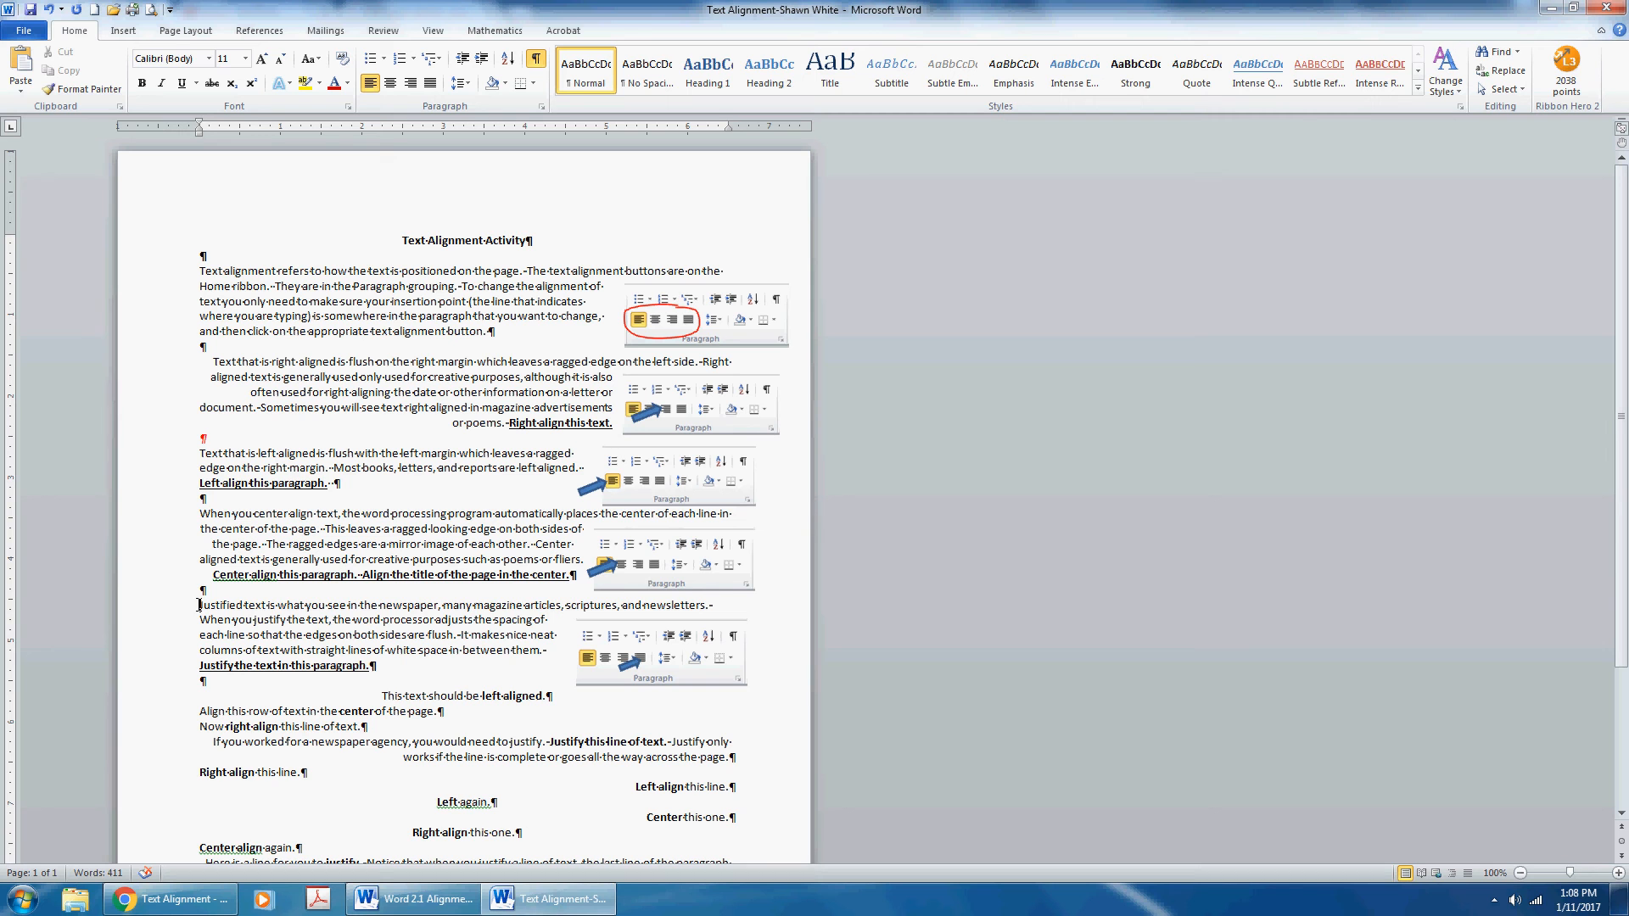
pyautogui.moveTo(447, 258)
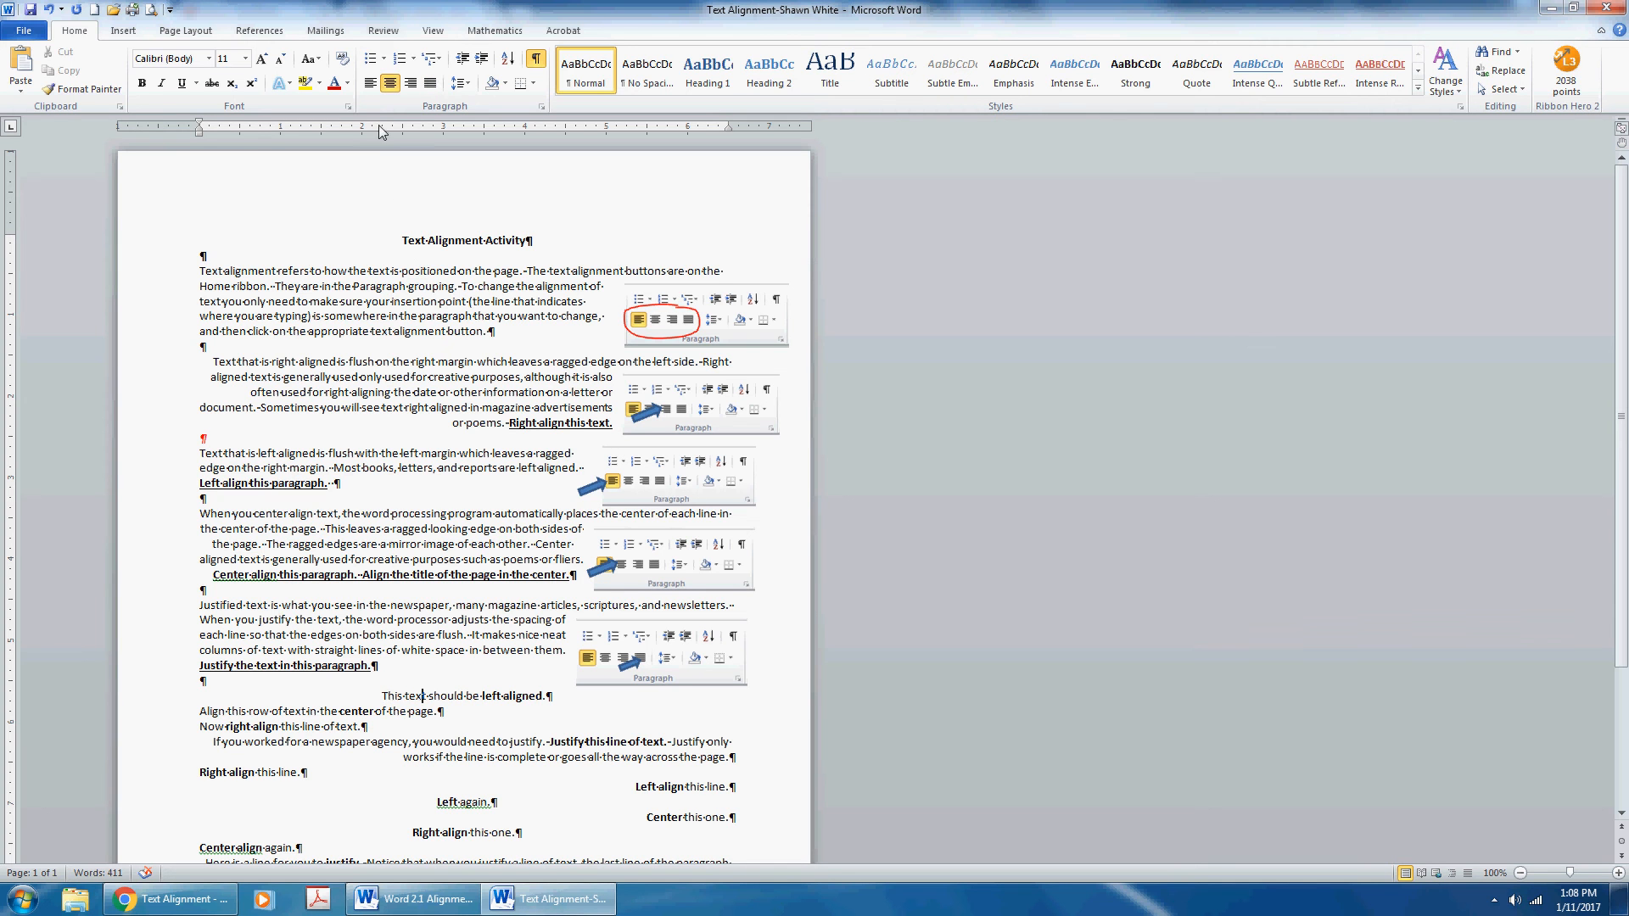
# Step: Justify the justified-text paragraph and left-align the 'This text should be left aligned' line
pyautogui.click(370, 84)
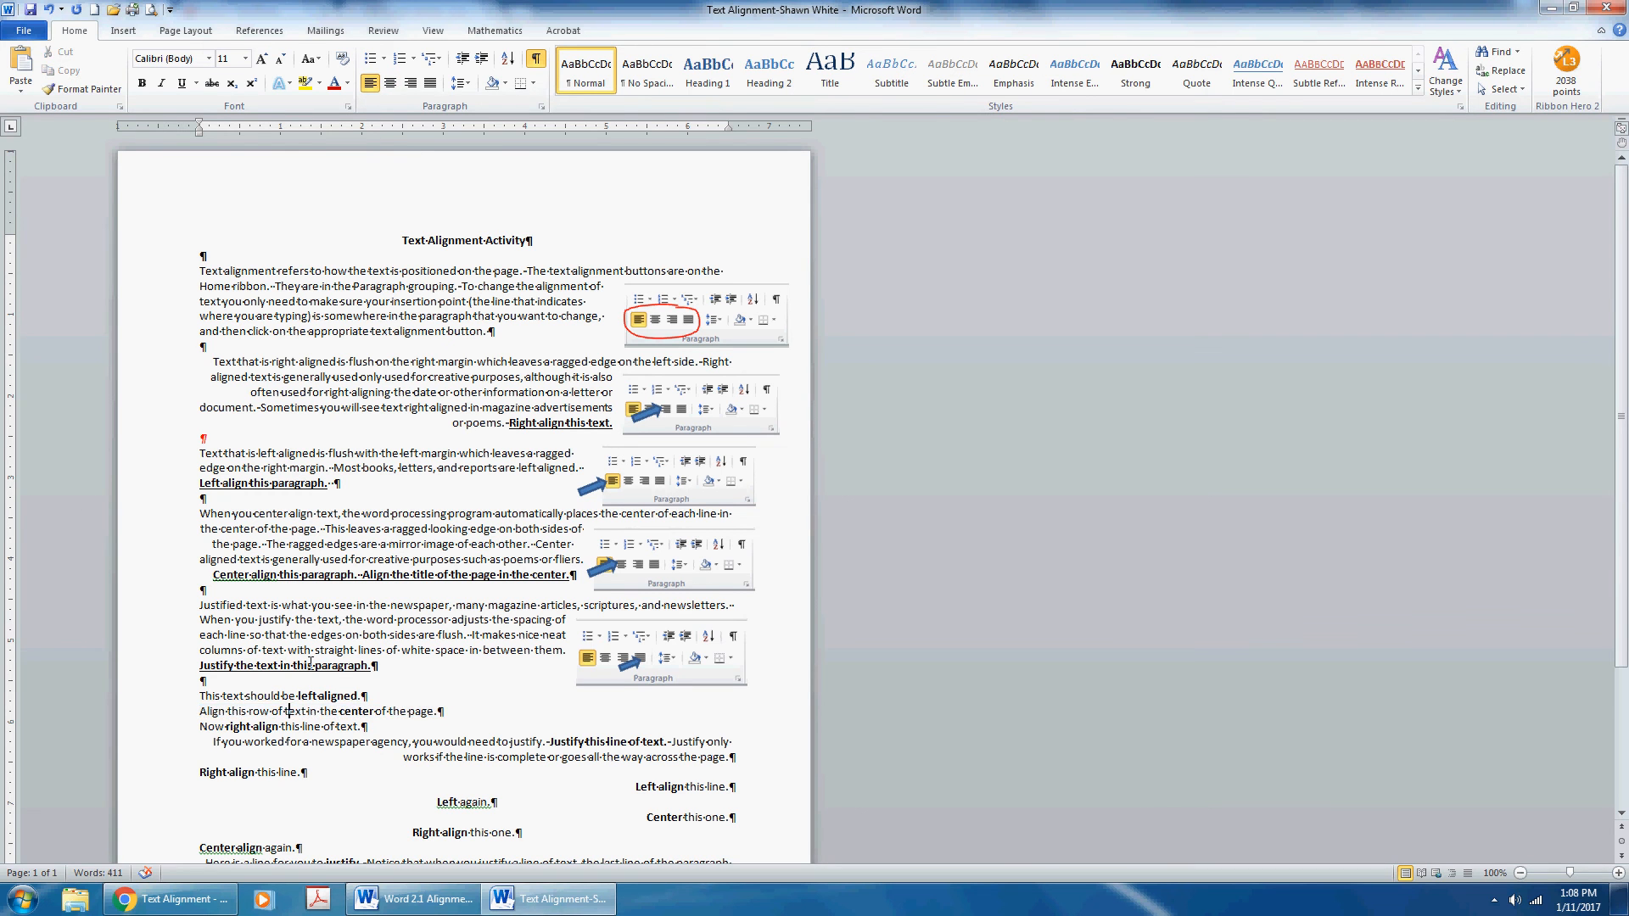
# Step: Set each practice line to centered, right, justified or left alignment, as its wording asks
pyautogui.click(390, 83)
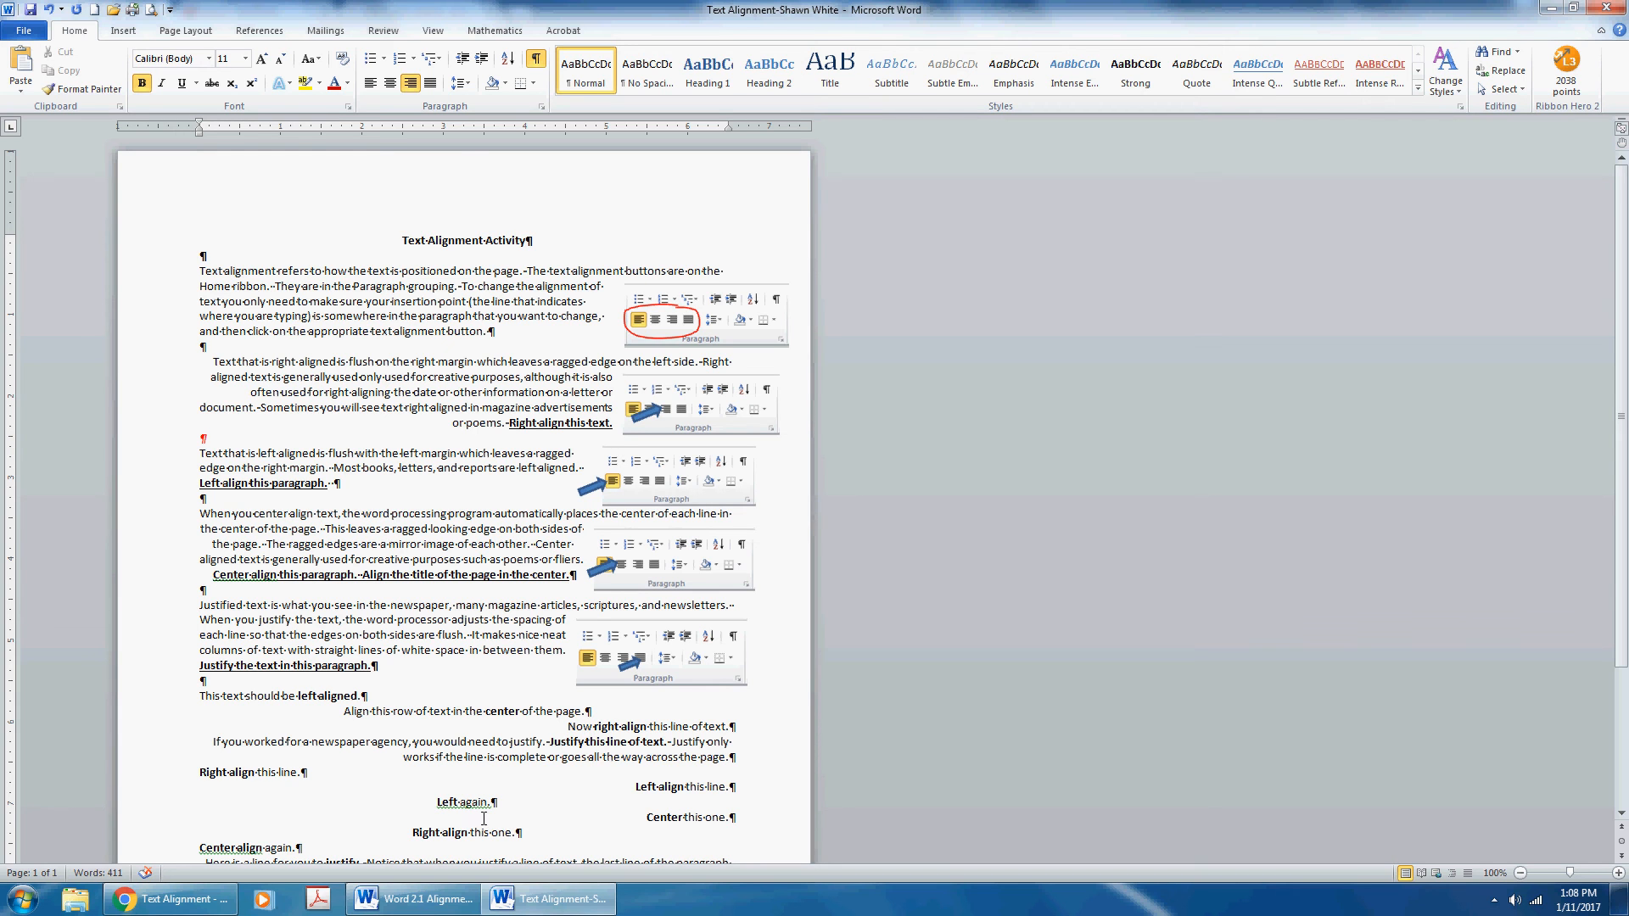
pyautogui.click(429, 83)
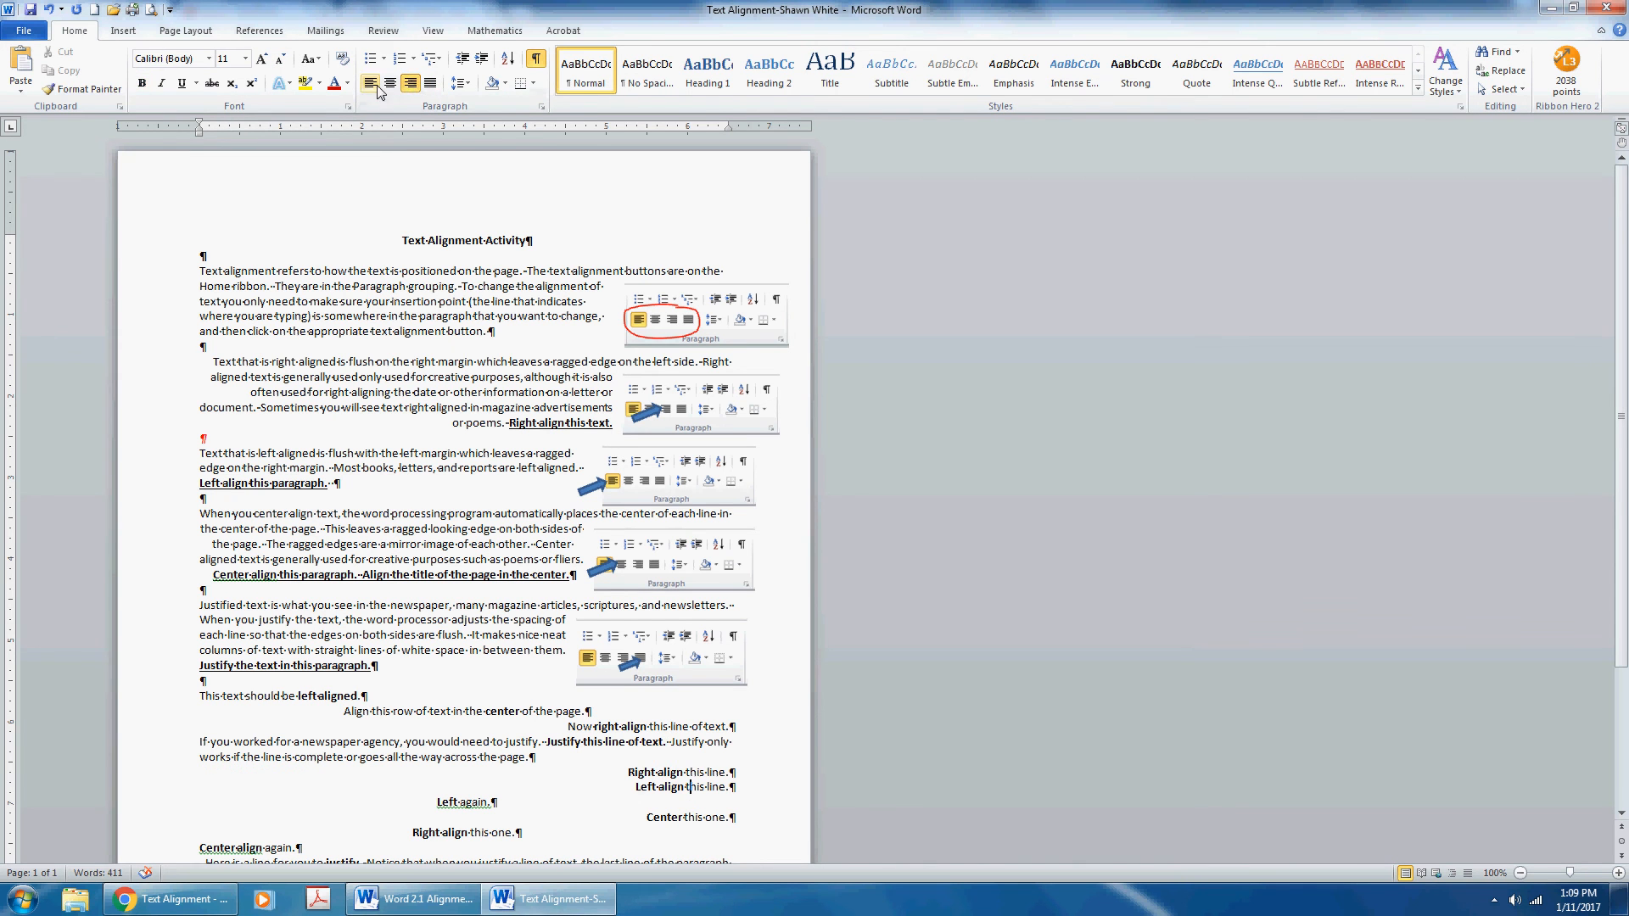
pyautogui.click(370, 83)
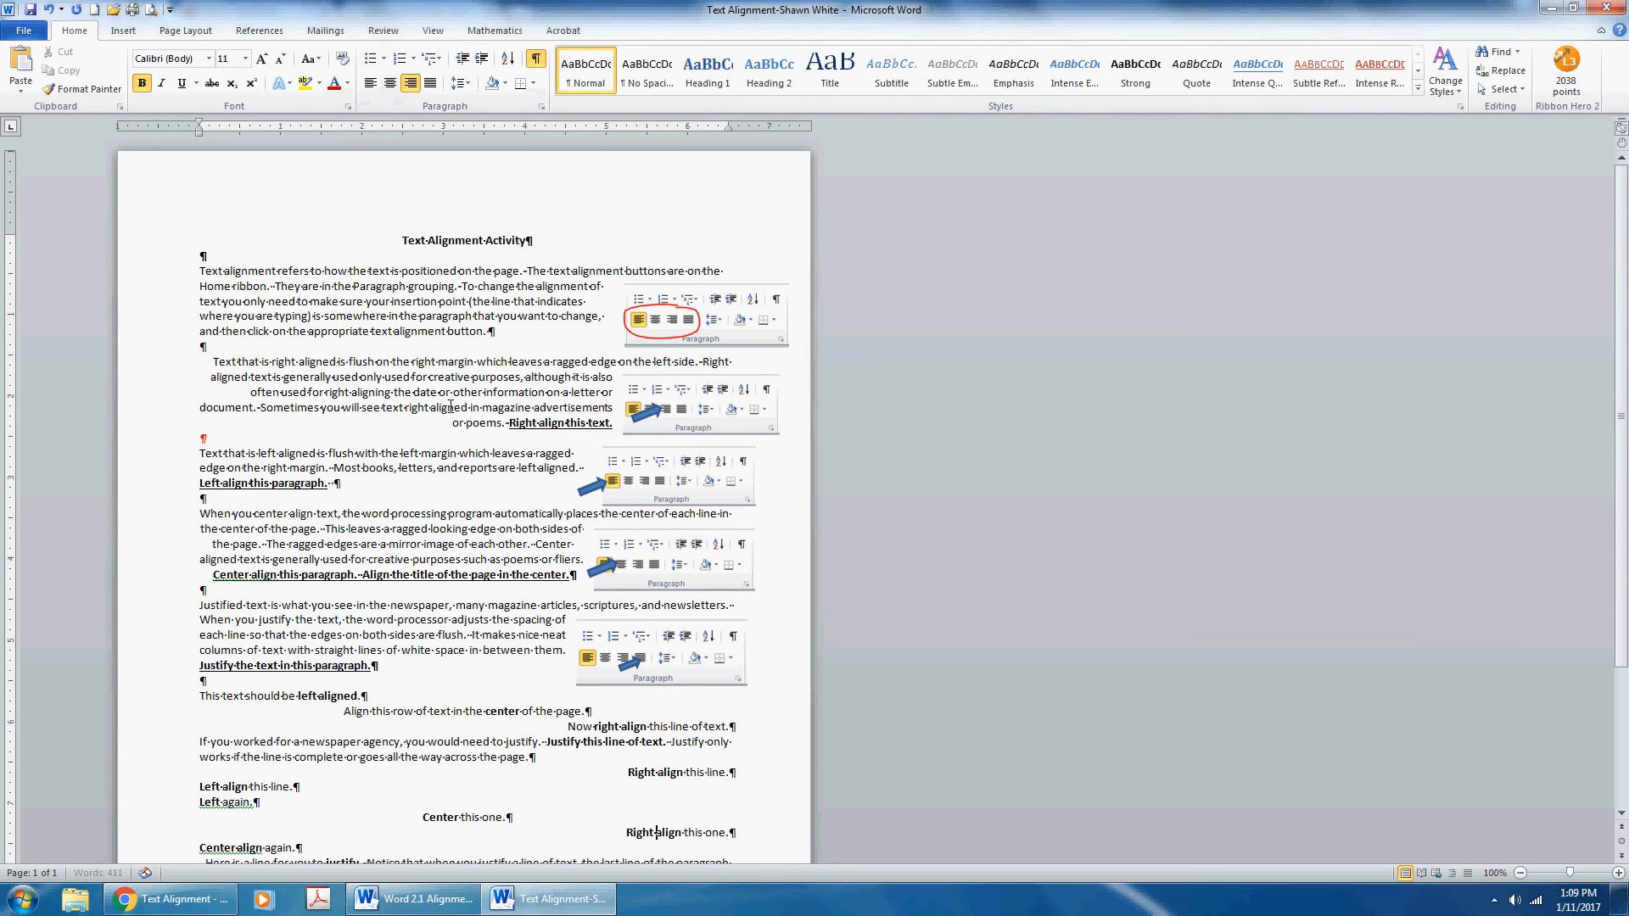
pyautogui.scroll(-3)
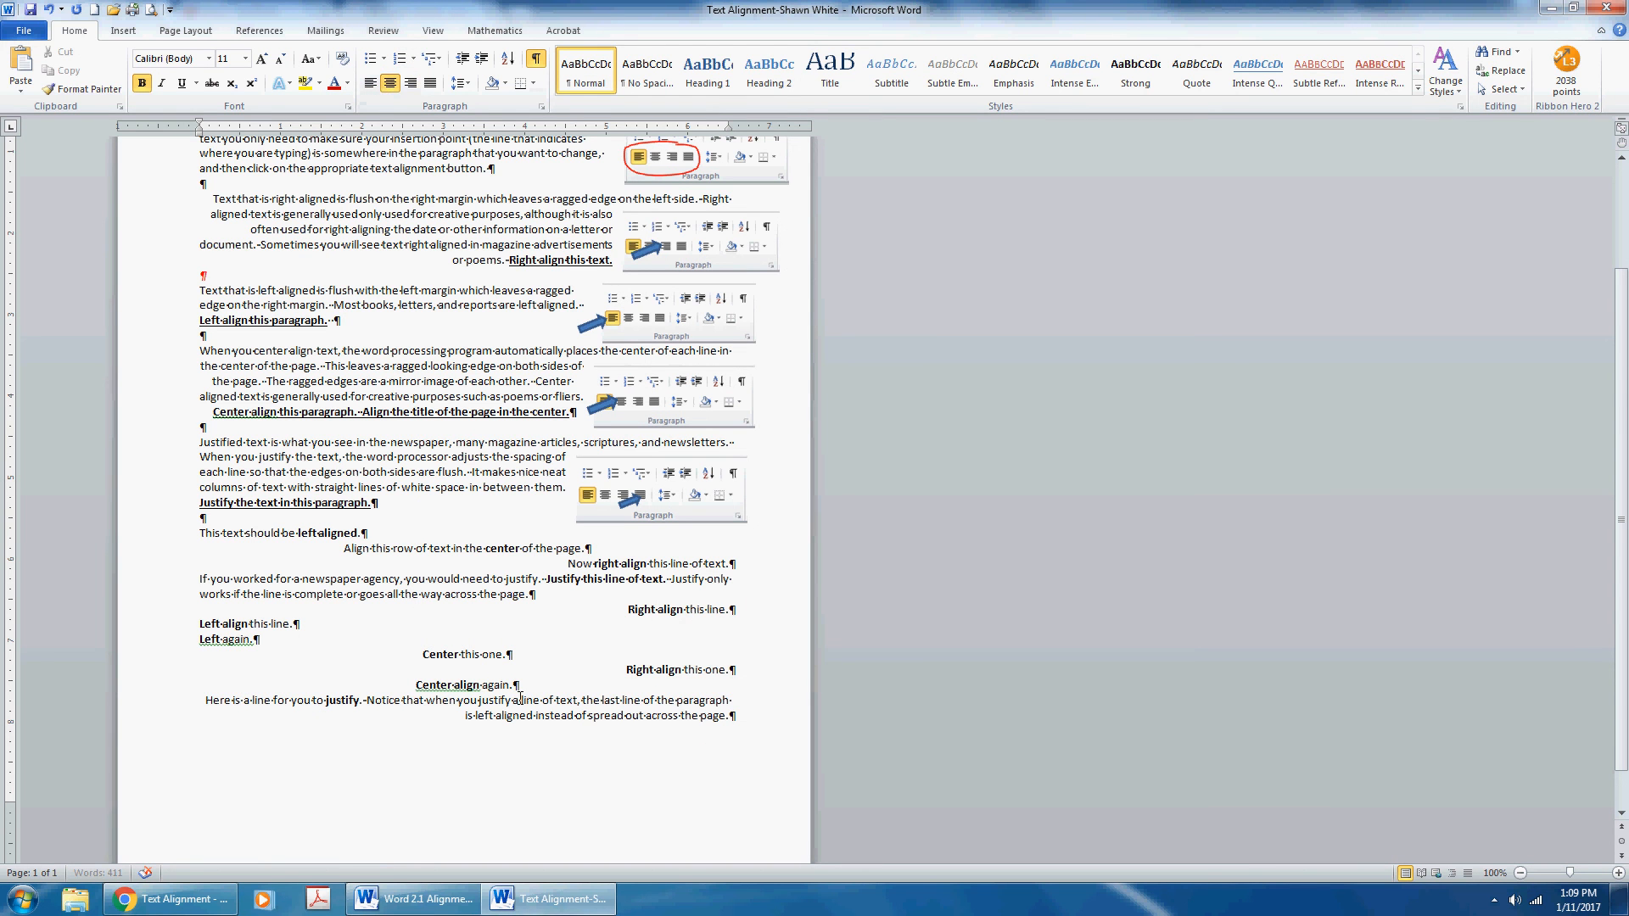
# Step: Center the 'Center align again' line and place the cursor in the final justify line
pyautogui.click(389, 83)
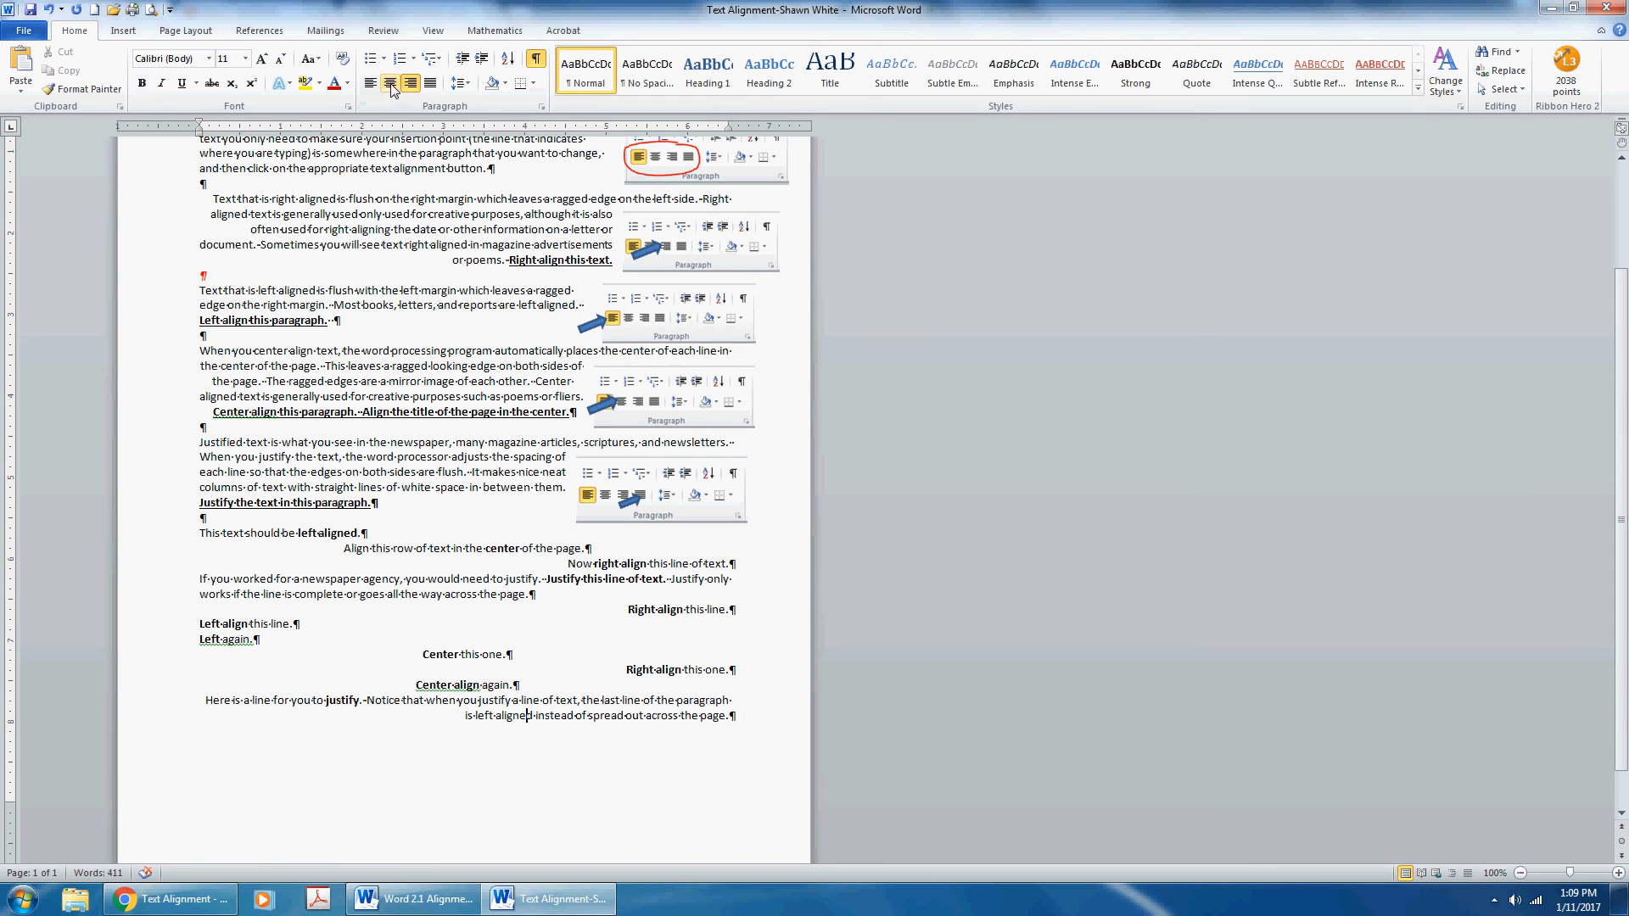
pyautogui.moveTo(392, 84)
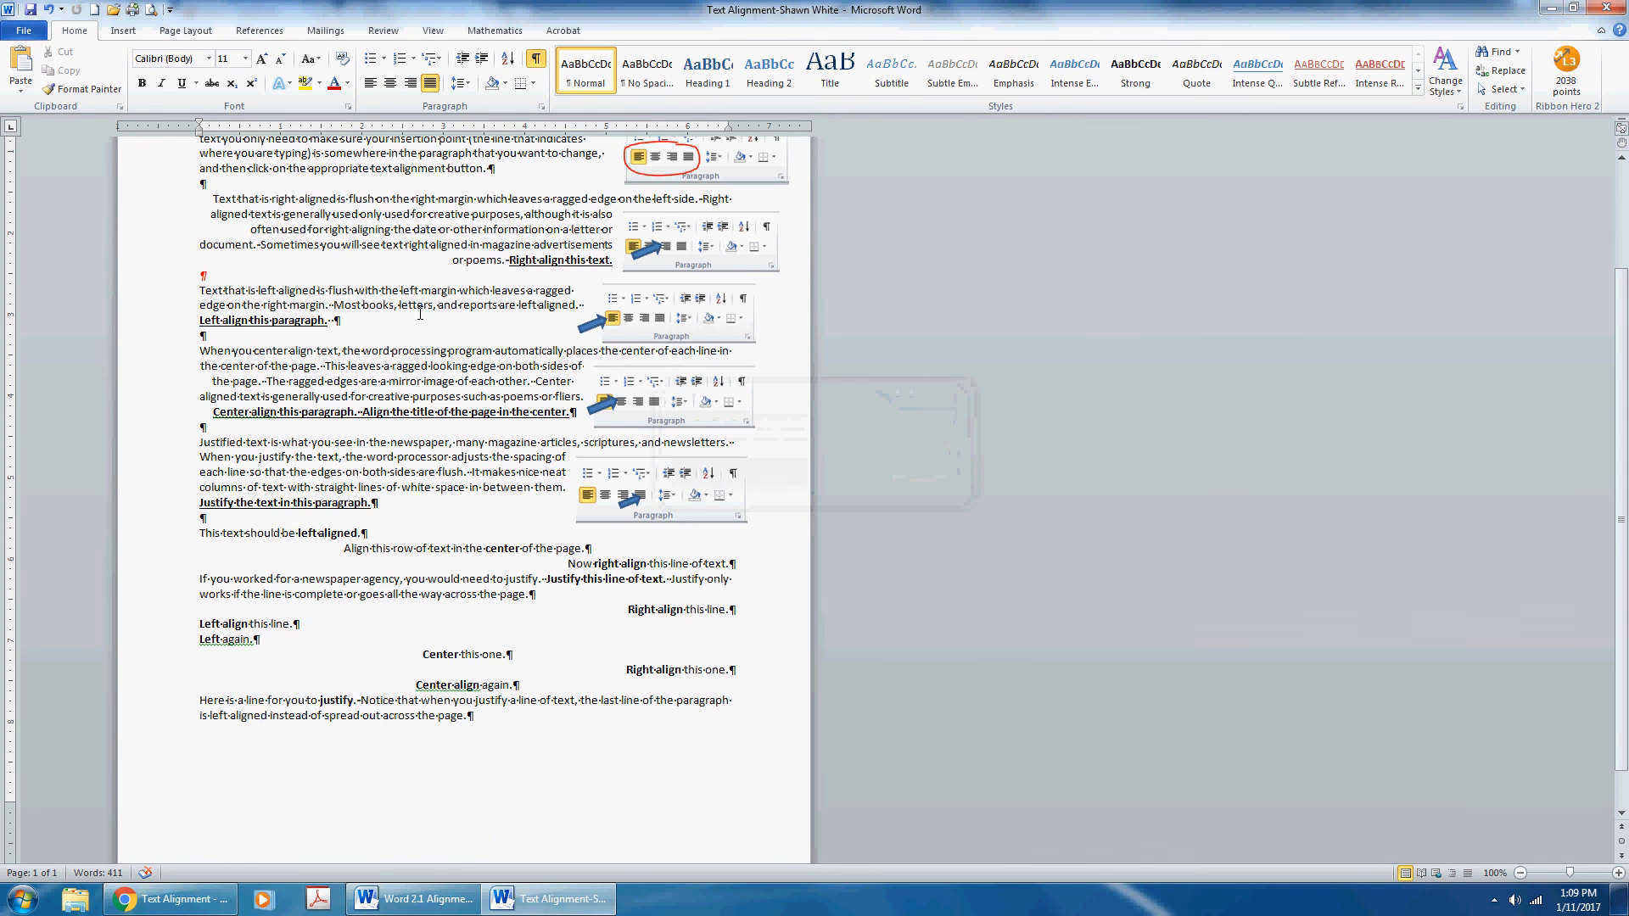
# Step: Insert a Blank (Three Columns) header with 'Shawn White' in the first placeholder
pyautogui.click(122, 31)
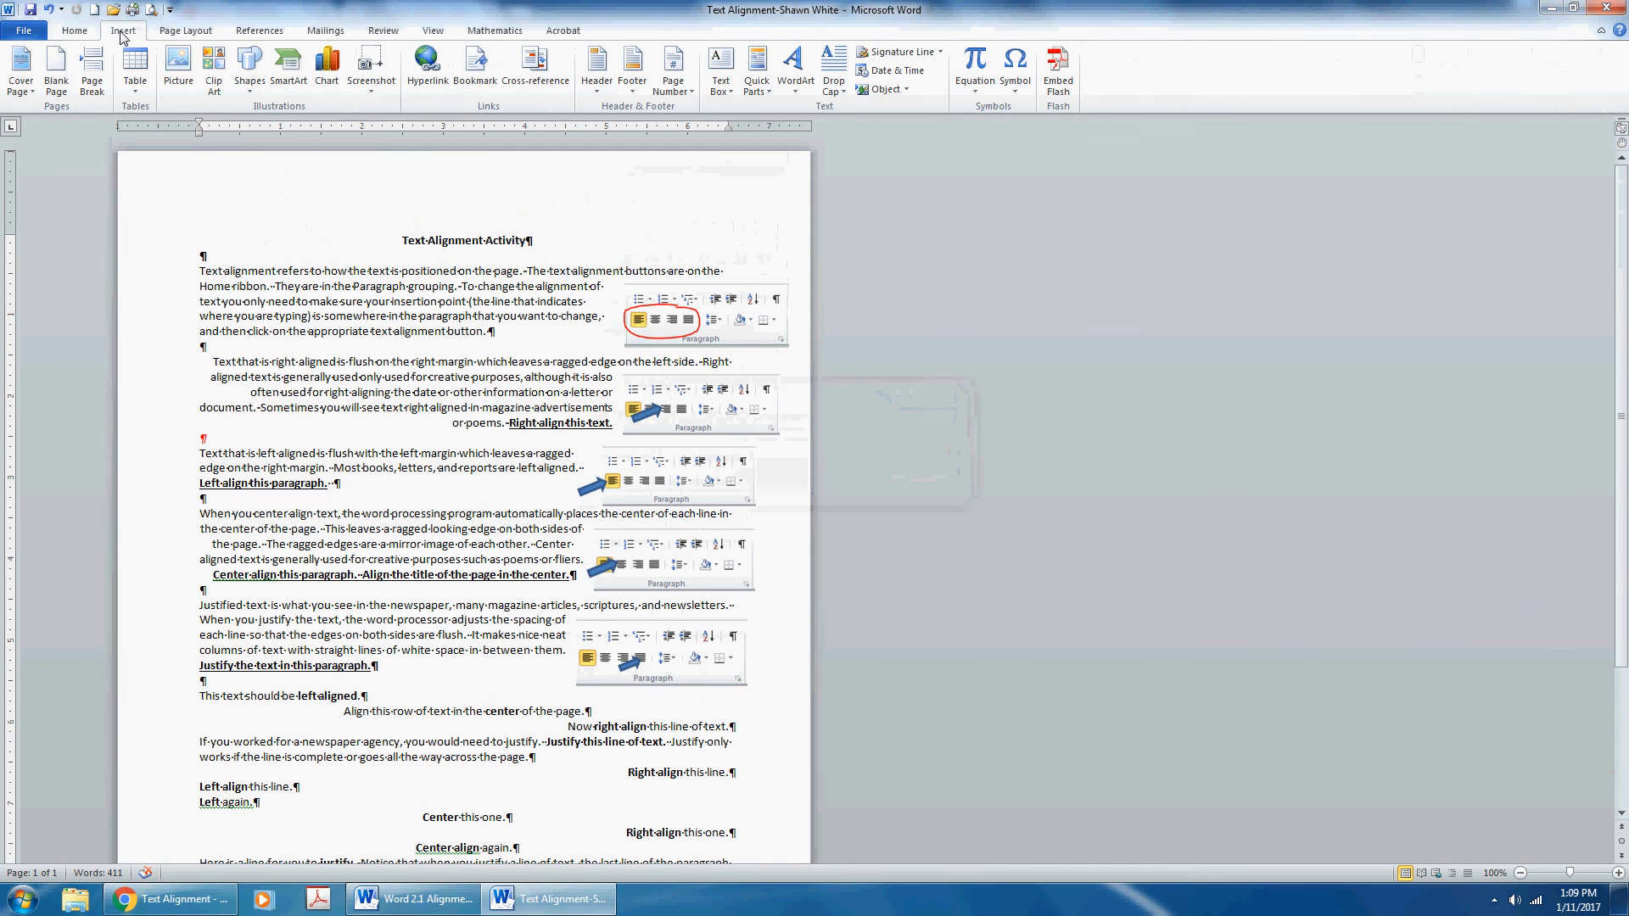
pyautogui.click(596, 65)
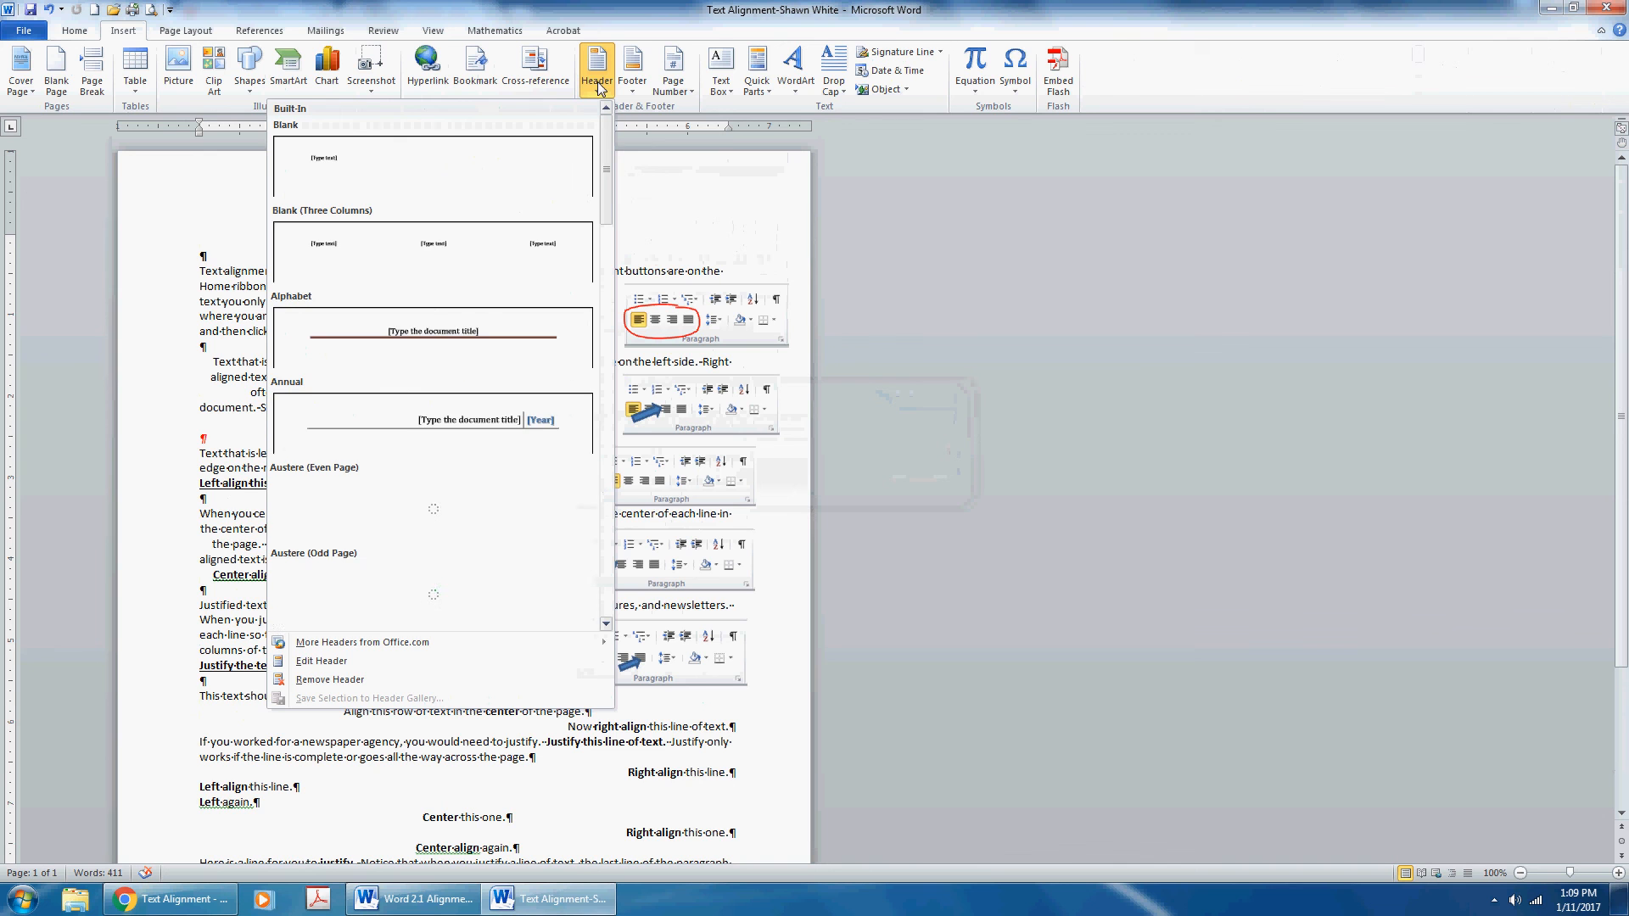
pyautogui.click(323, 171)
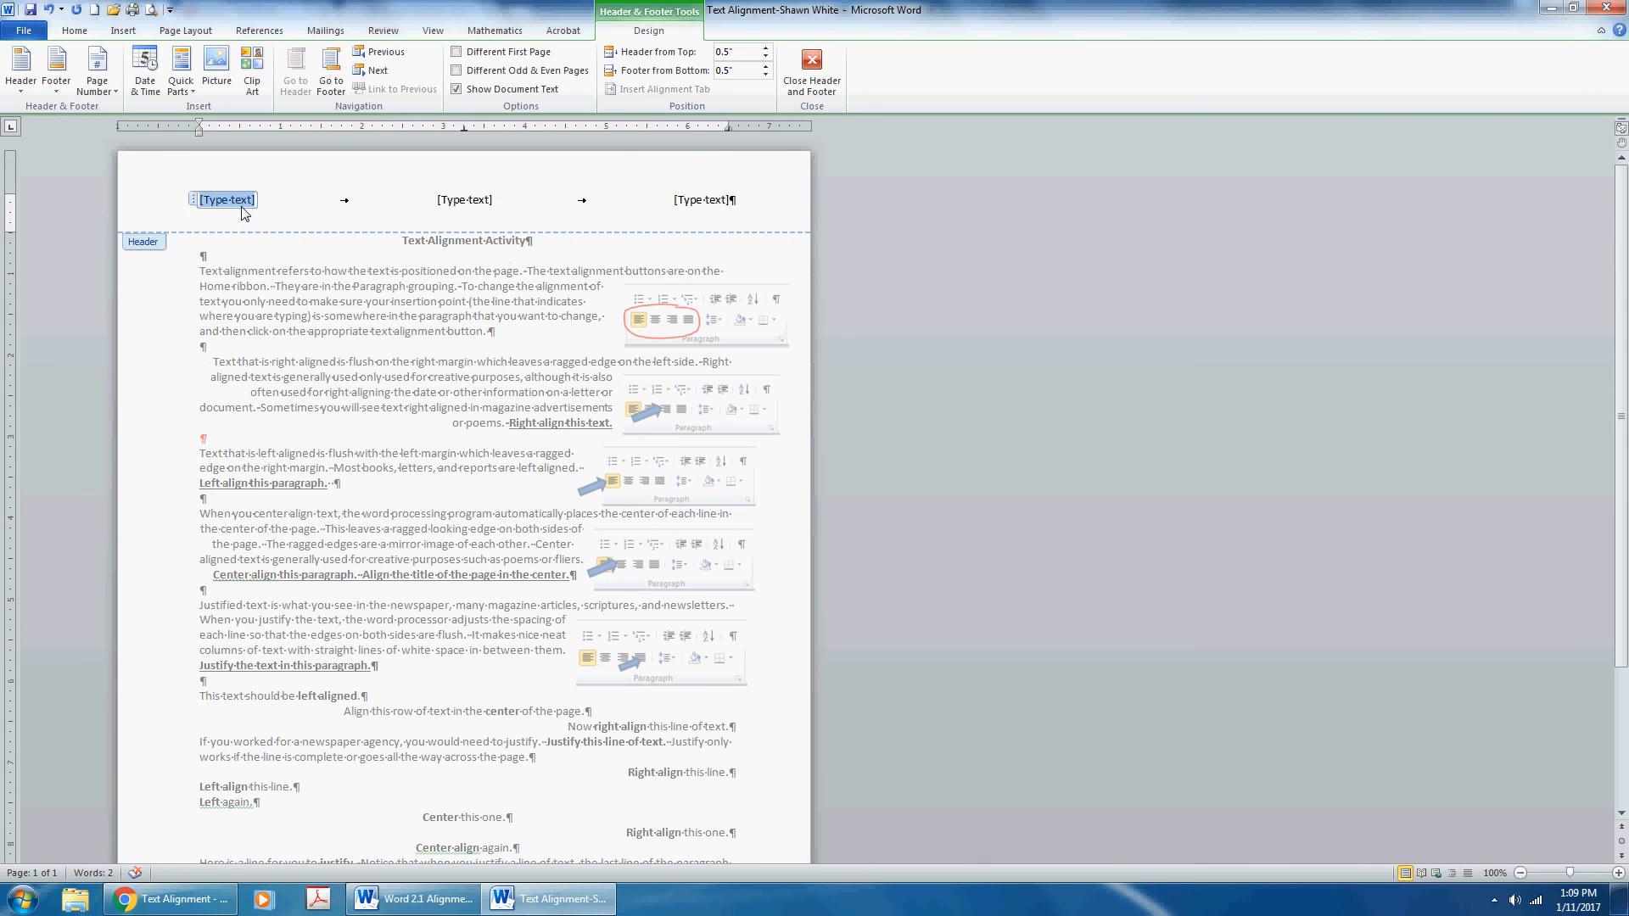
pyautogui.write('Shawn White')
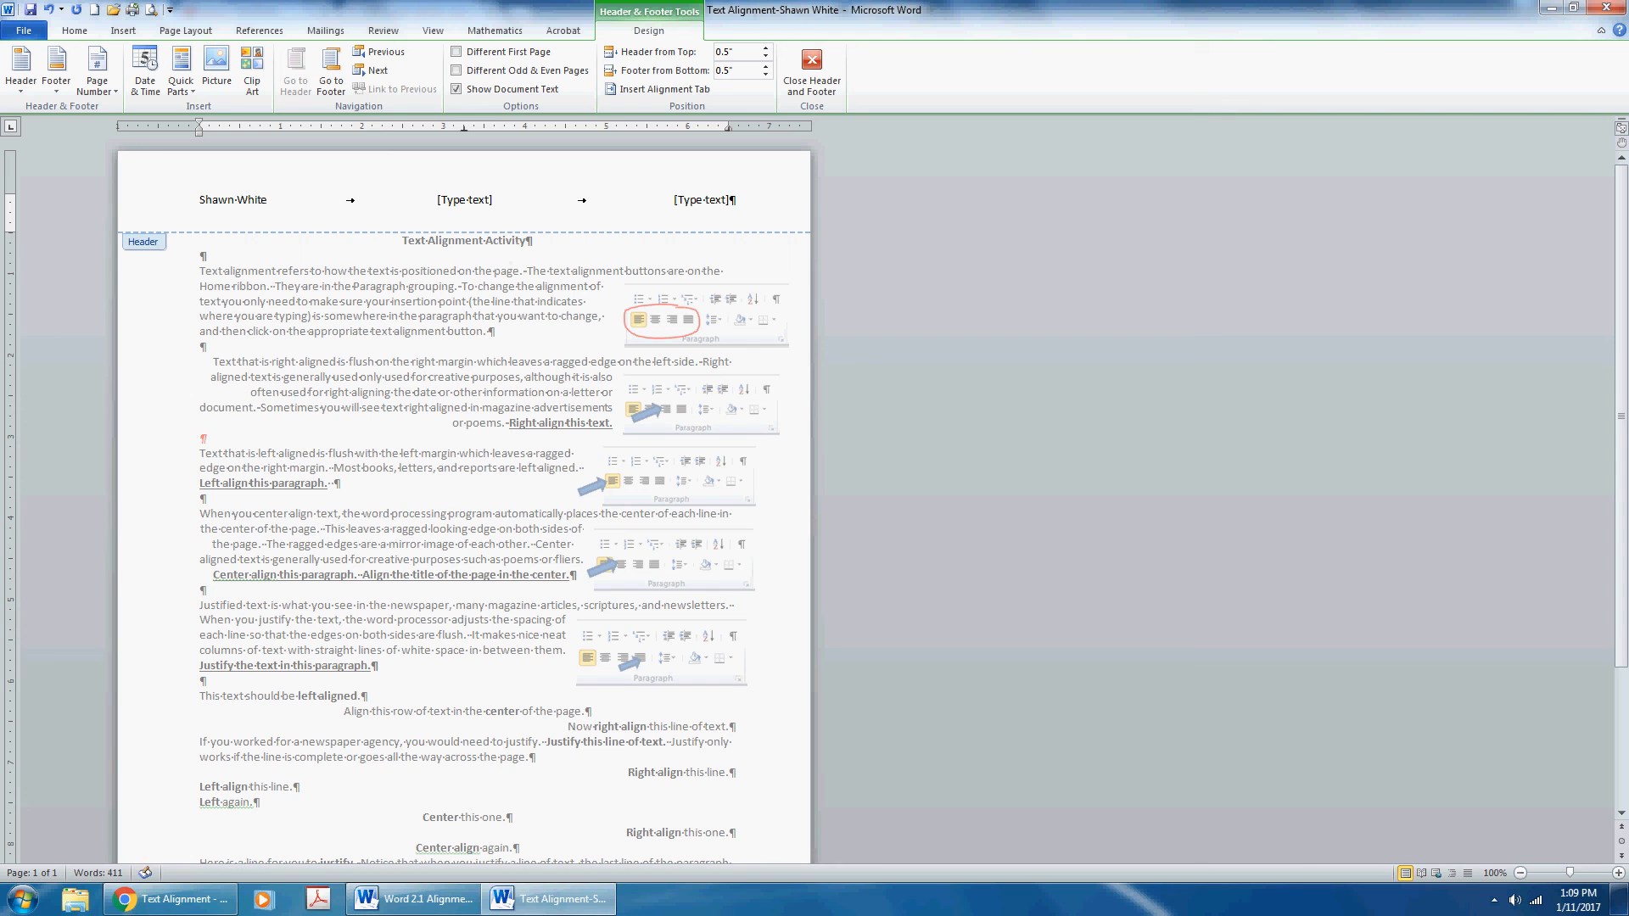
# Step: Fill the remaining placeholders with '1st Block' and 'Text Alignment', then close the header
pyautogui.click(463, 199)
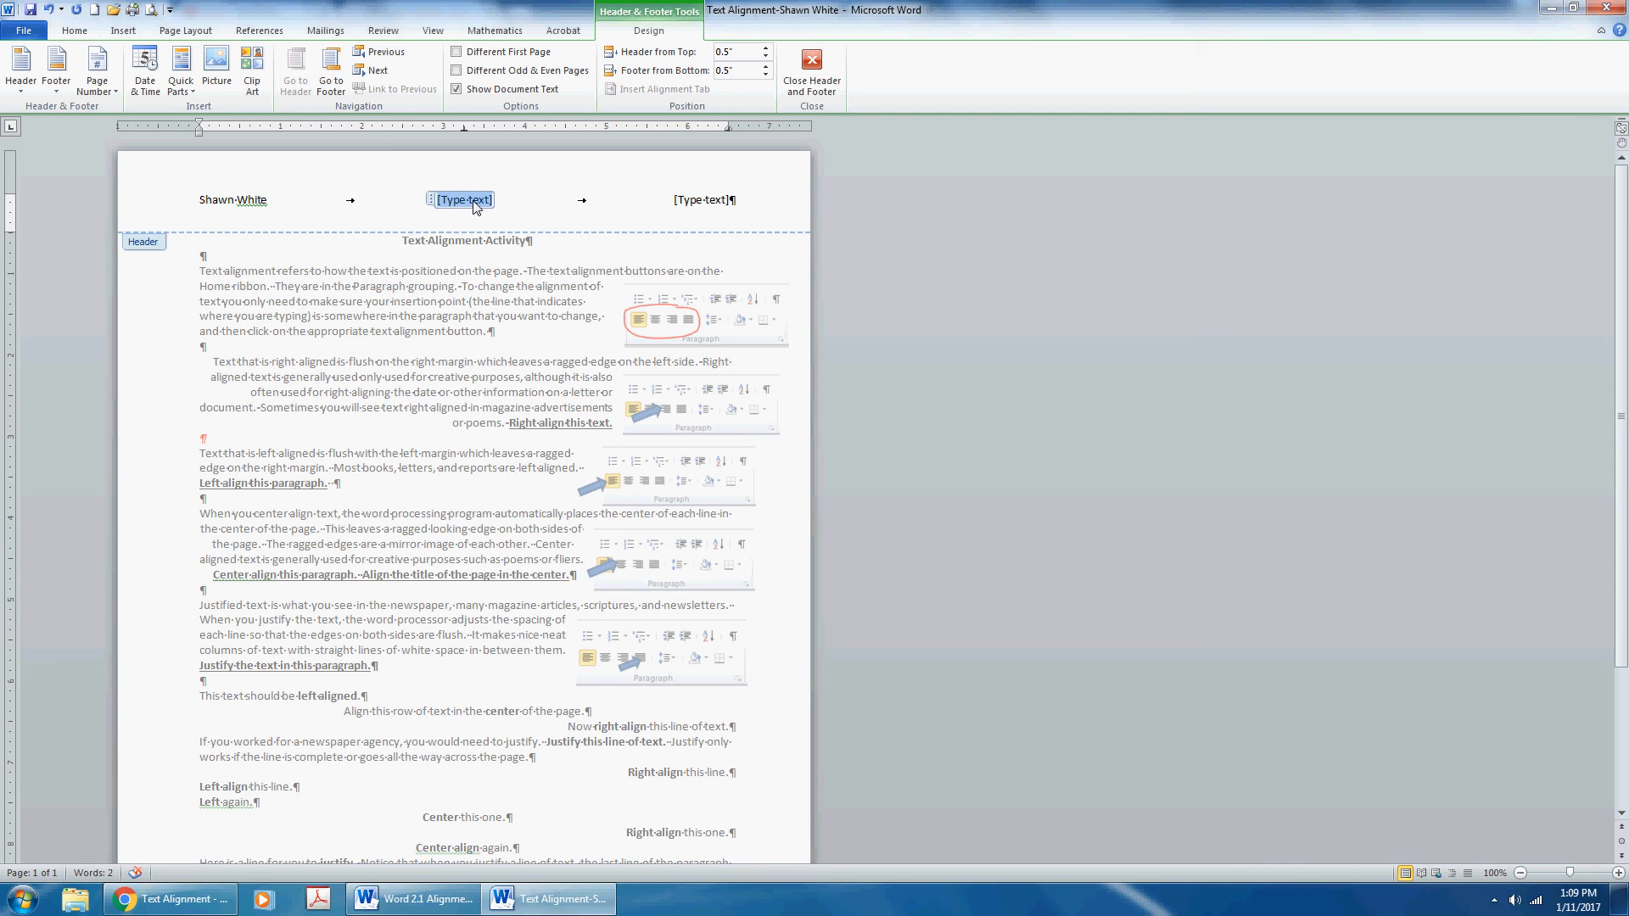
pyautogui.write('1st Block')
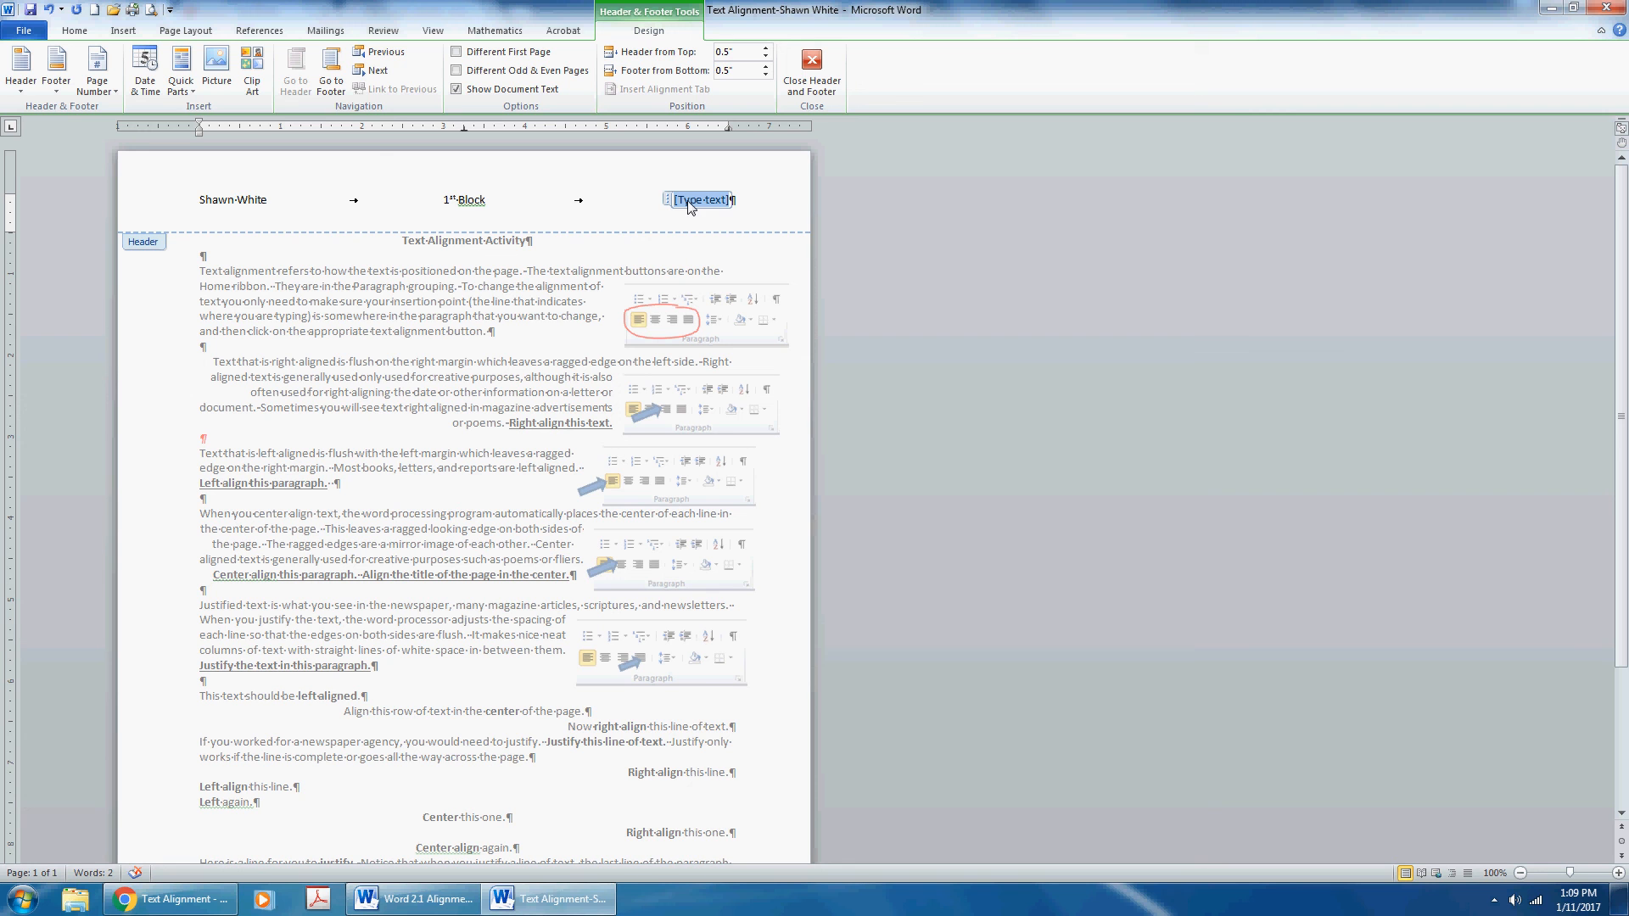
pyautogui.write('Text Alignment')
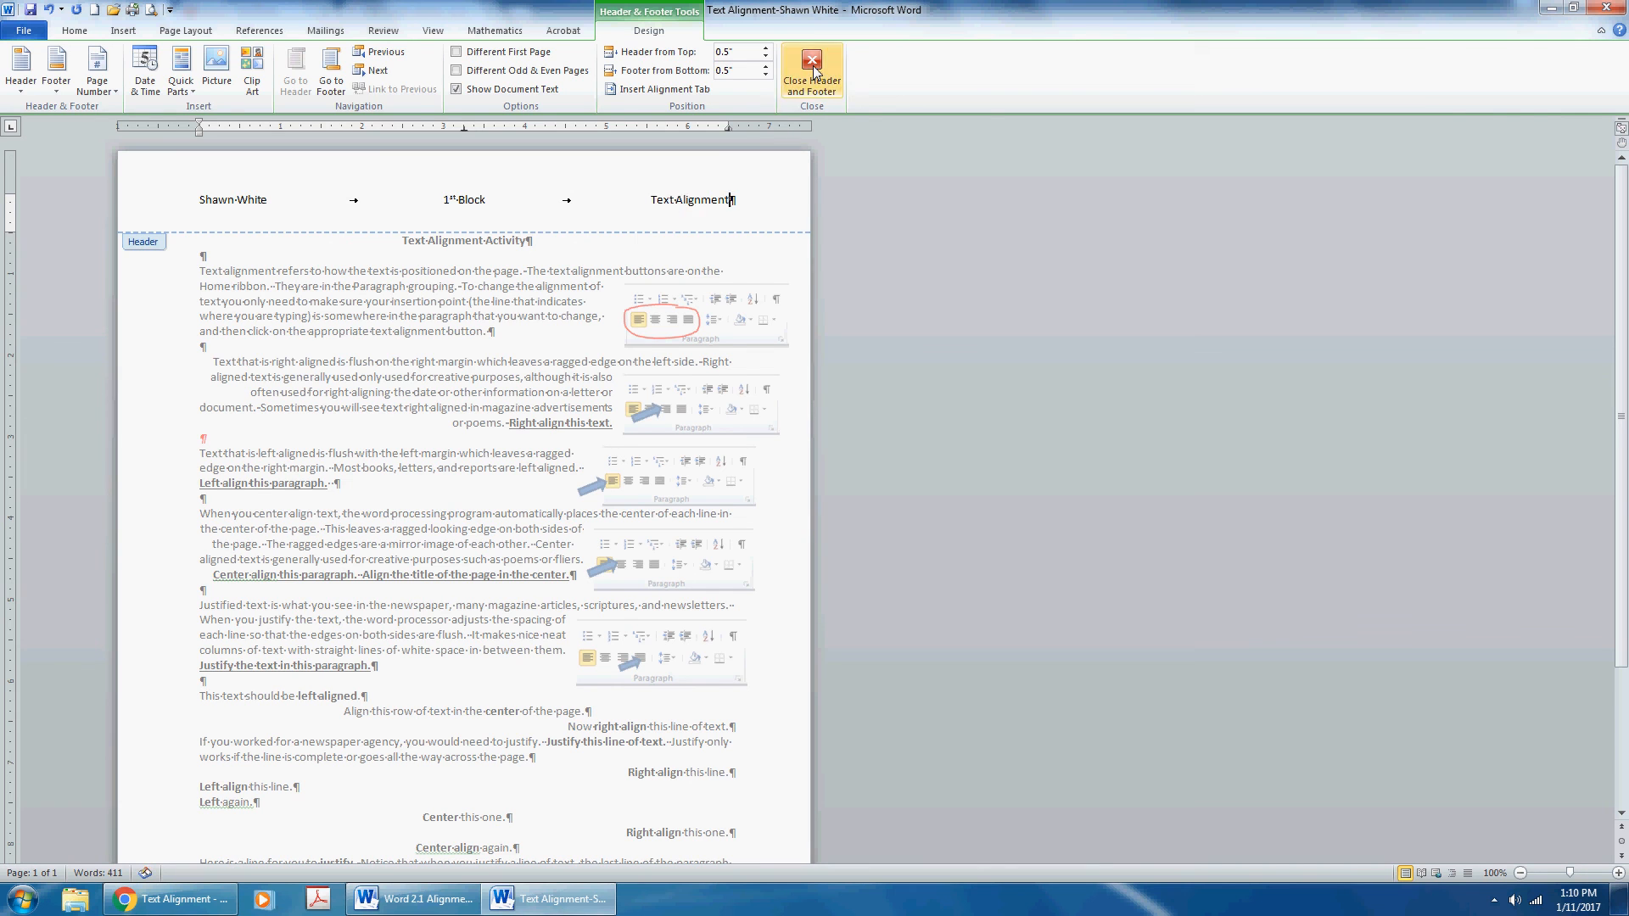
pyautogui.click(811, 74)
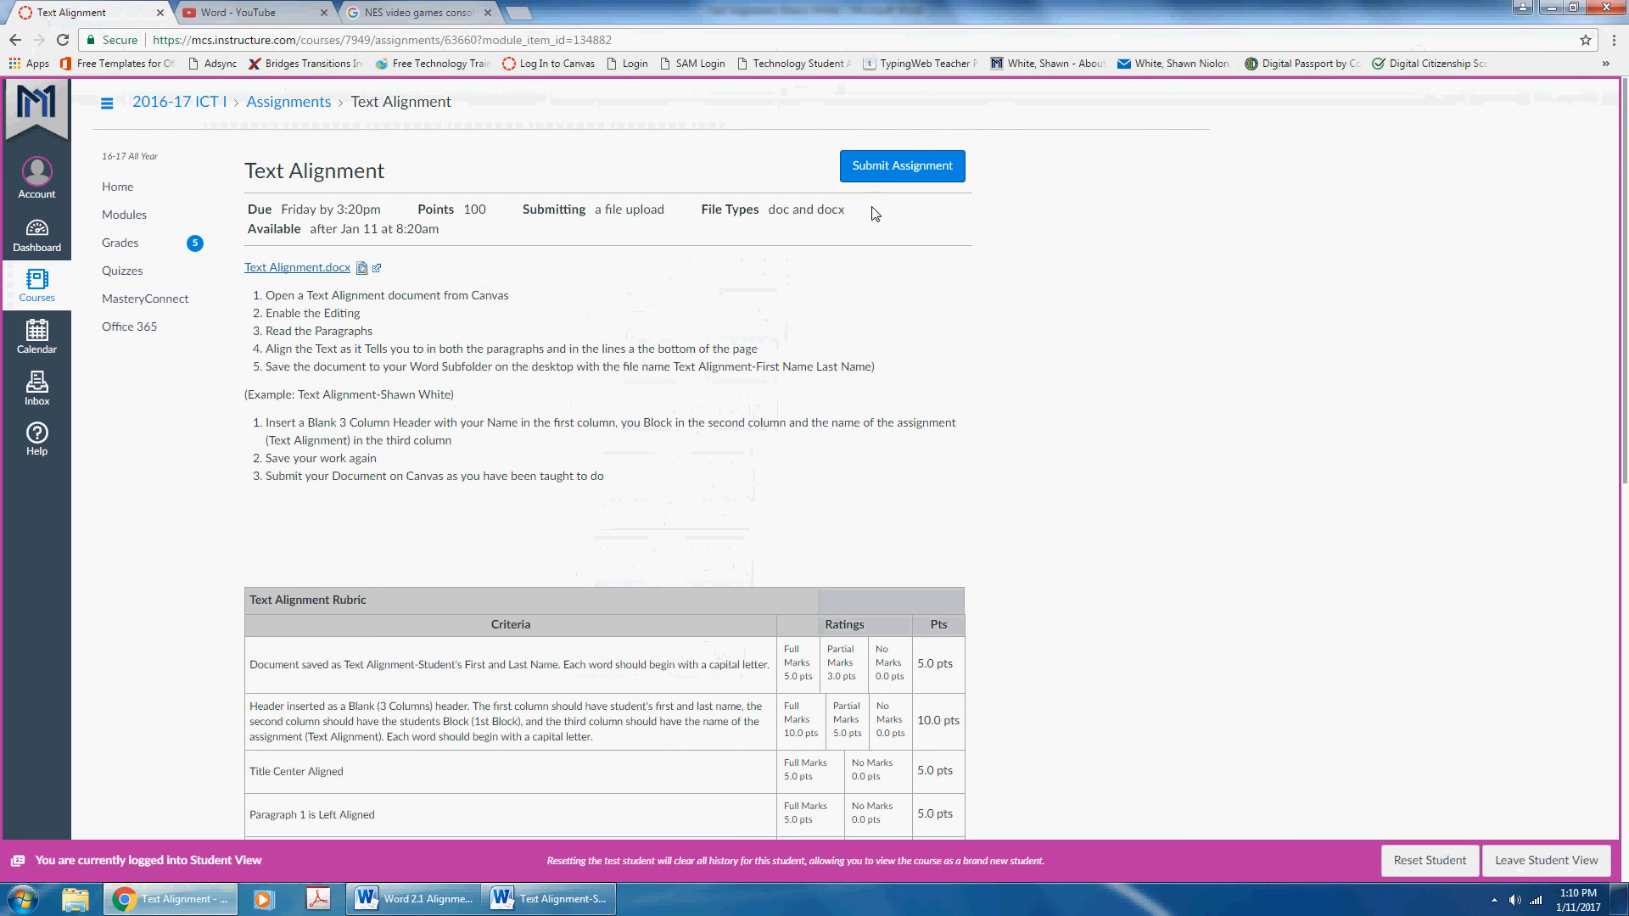
# Step: Start the Canvas submission and bring up the File Upload file picker
pyautogui.click(900, 166)
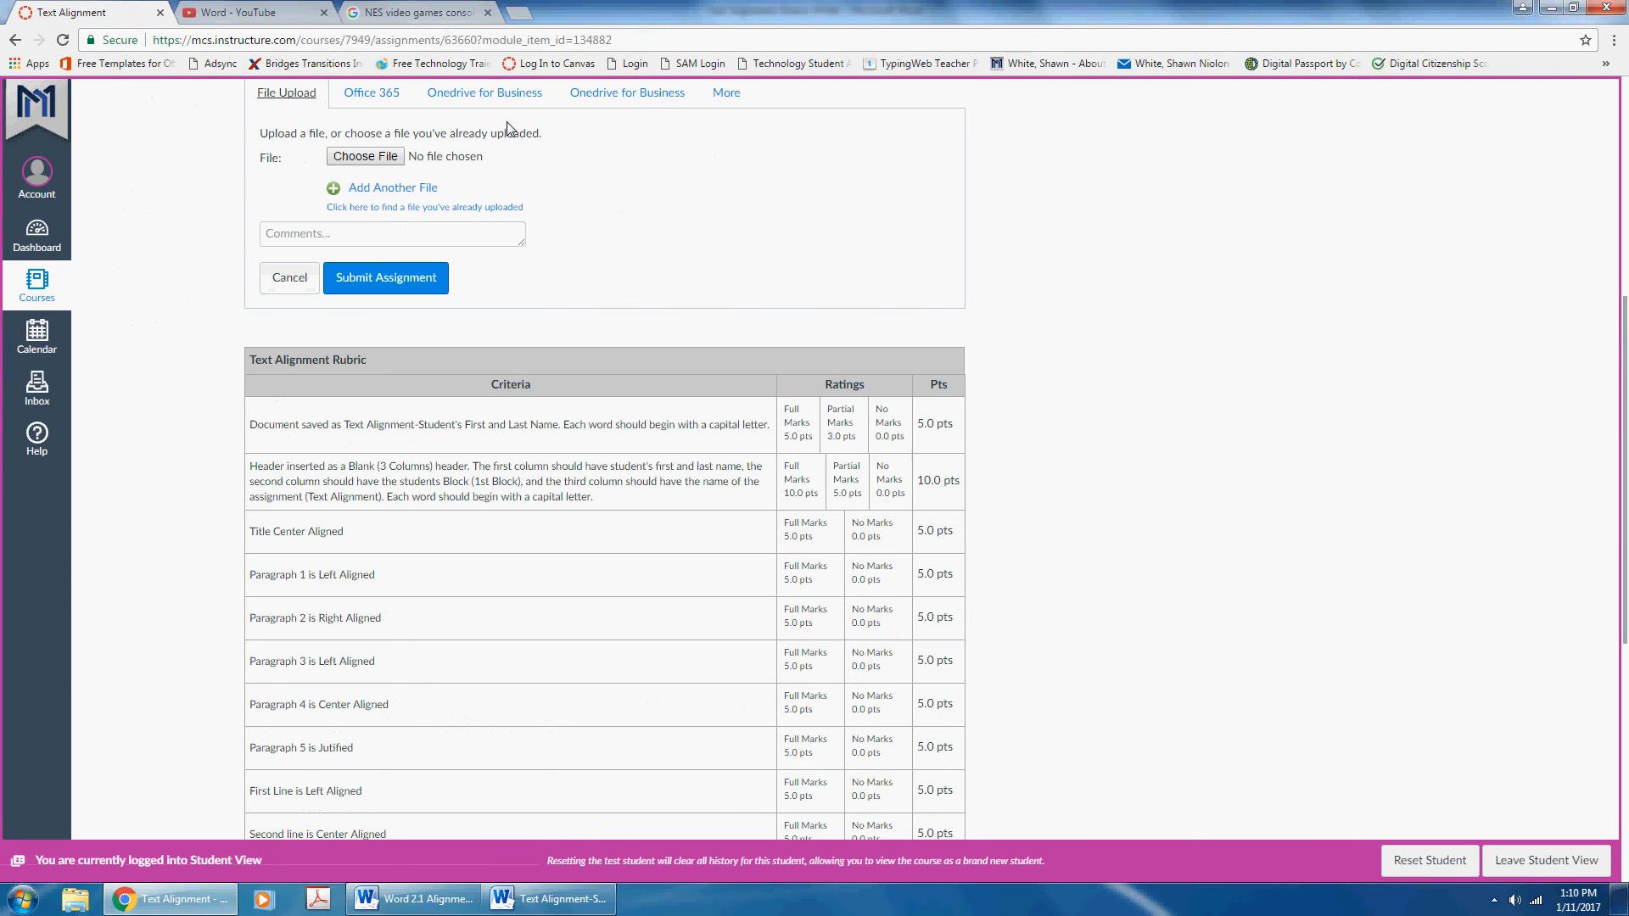
pyautogui.click(365, 156)
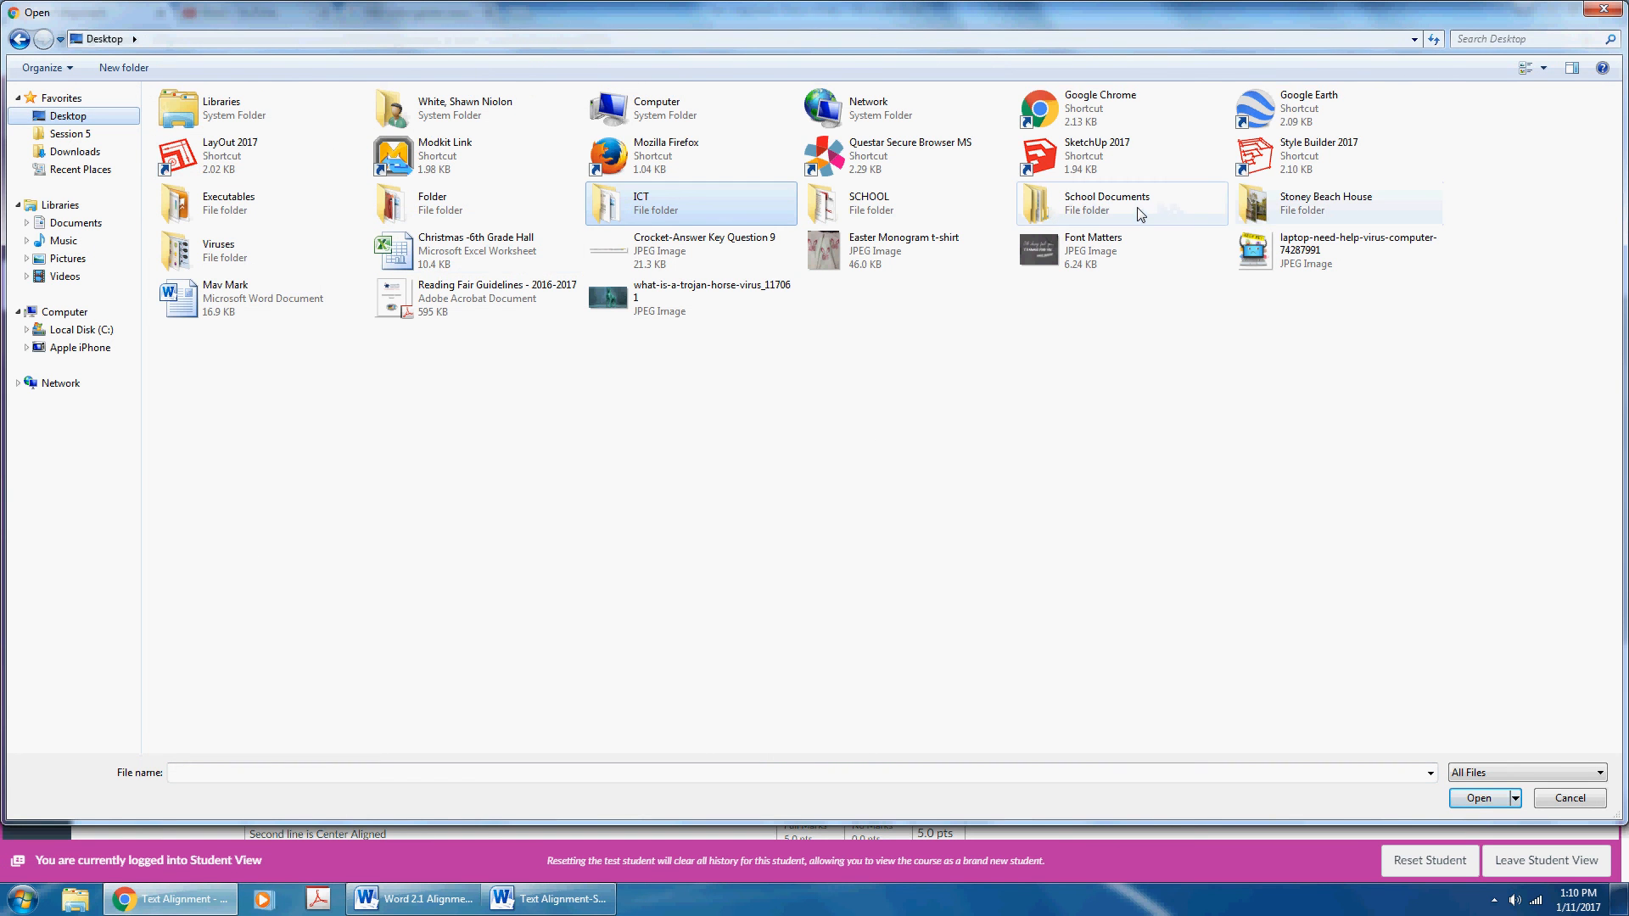
pyautogui.doubleClick(1106, 203)
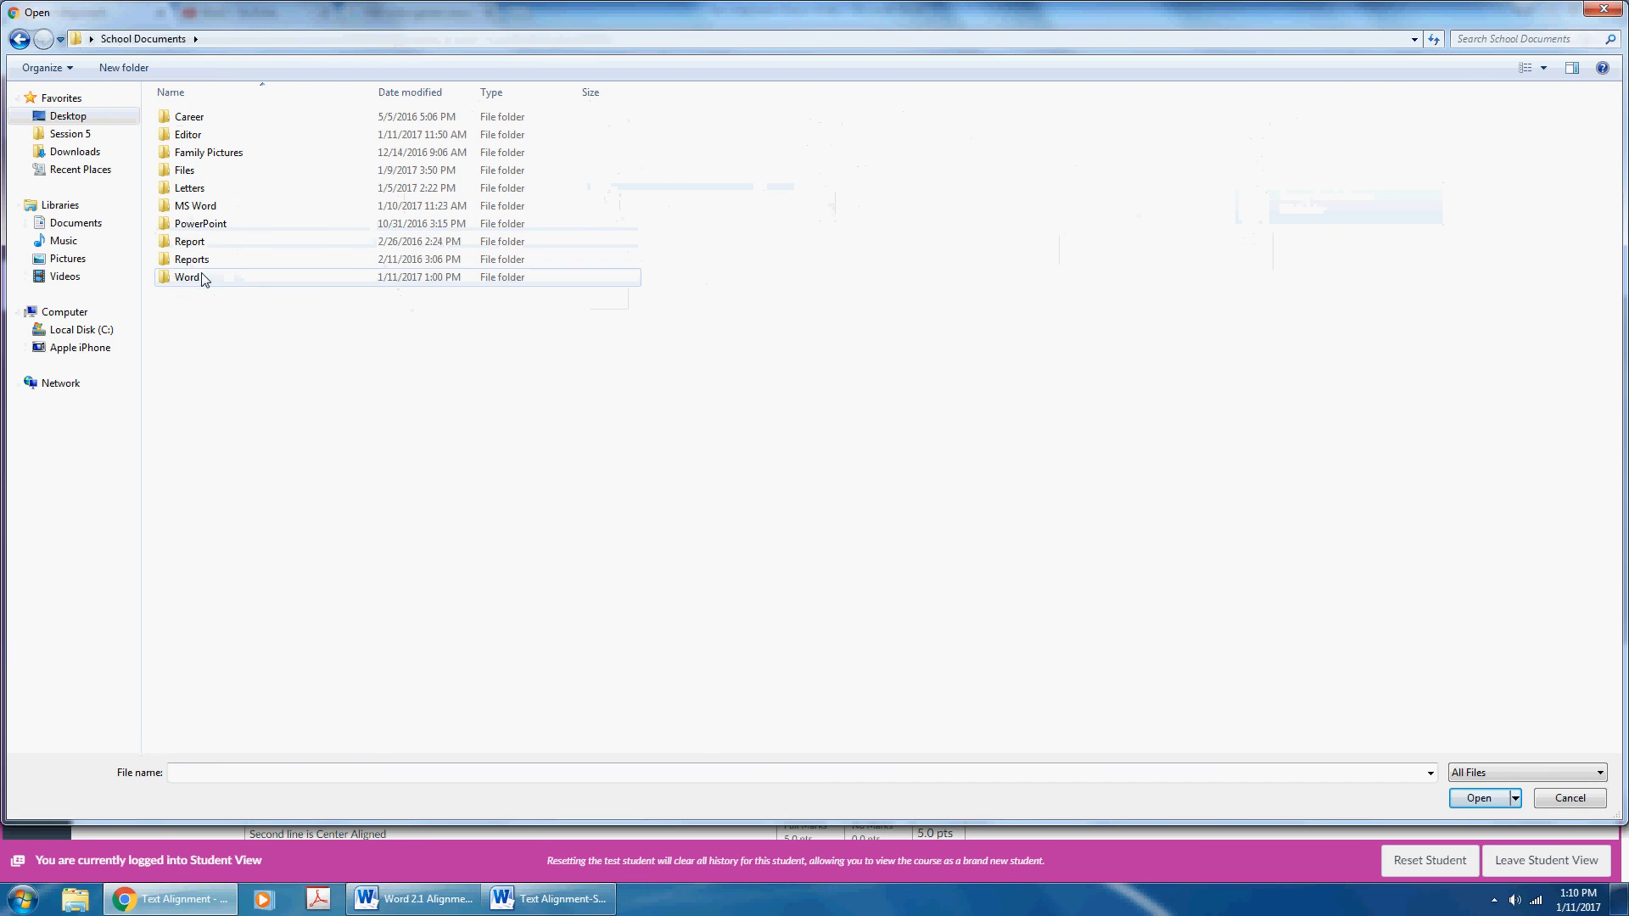
pyautogui.doubleClick(189, 276)
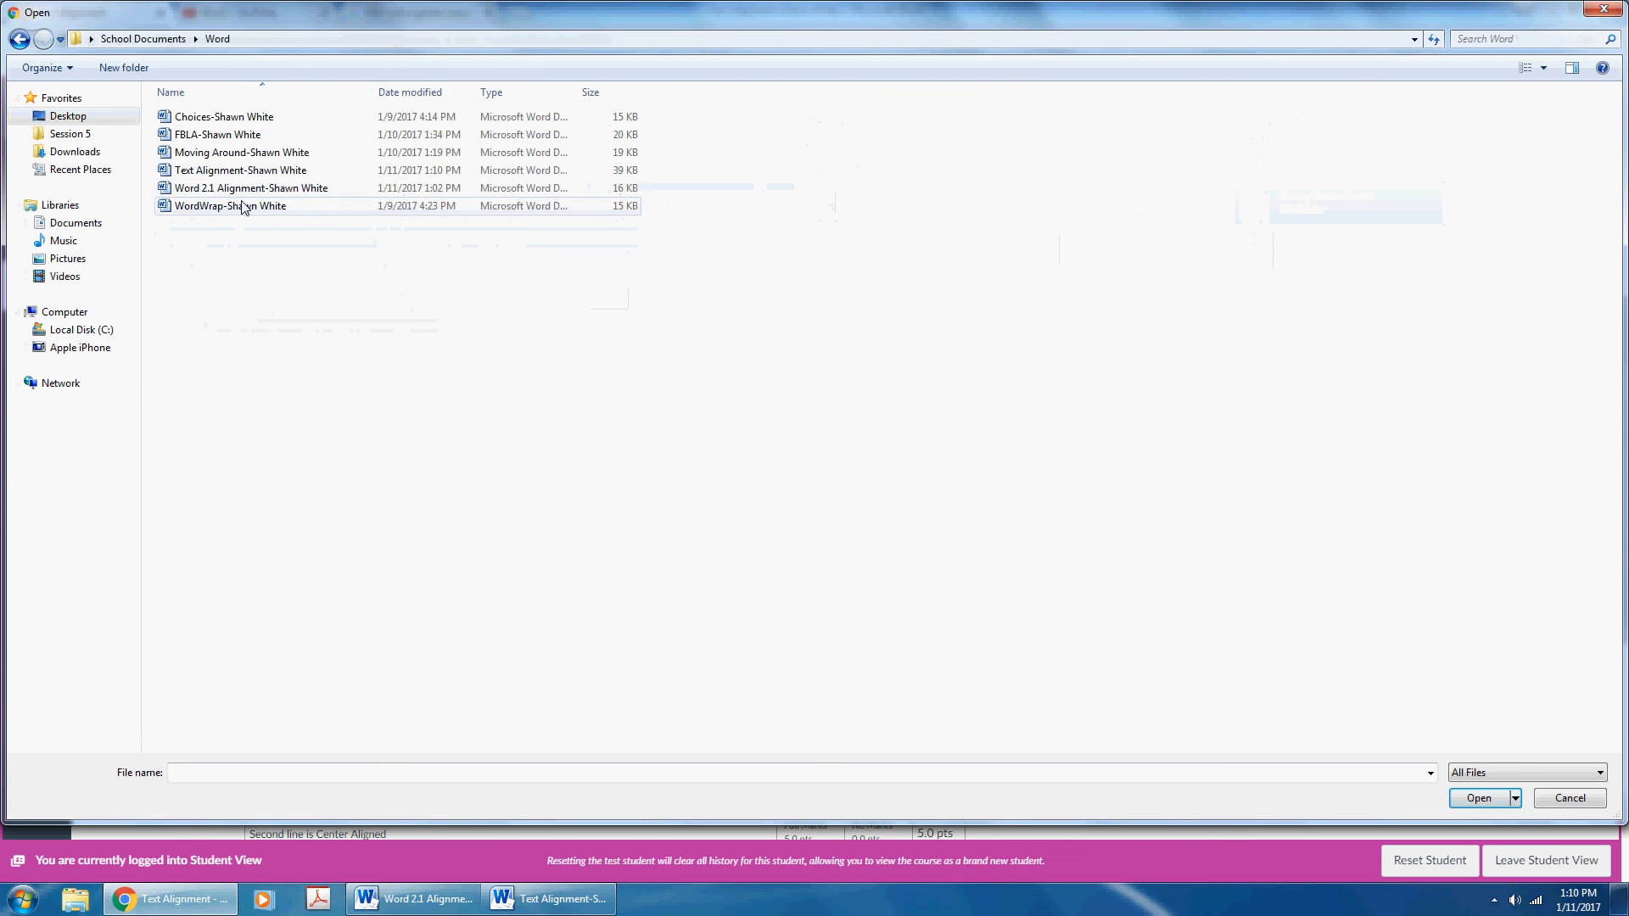
pyautogui.click(229, 206)
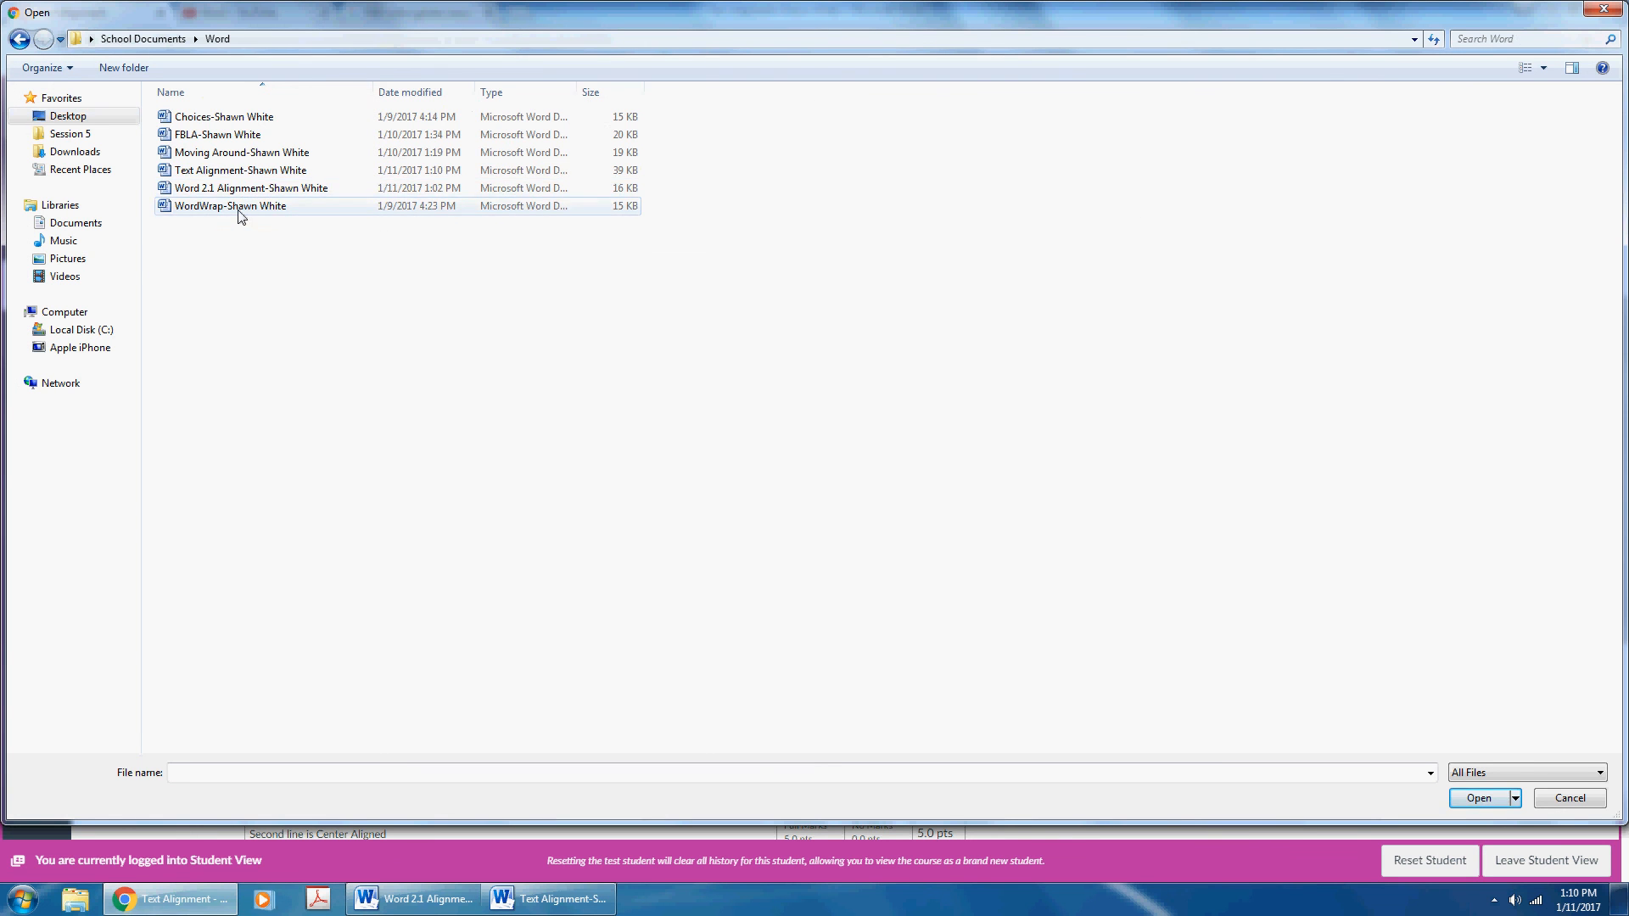
pyautogui.click(1477, 797)
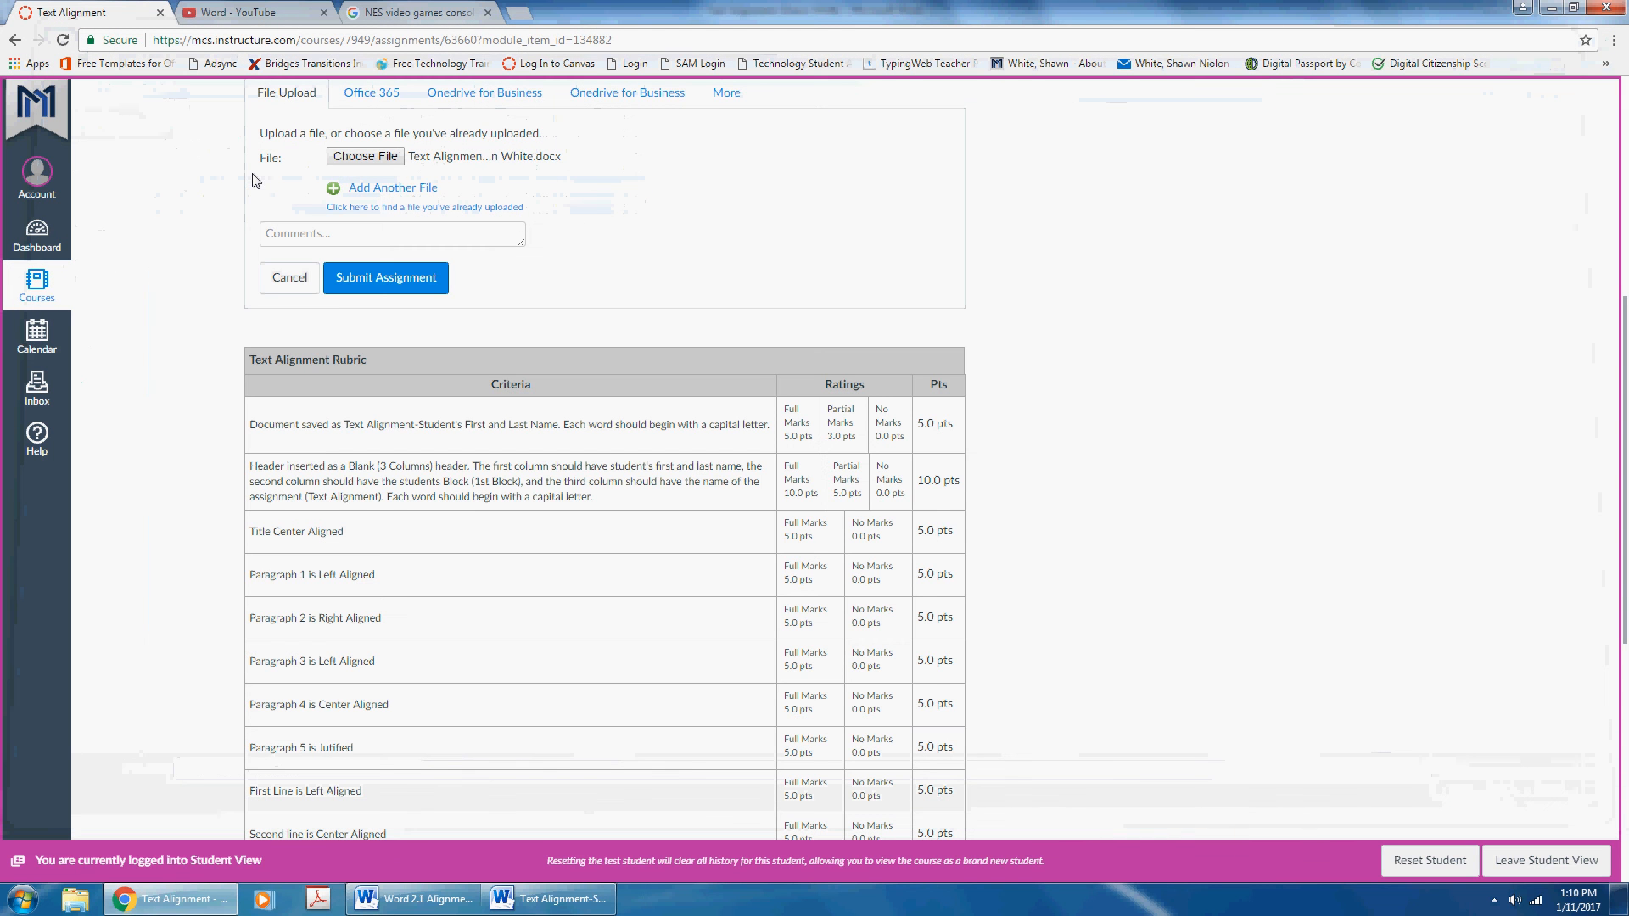
pyautogui.click(384, 277)
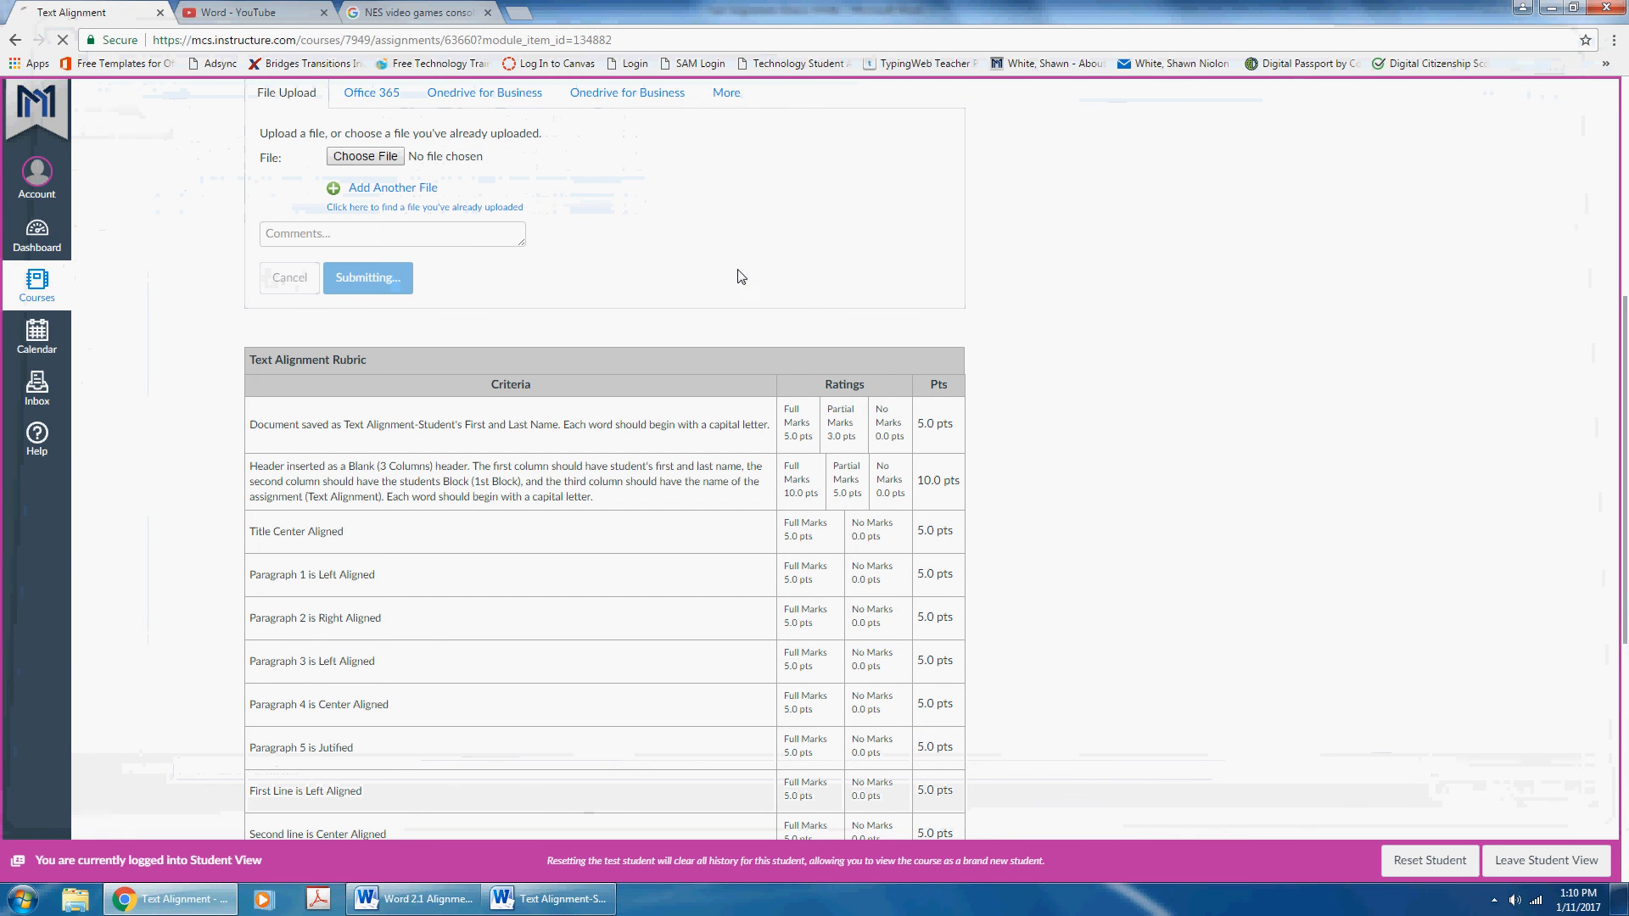